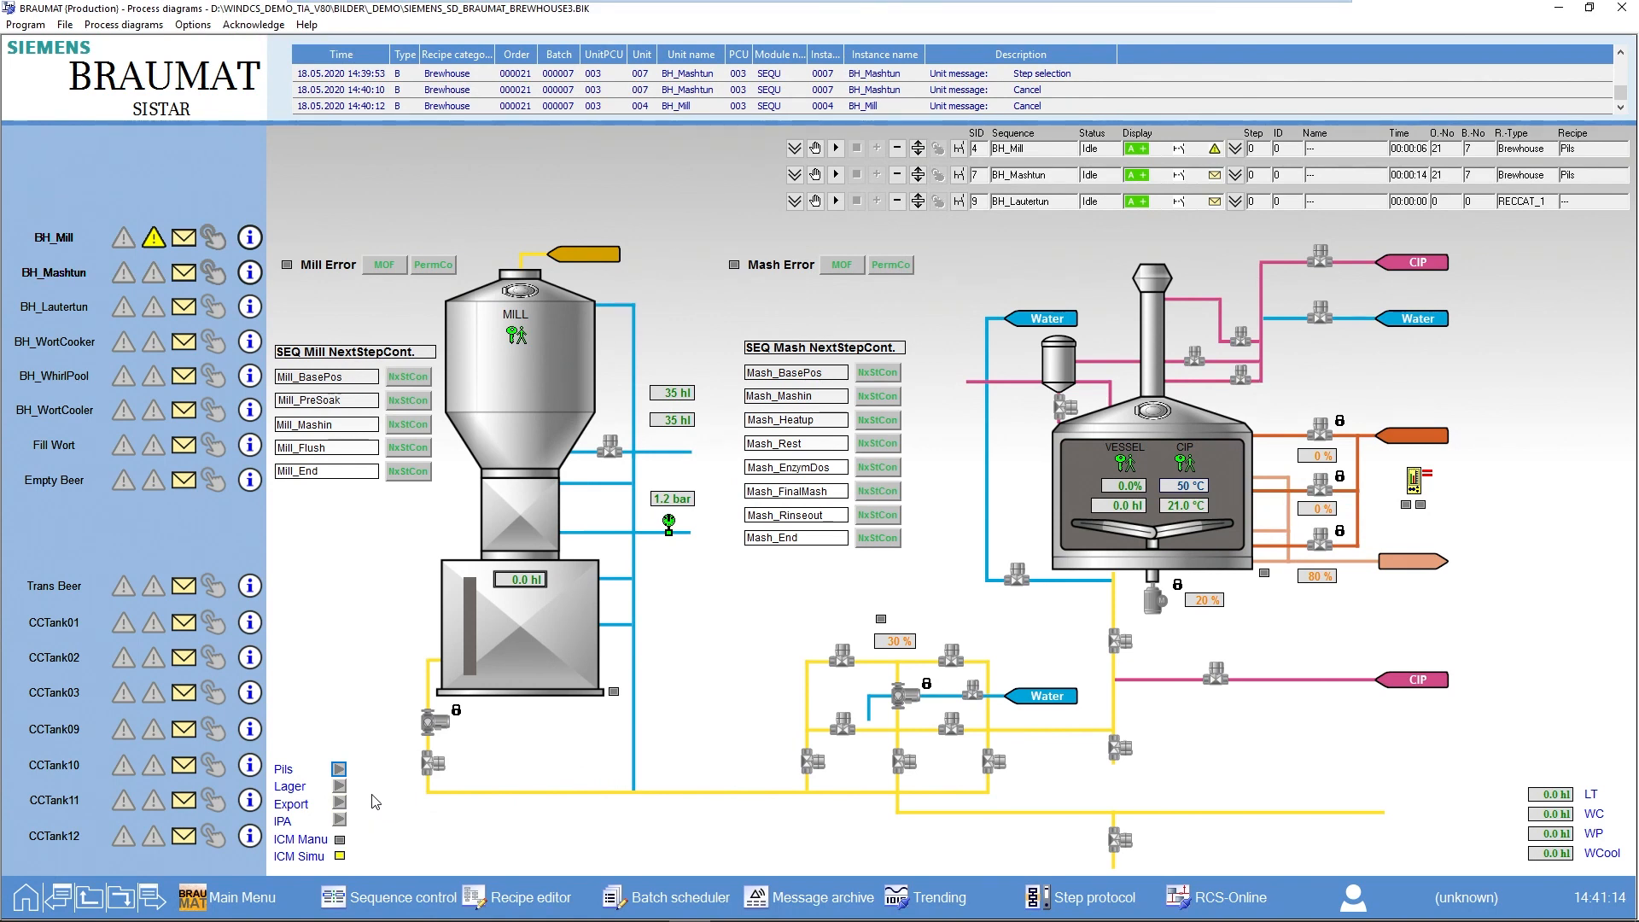
mouse_move(339, 768)
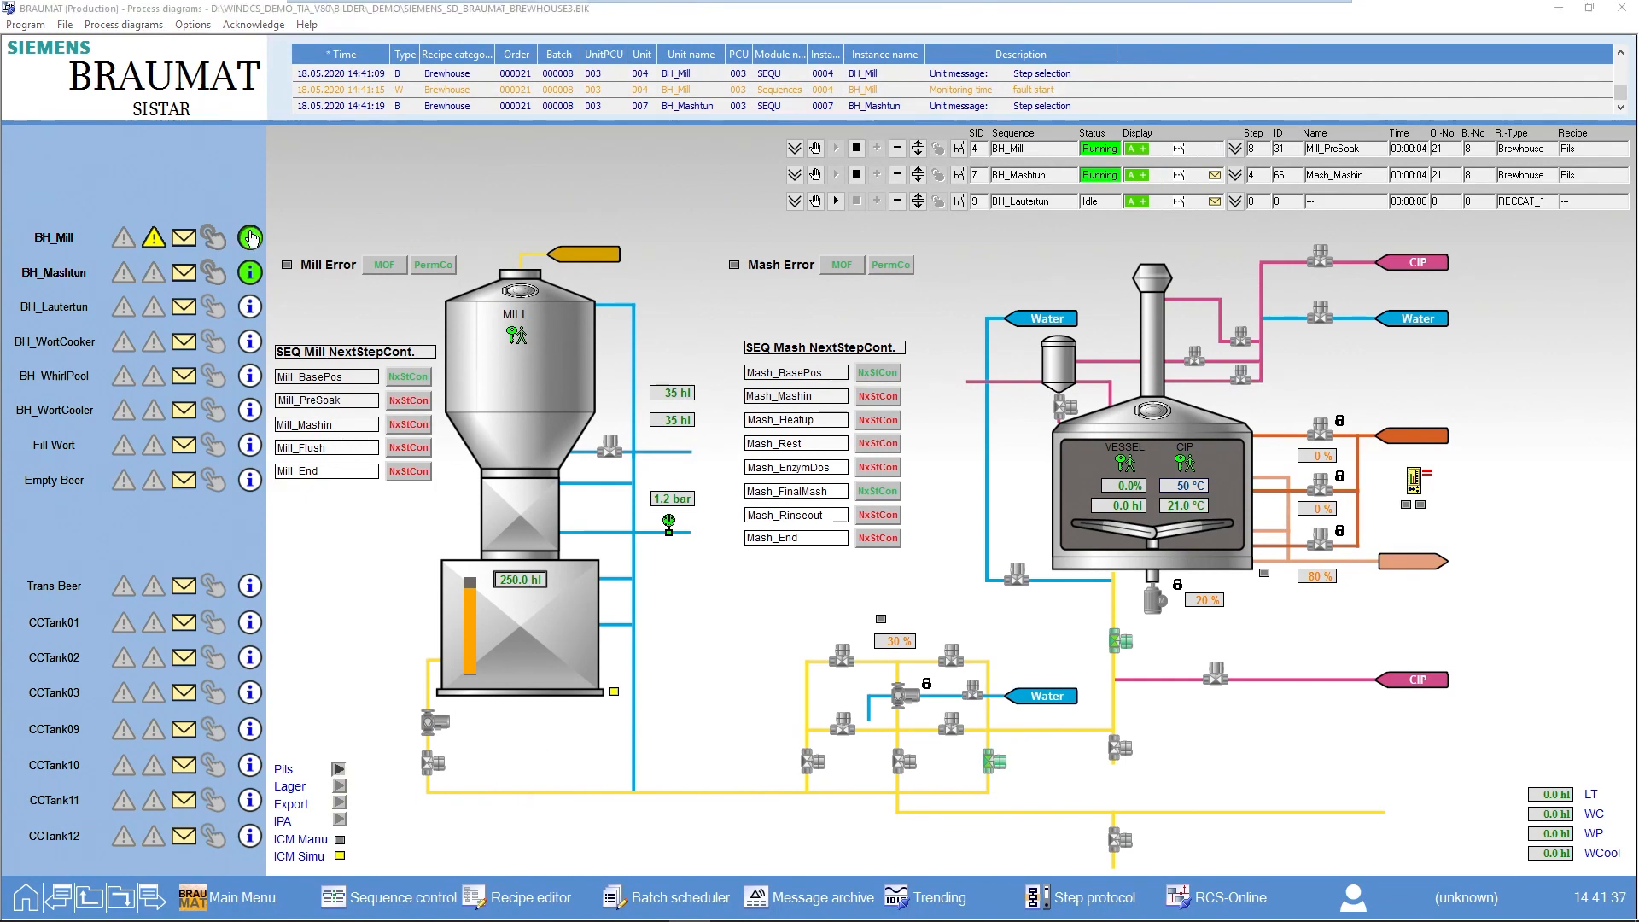
Open the unit control faceplate for BH_Mill while the mill and mash tun sequences run.
click(251, 236)
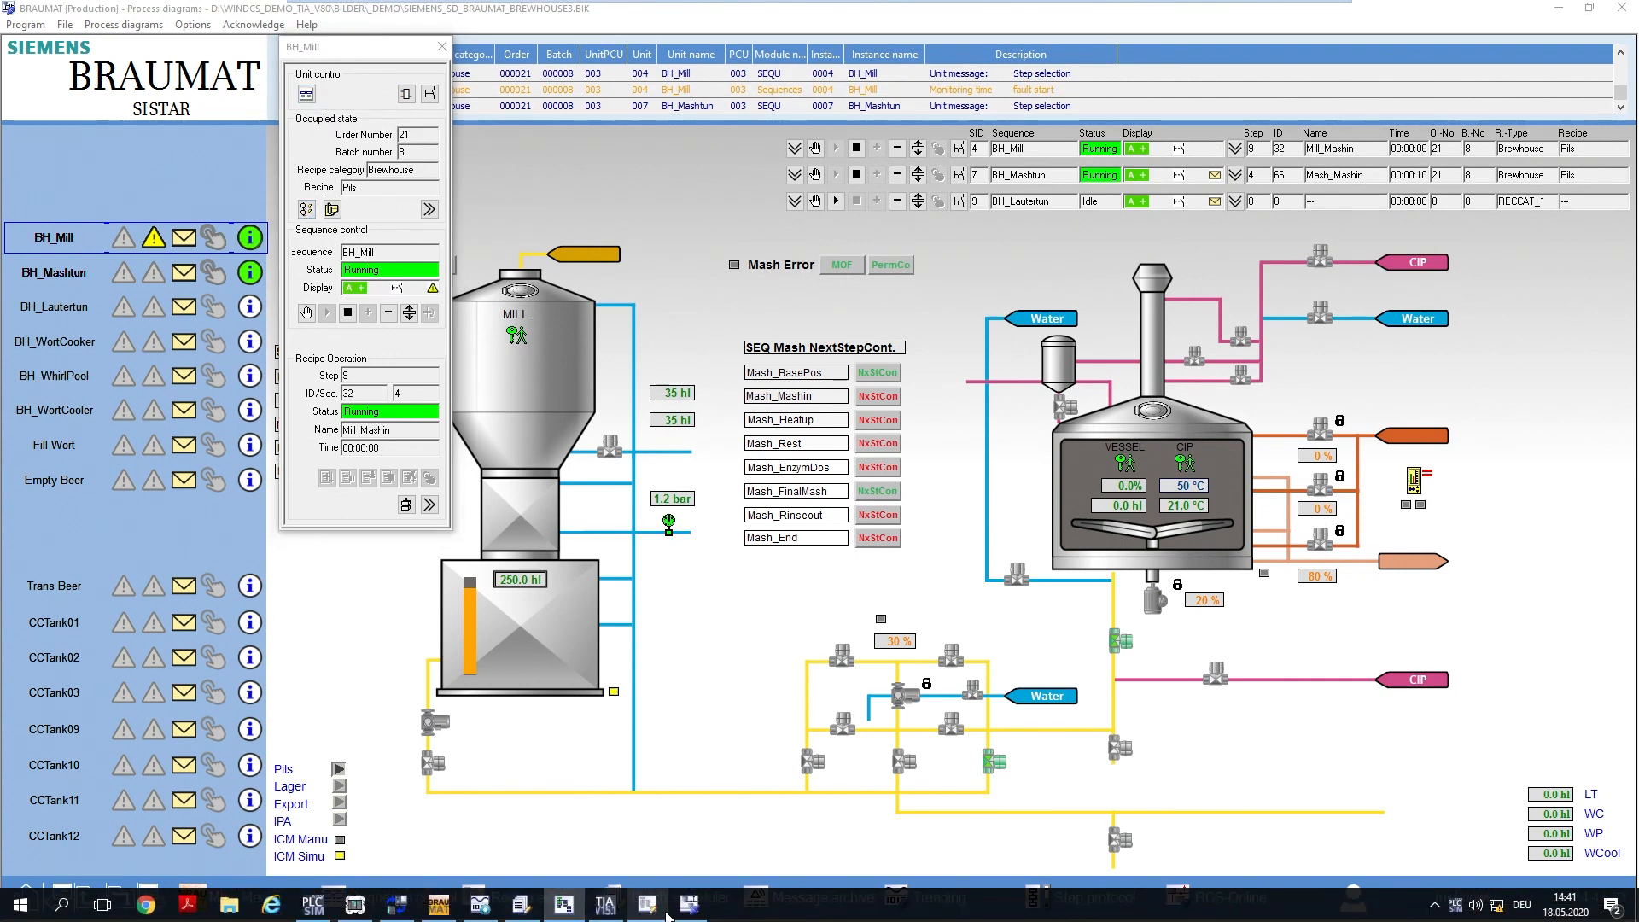
Close the BH_Mill faceplate so the mash tun fill is visible in the process diagram.
click(563, 903)
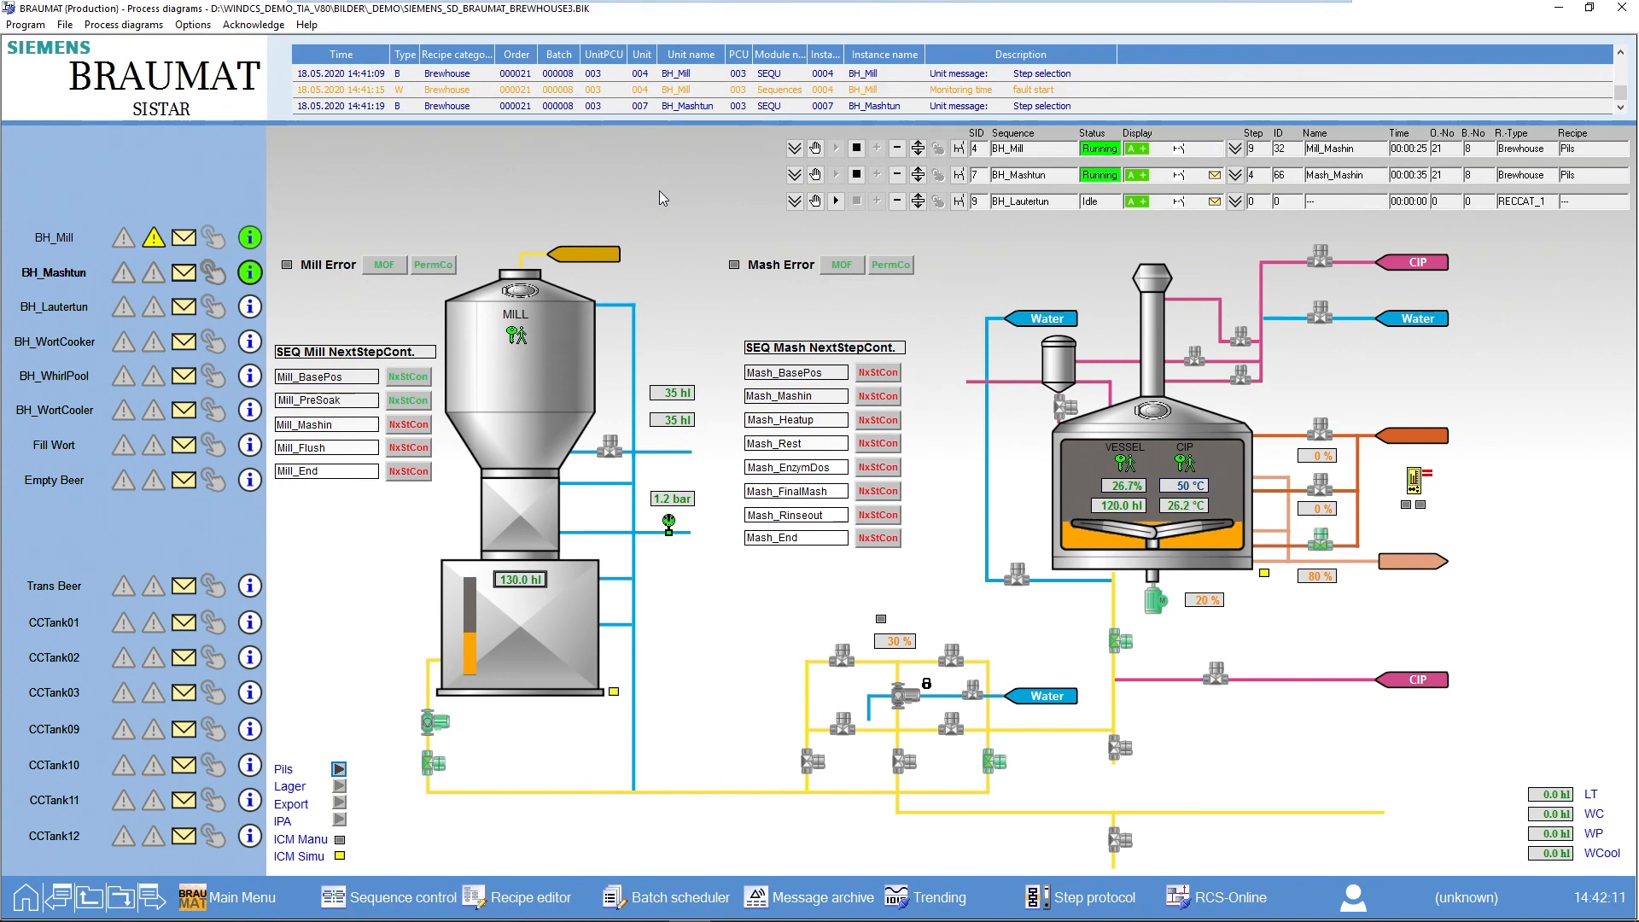
mouse_move(628, 266)
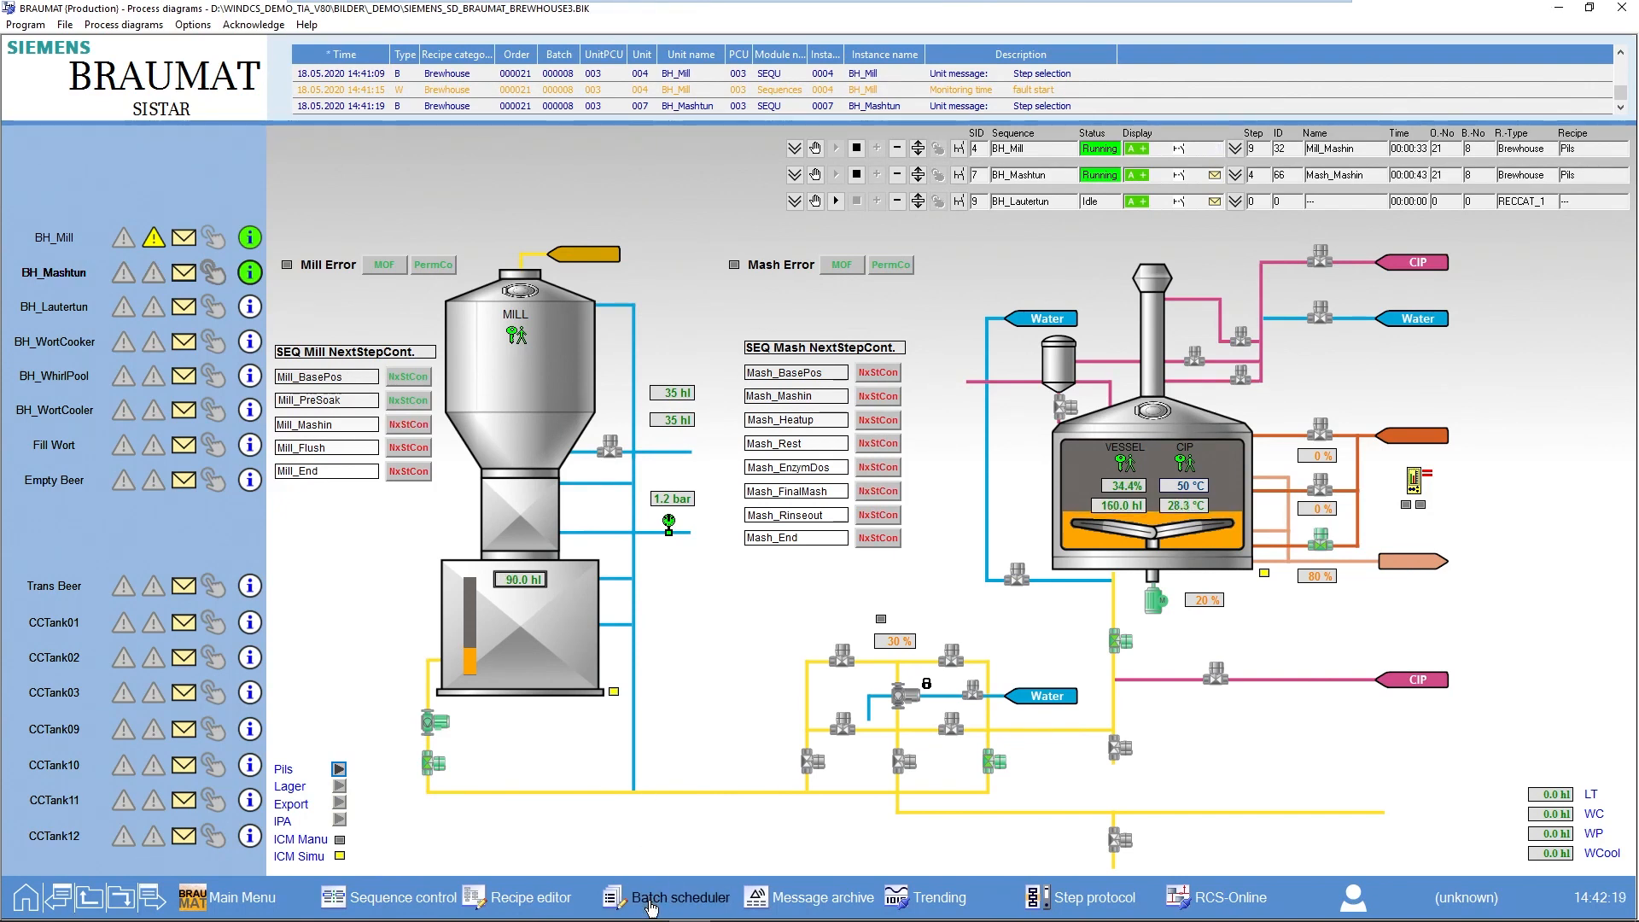
Show the Batch scheduler list filtered to the batches of Order 21.
click(678, 897)
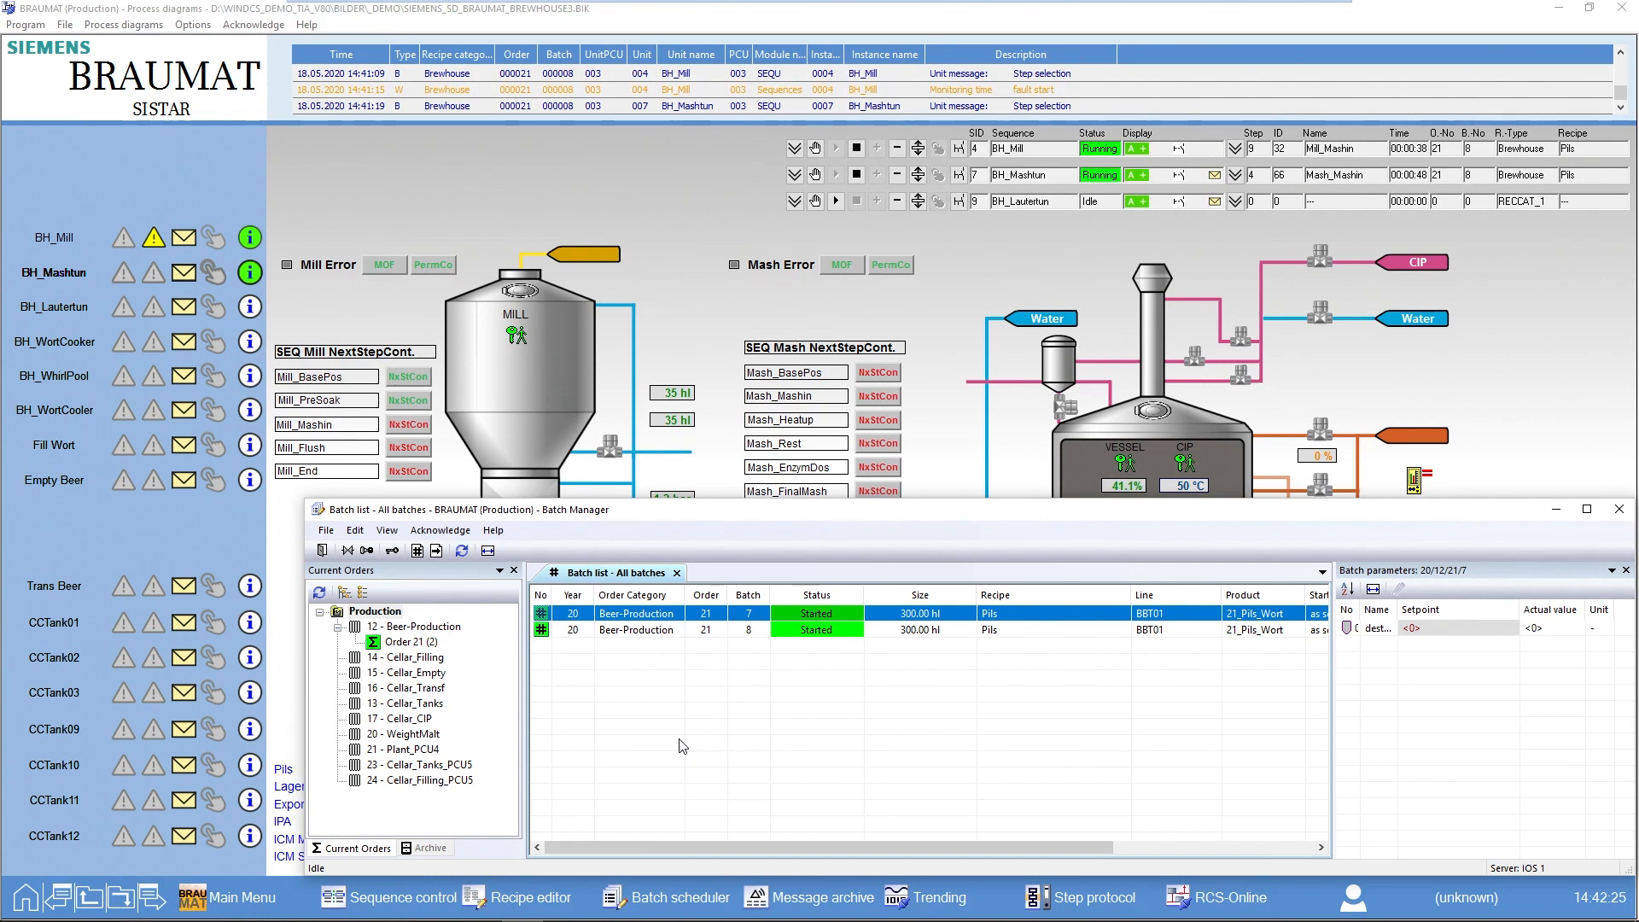
mouse_move(565, 696)
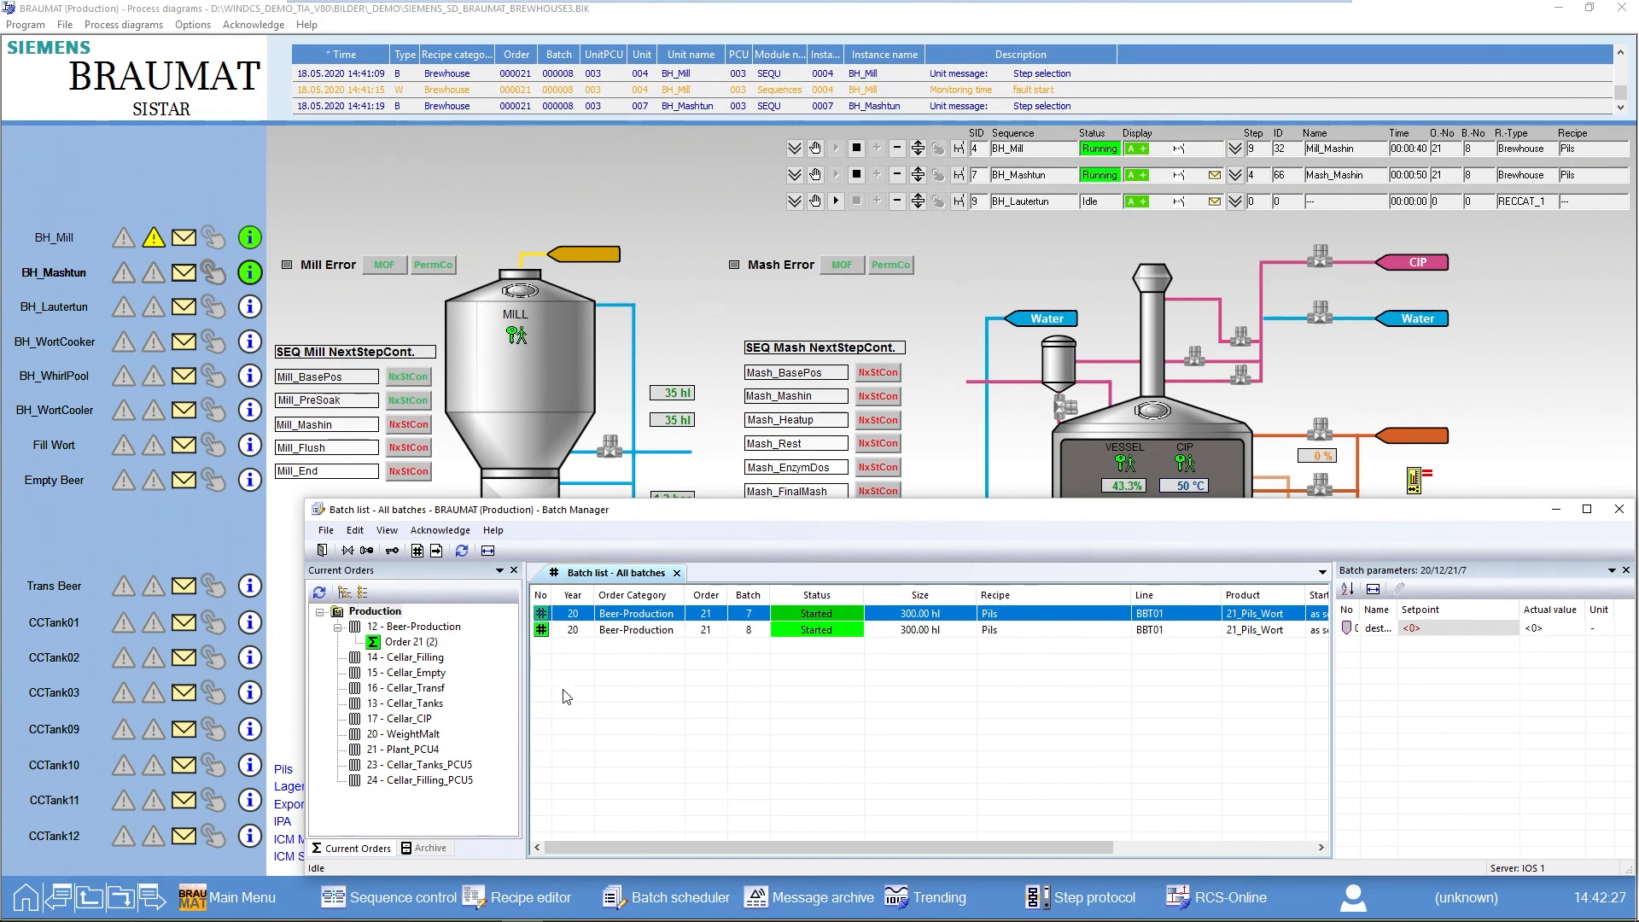
click(416, 625)
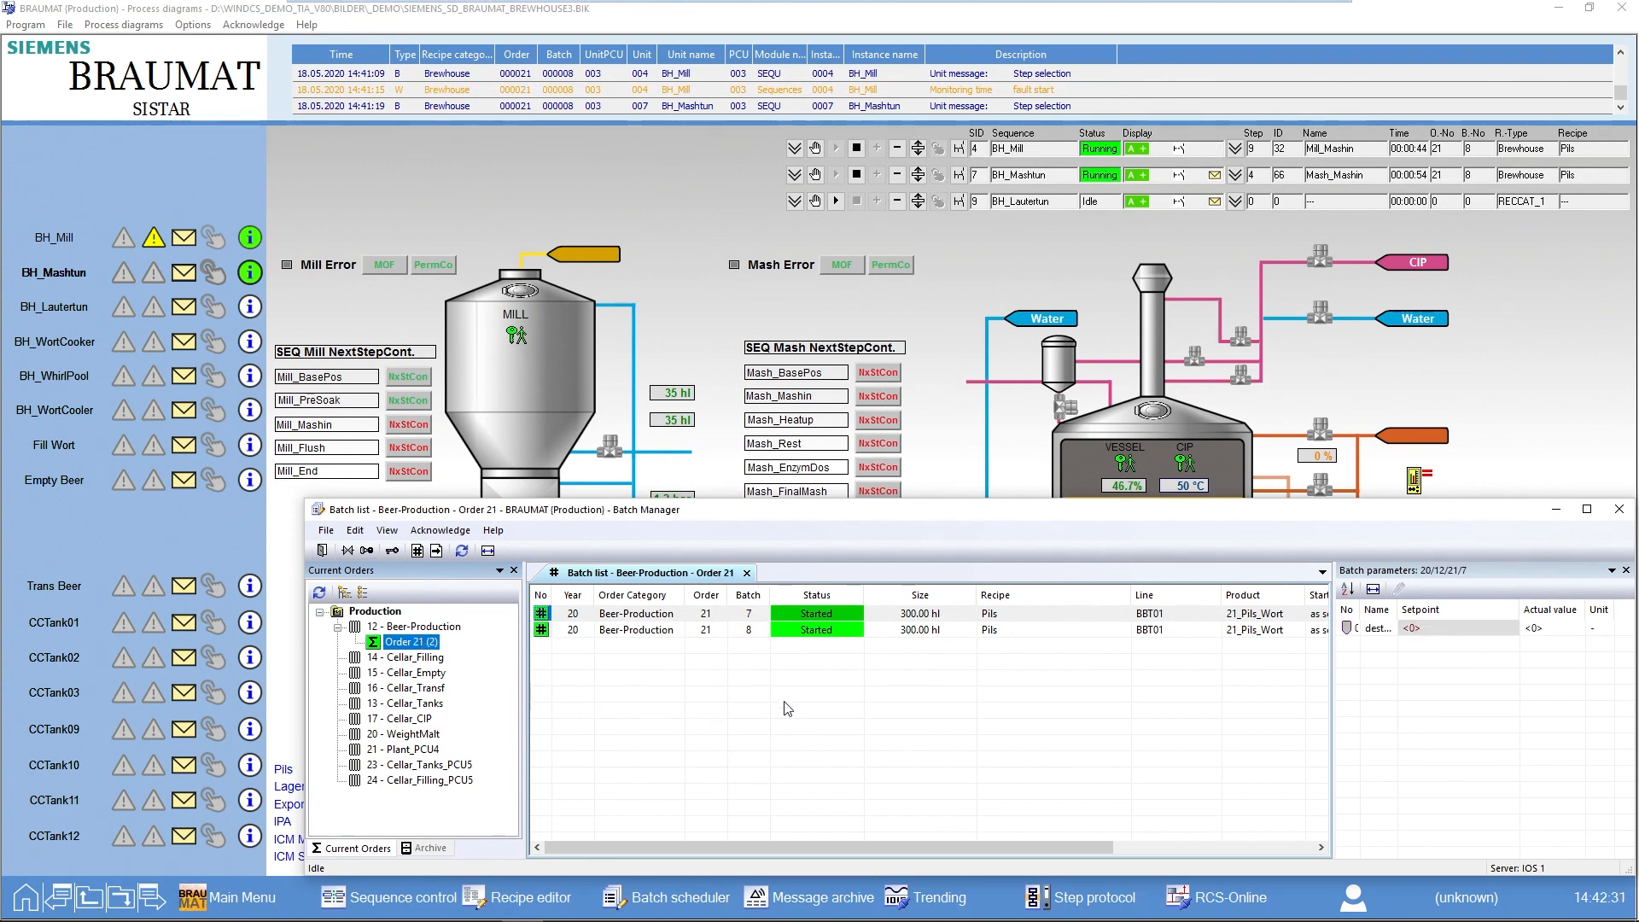
mouse_move(831, 677)
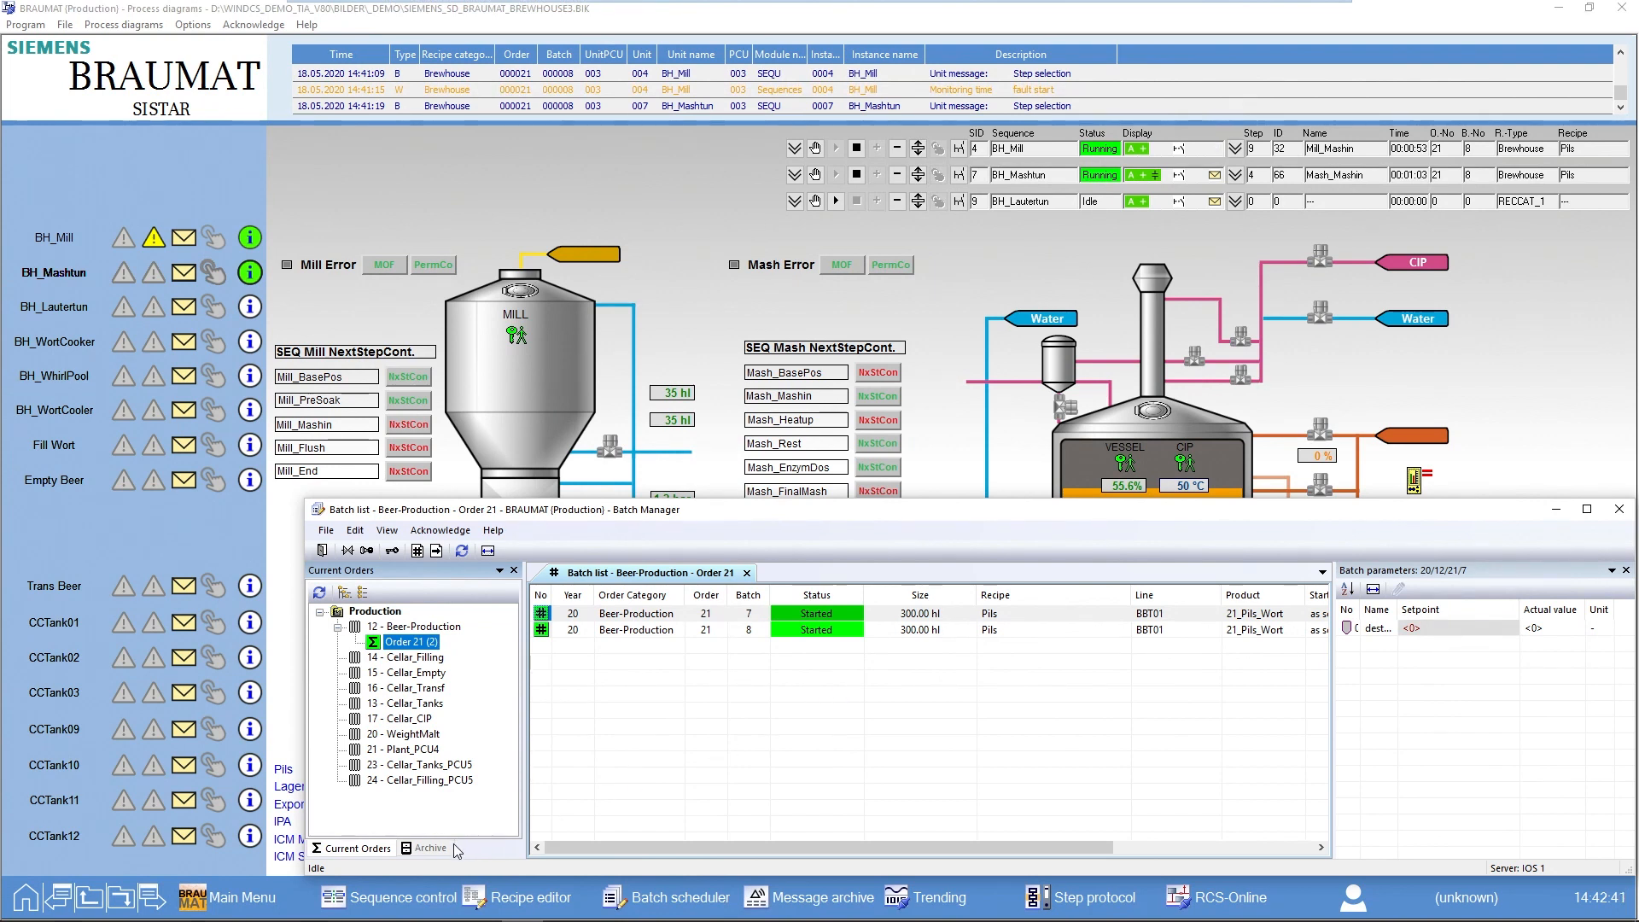
View the archived 2020 Beer-Production batches, then return to Current Orders.
click(426, 848)
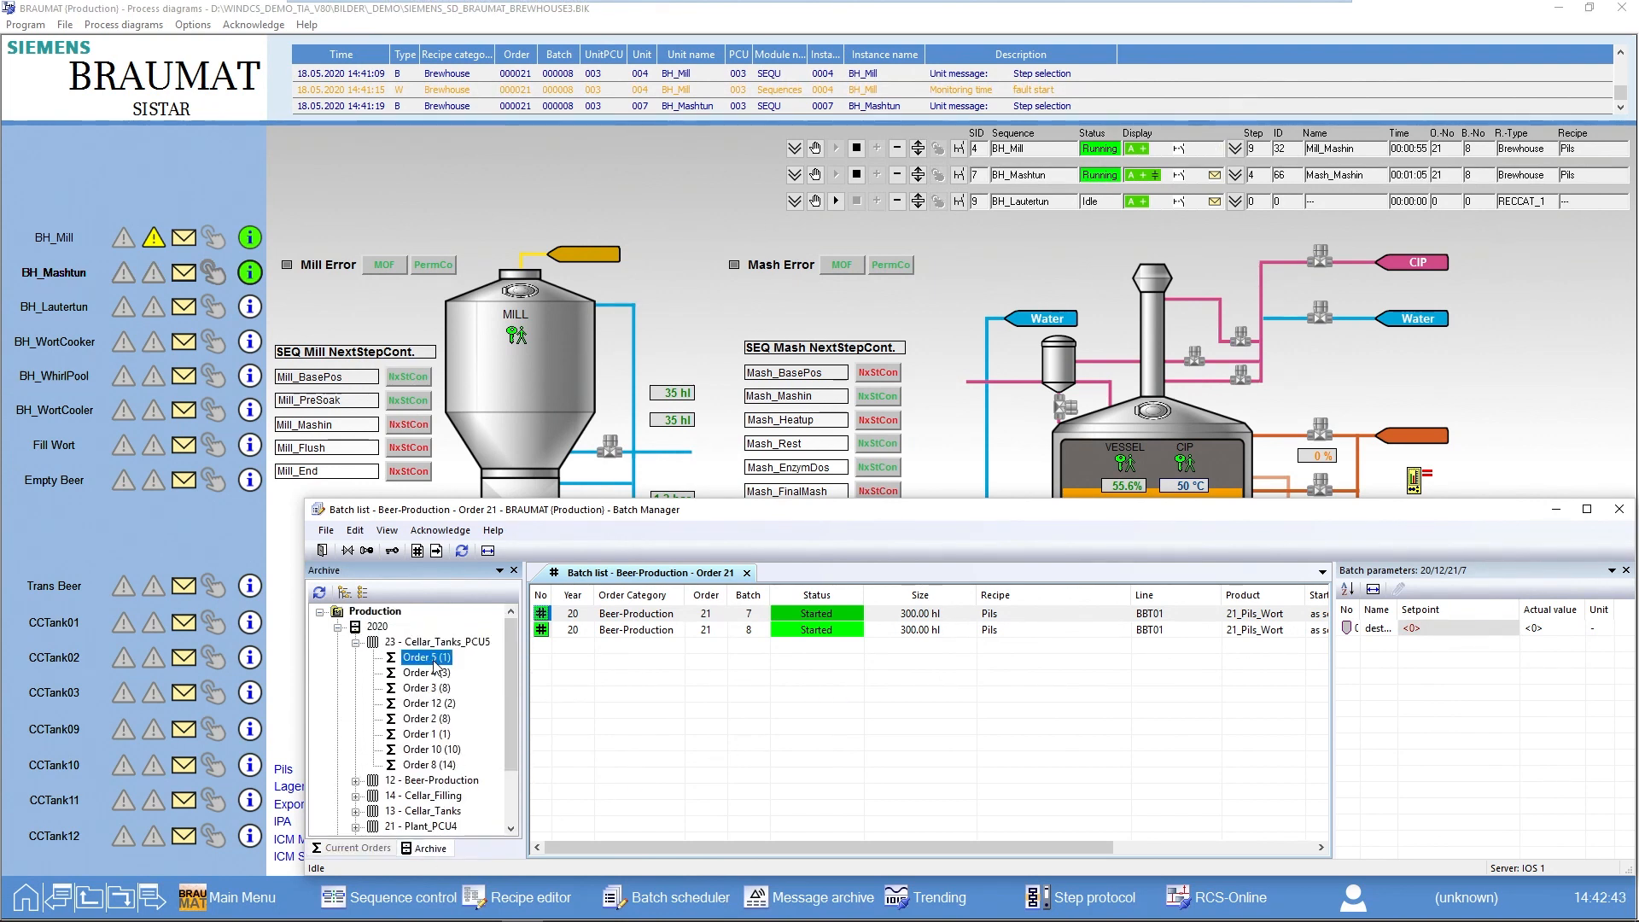
double_click(423, 656)
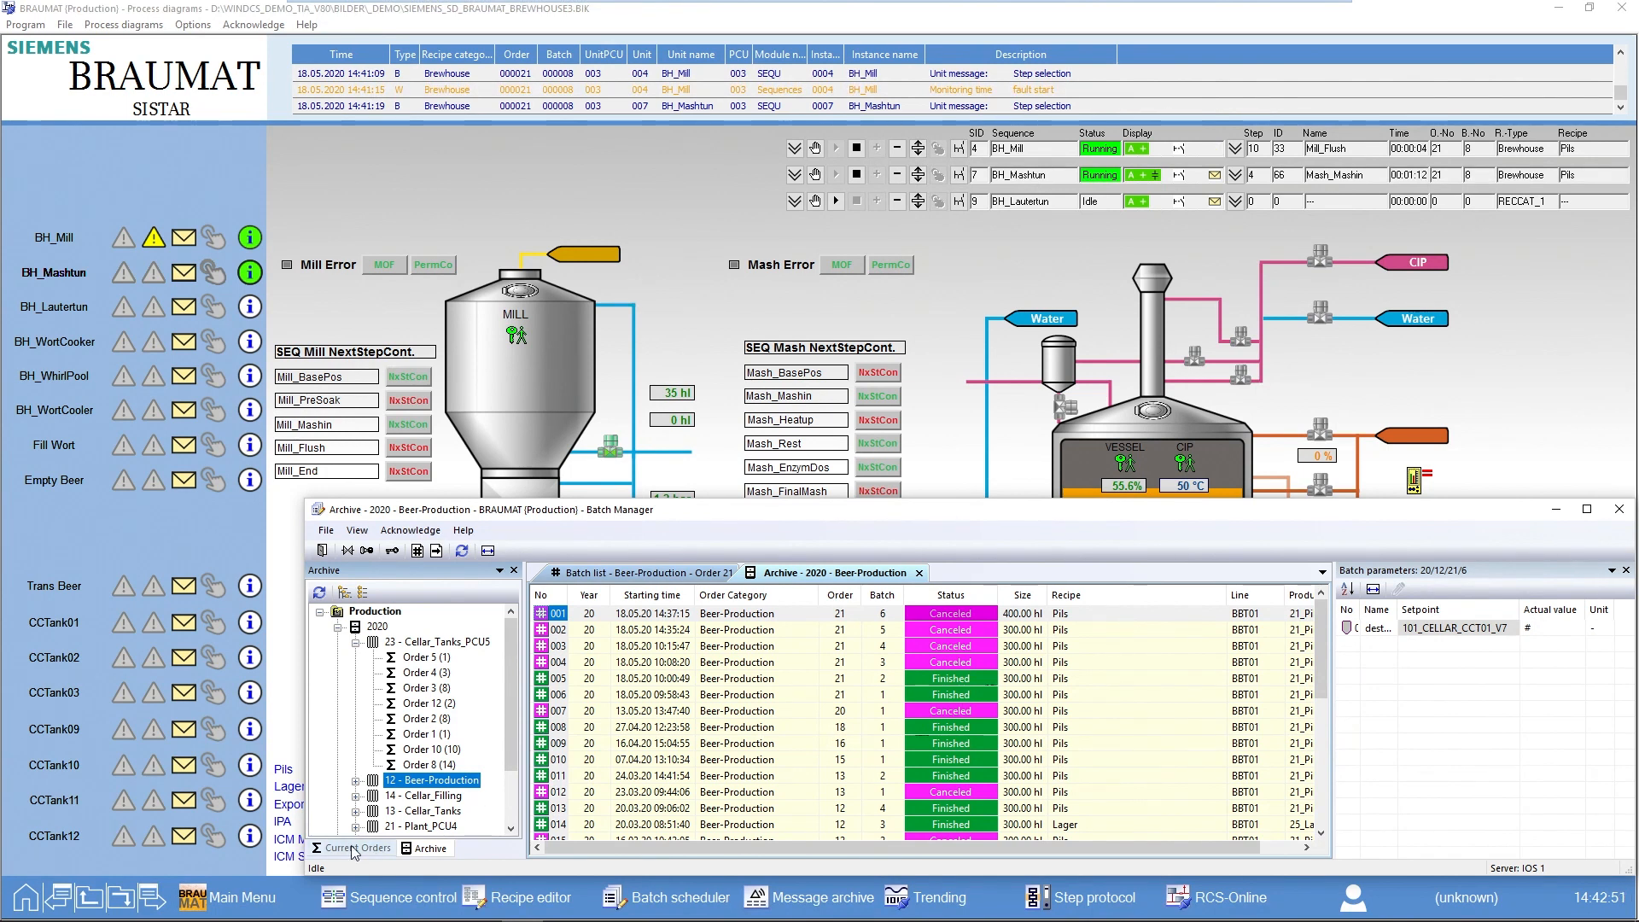
click(359, 848)
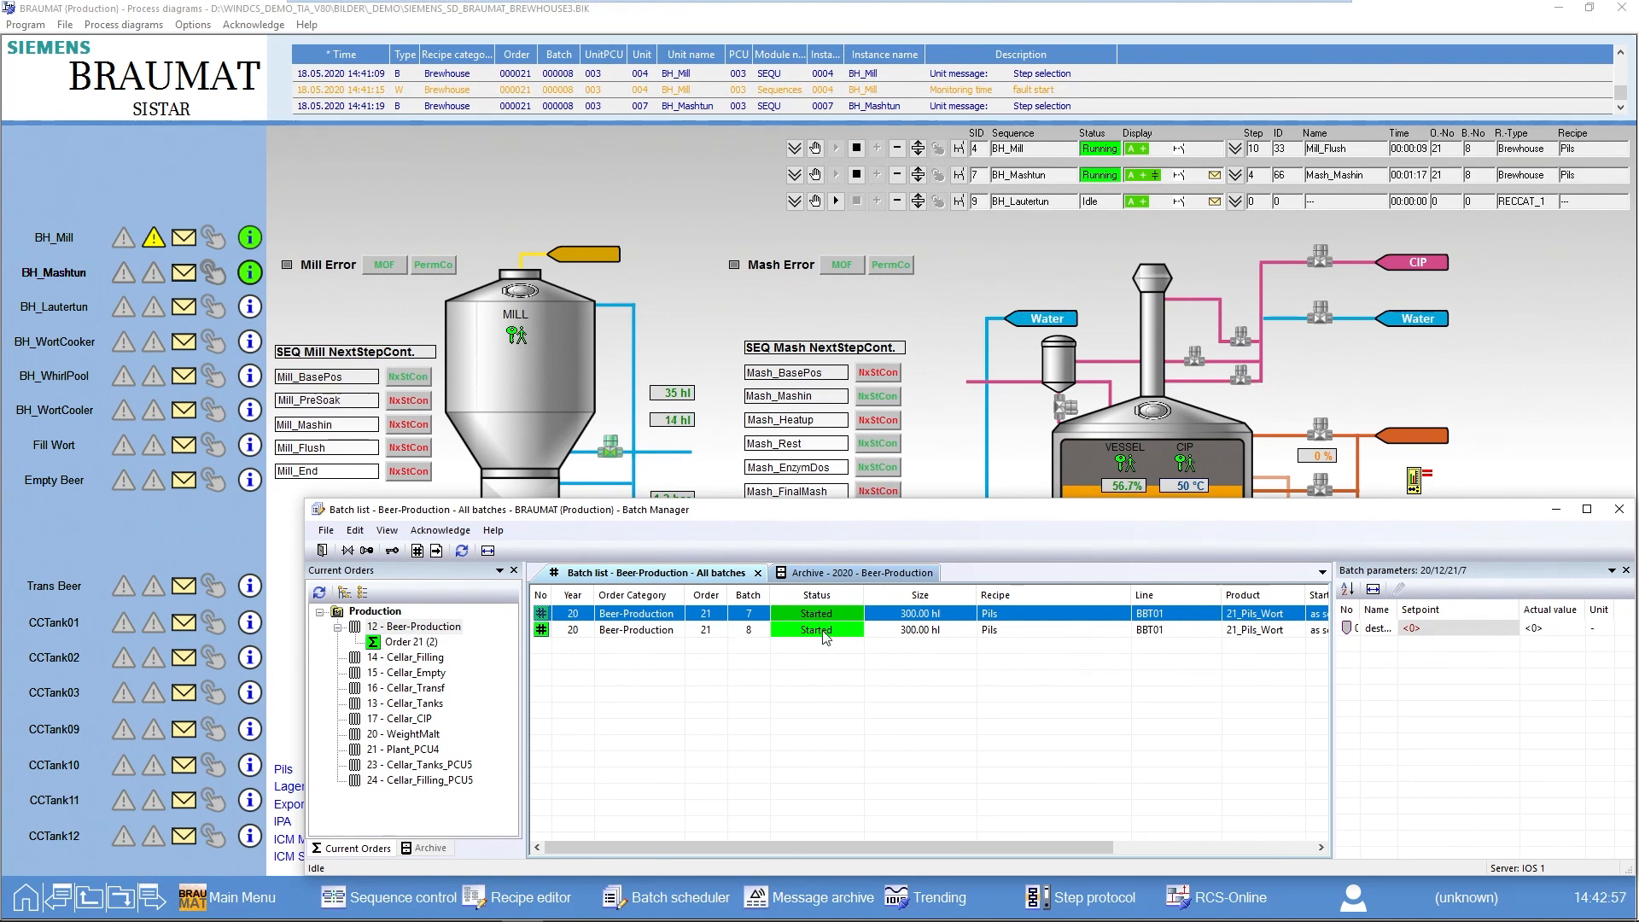
Cancel the started batch of order 21 with the cancellation applied to all batches.
right_click(815, 629)
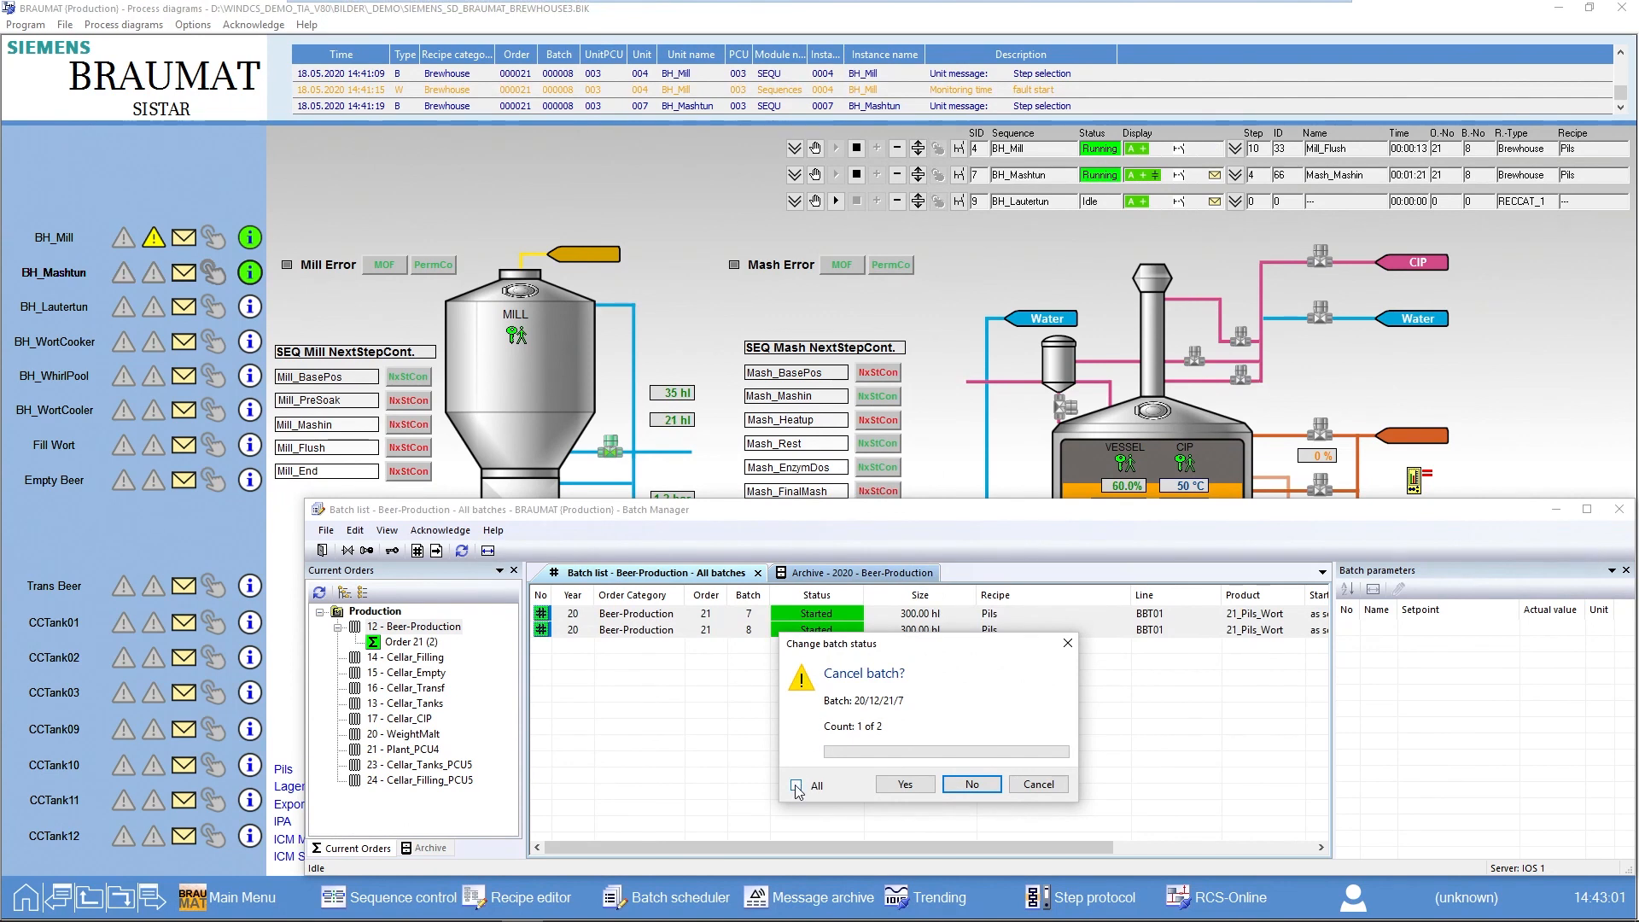
click(903, 784)
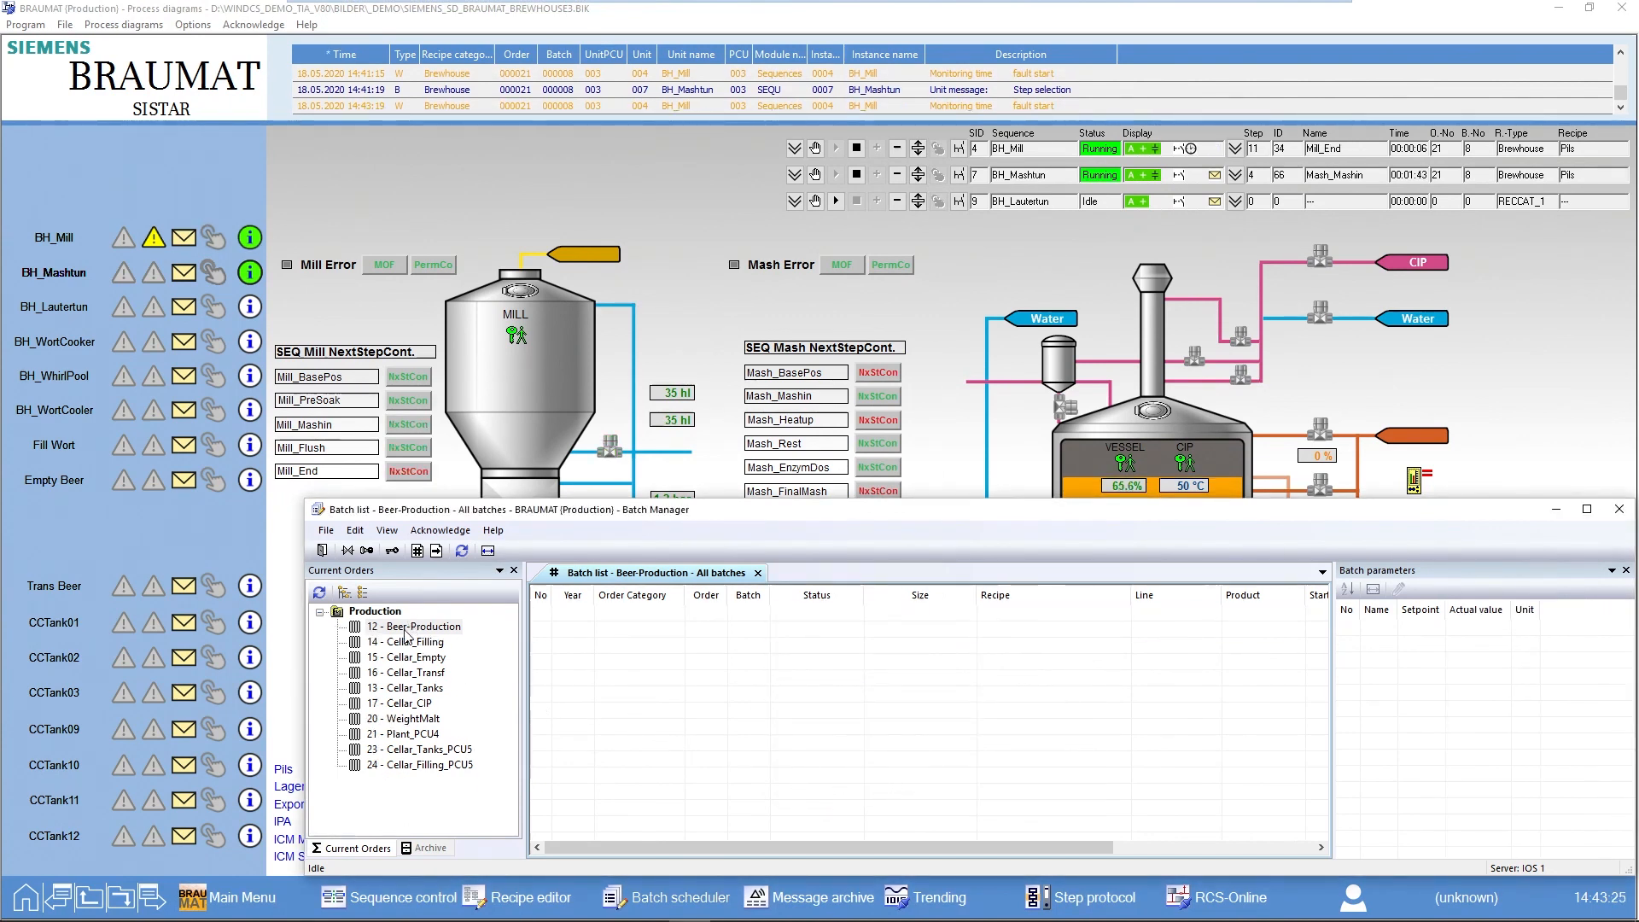
Create a new Beer-Production order with recipe Pils and start choosing its destination tank.
right_click(426, 624)
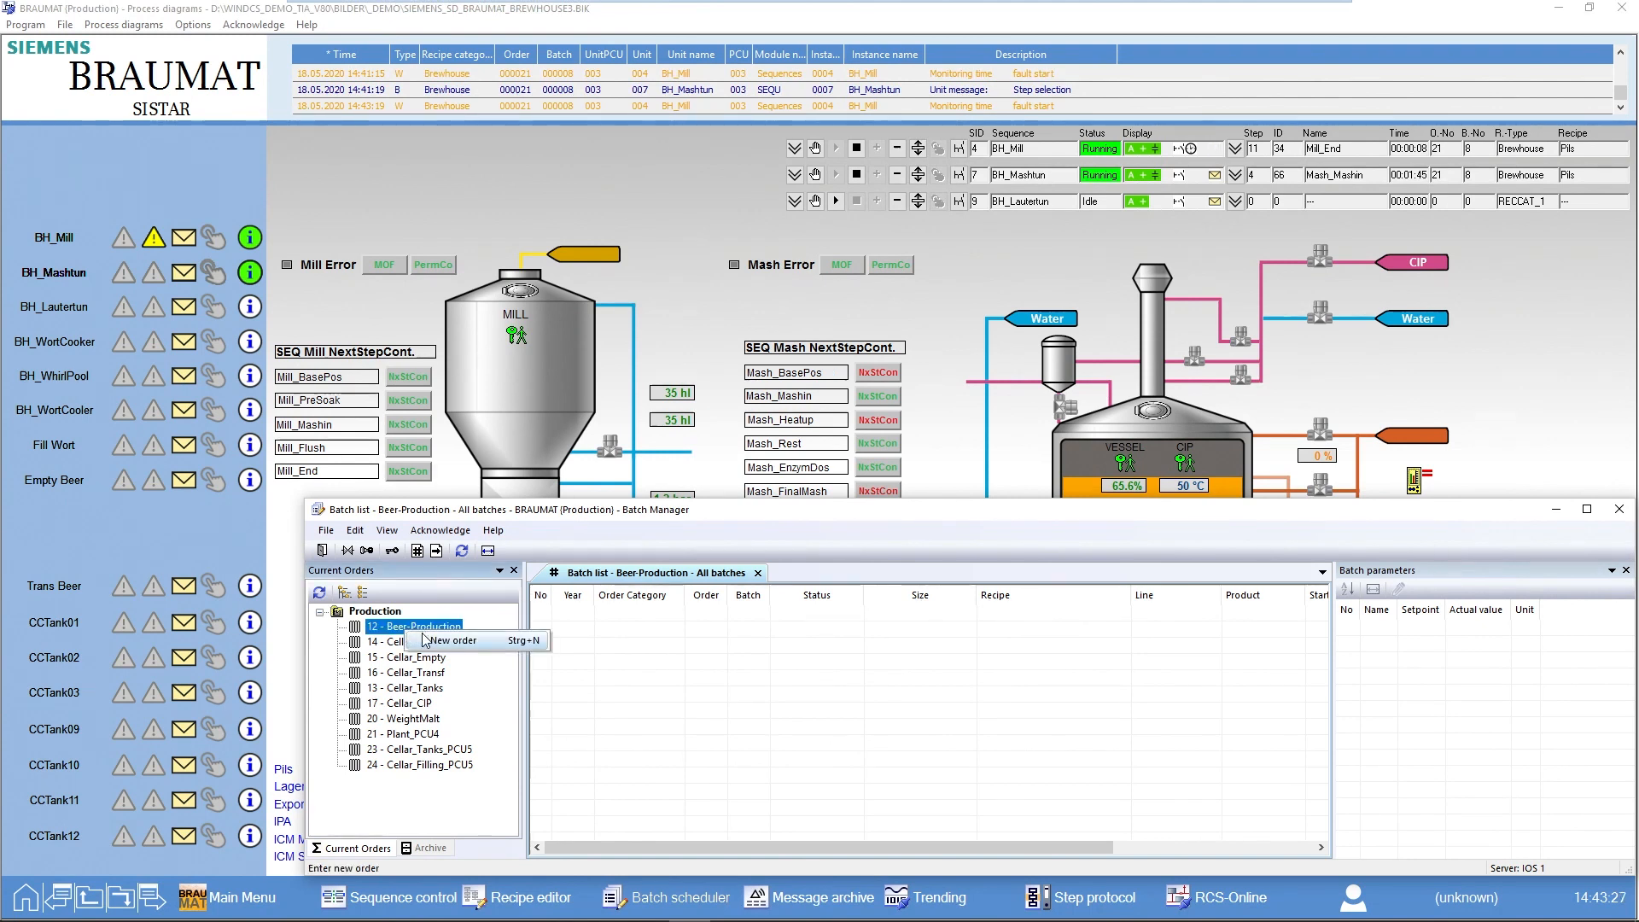
click(451, 639)
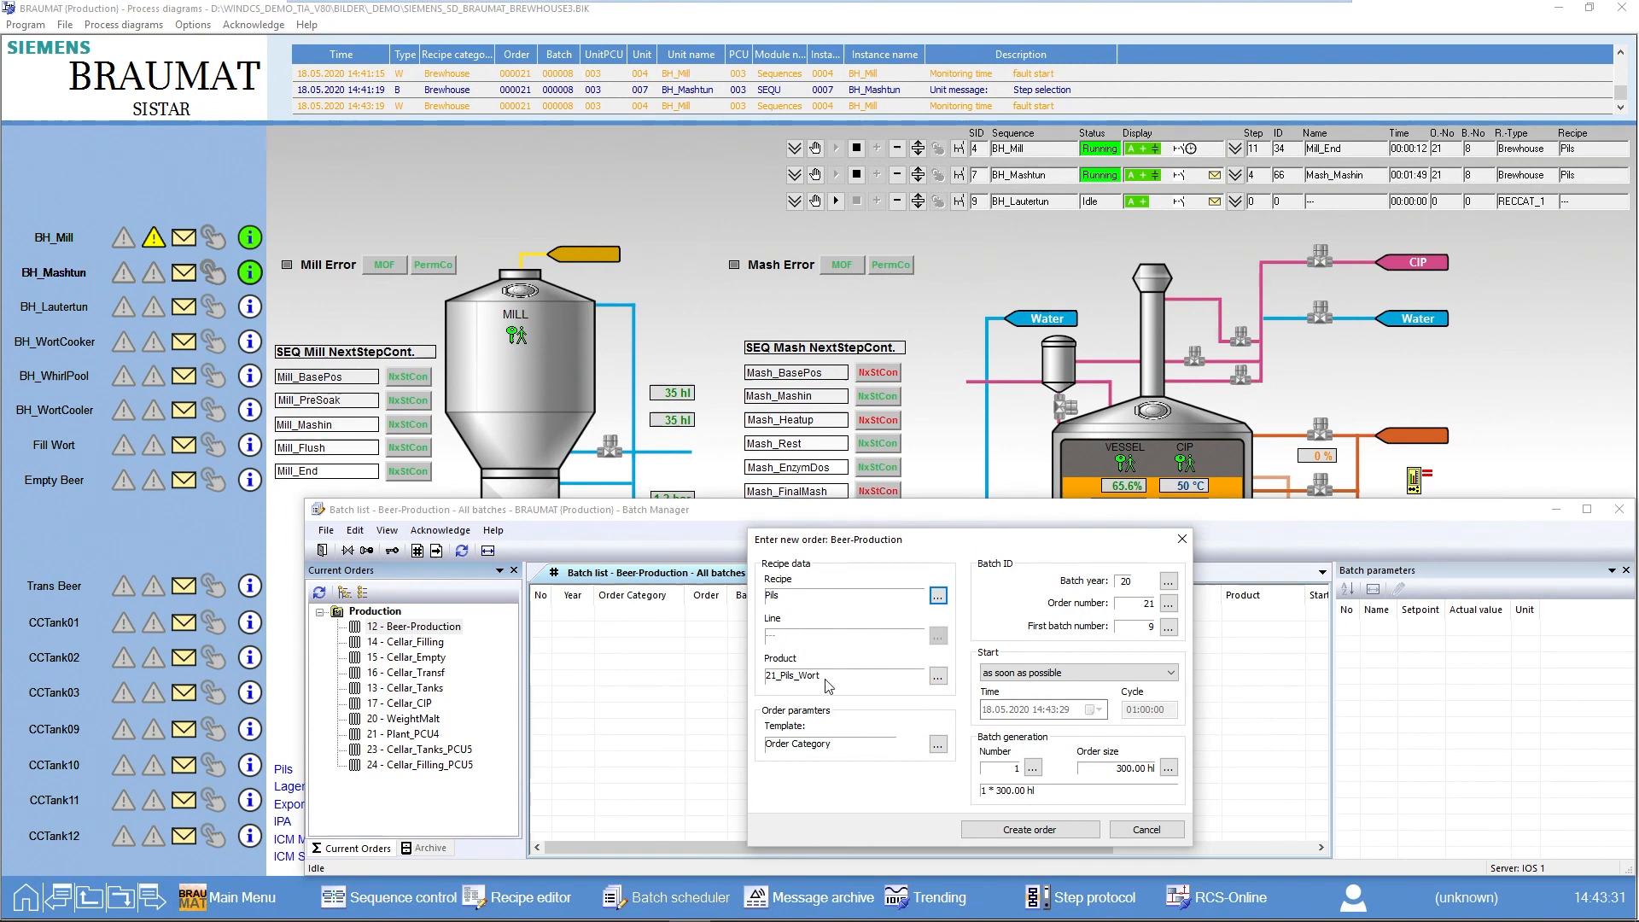
click(936, 596)
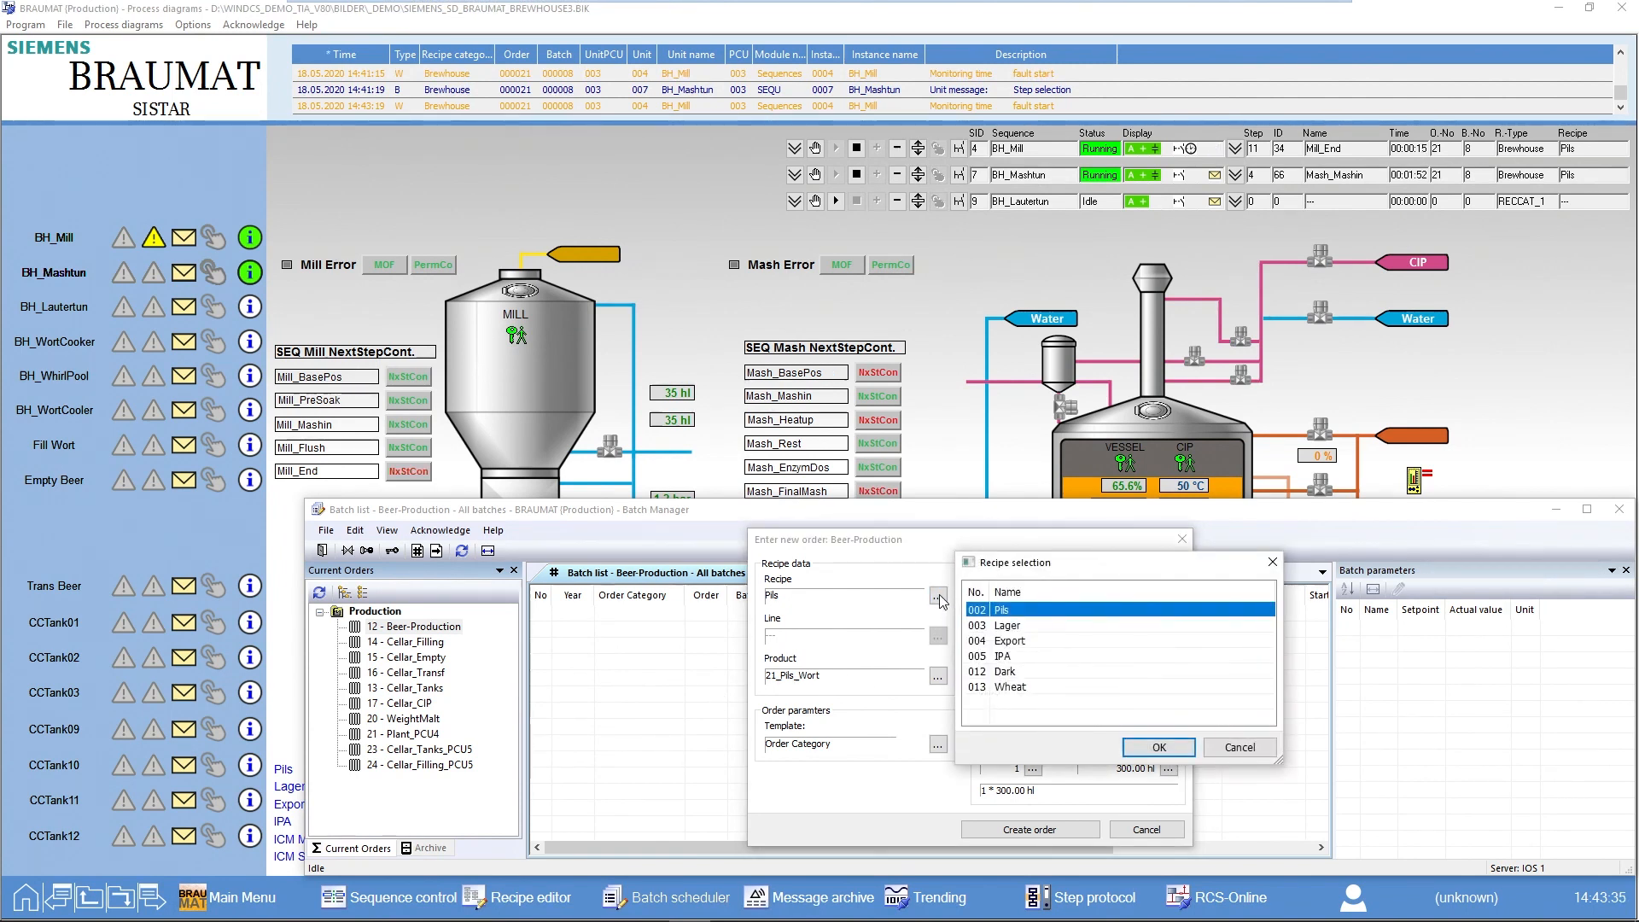
click(1155, 746)
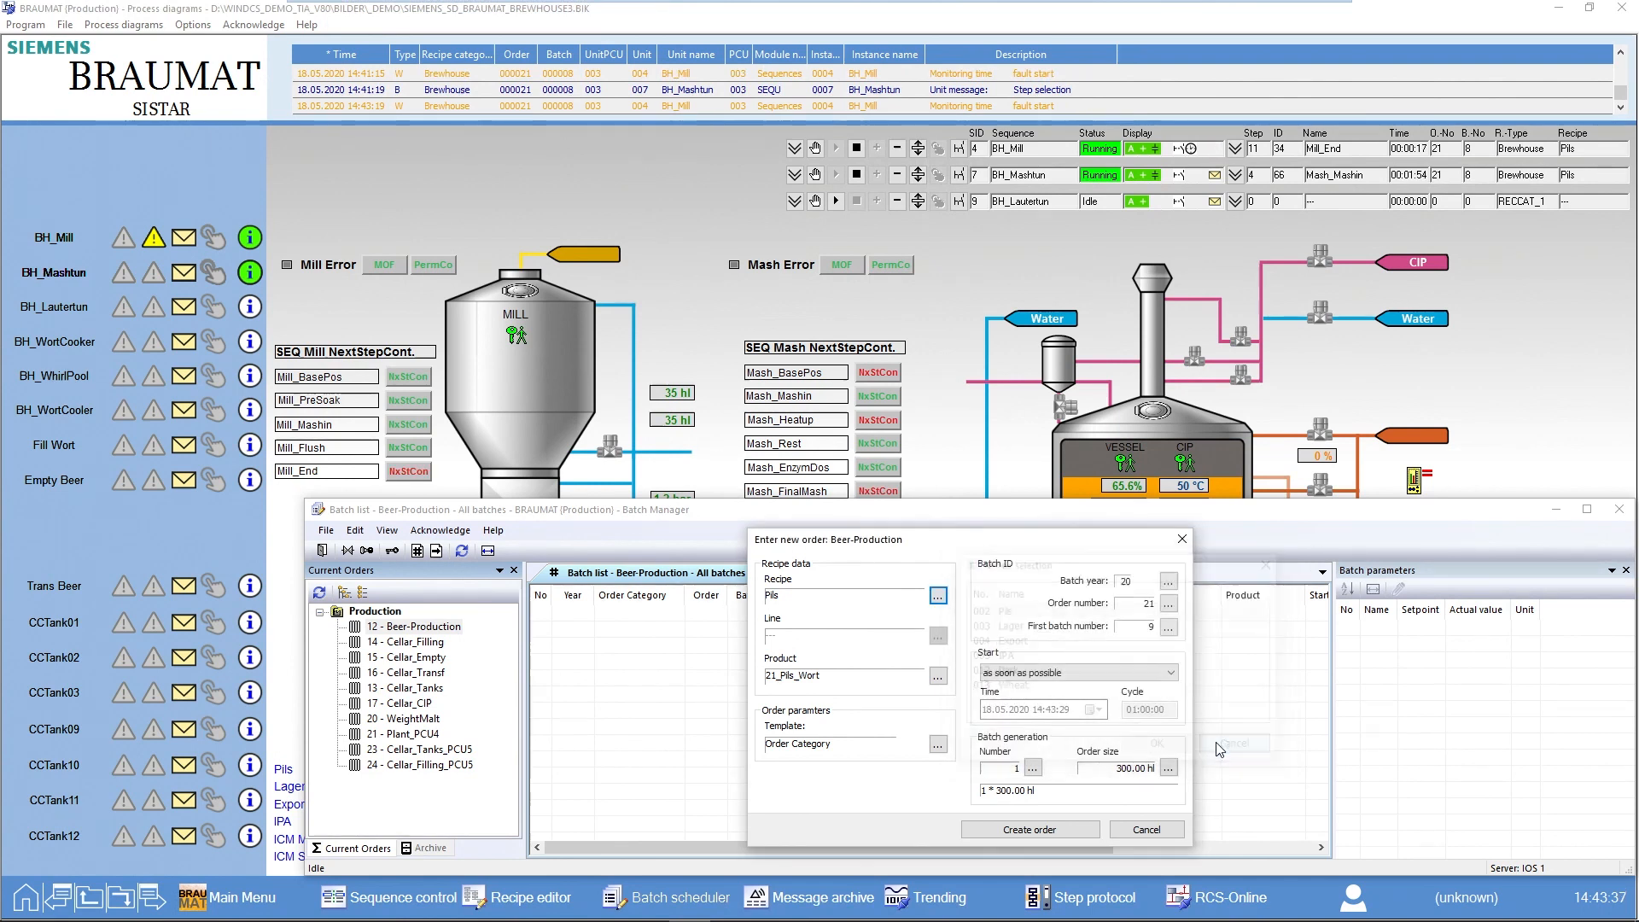
click(936, 746)
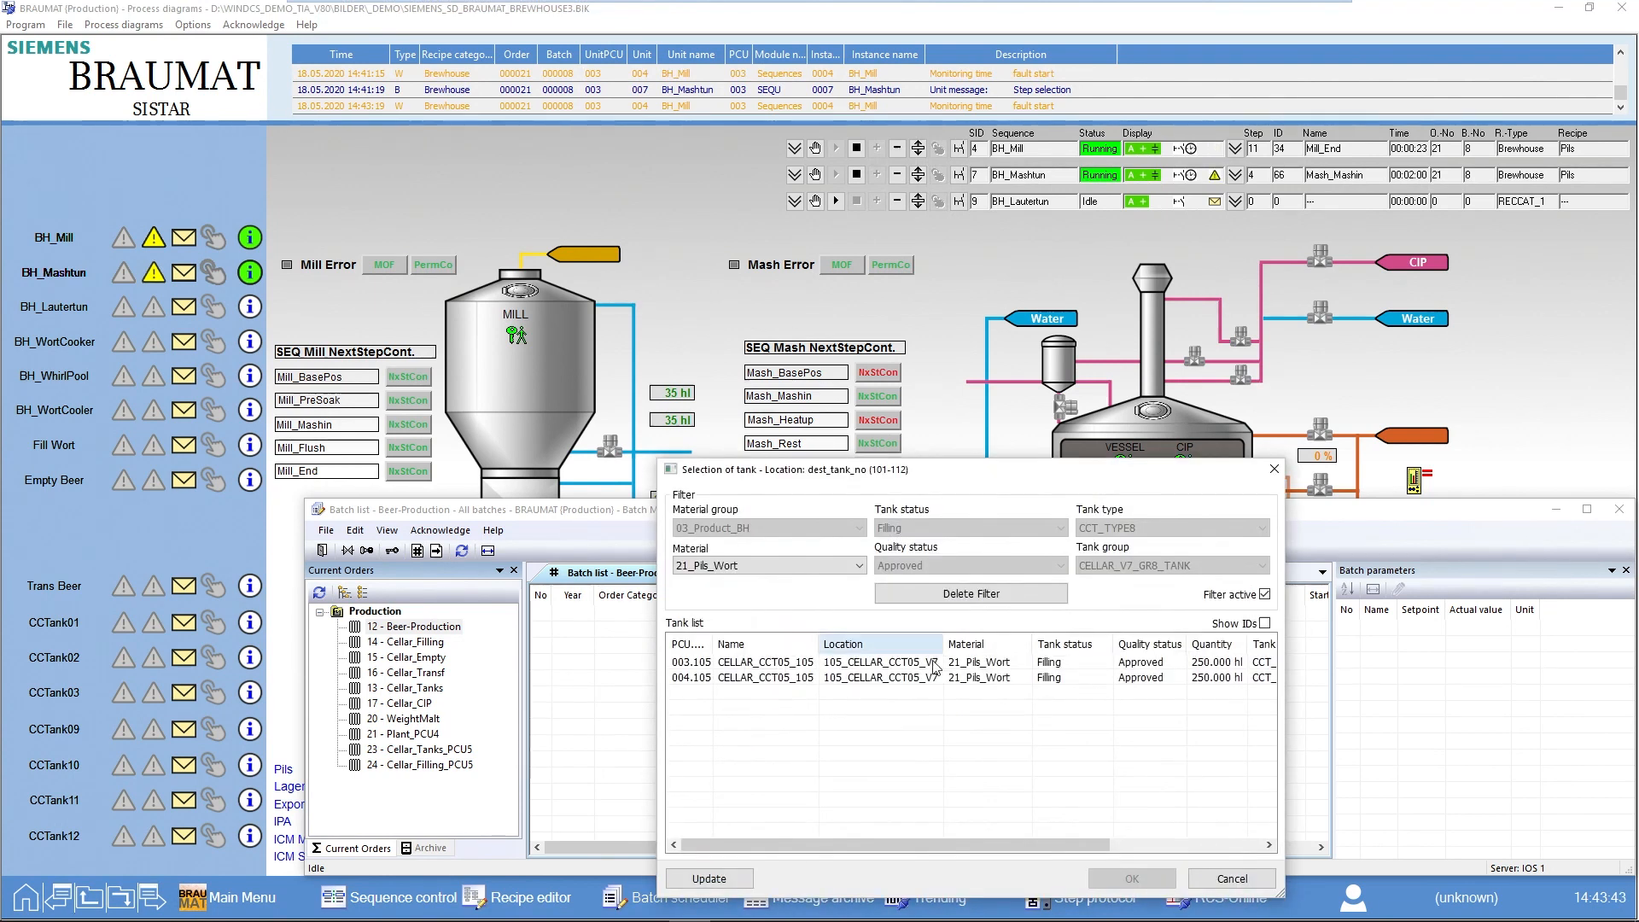
Filter the tank list to empty tanks and set CELLAR_CCT01_101 as the destination tank.
click(763, 565)
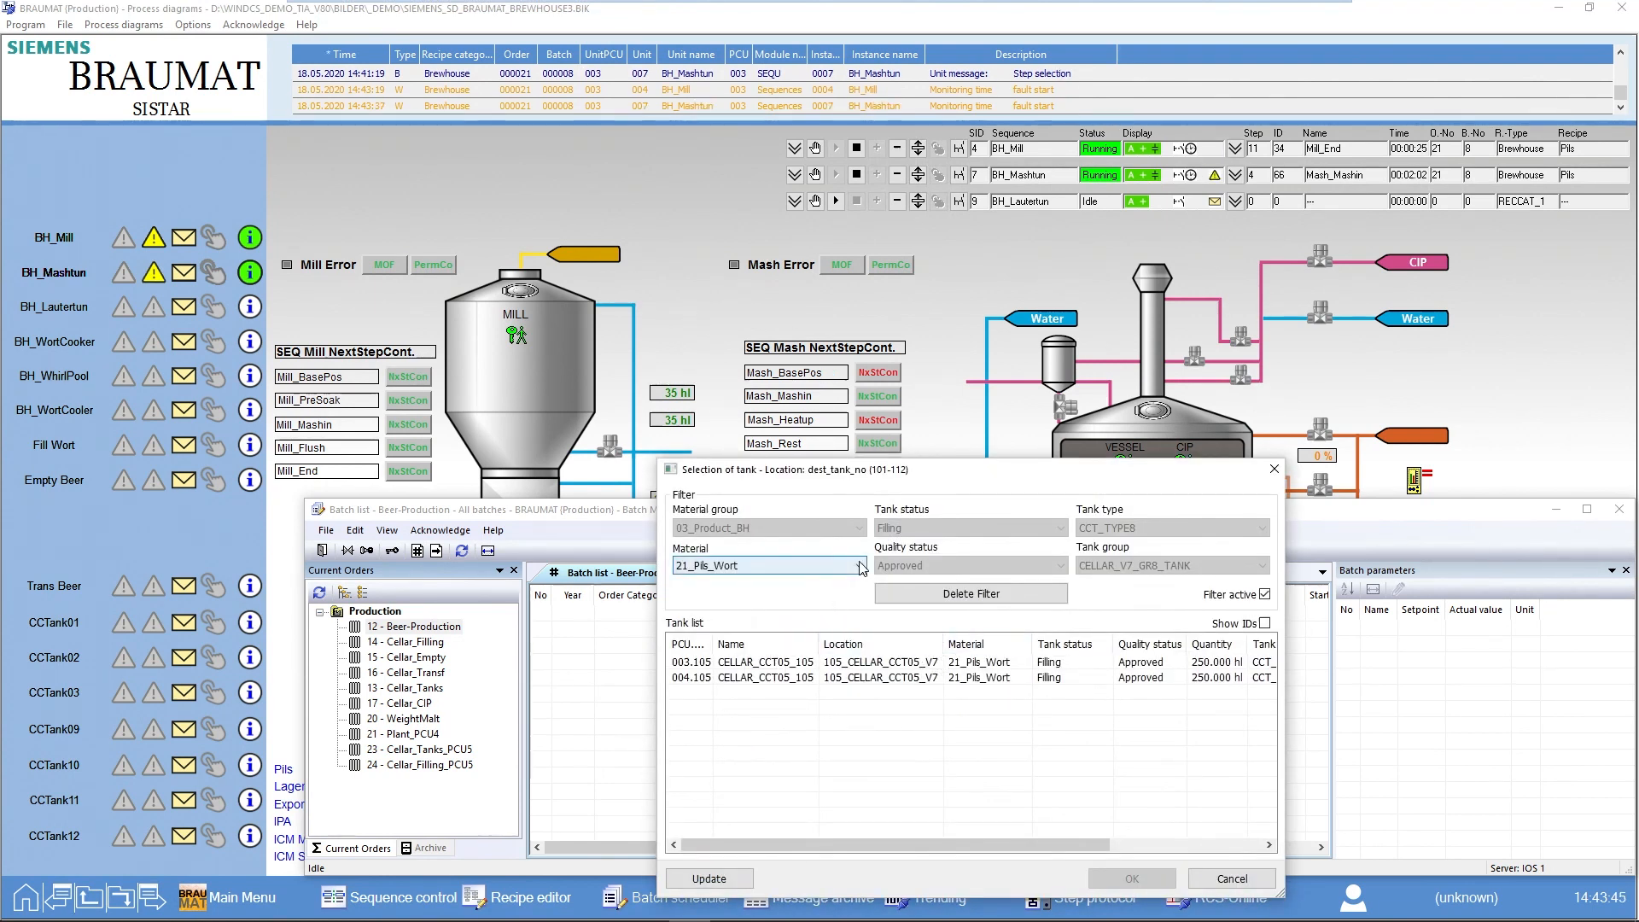
click(969, 592)
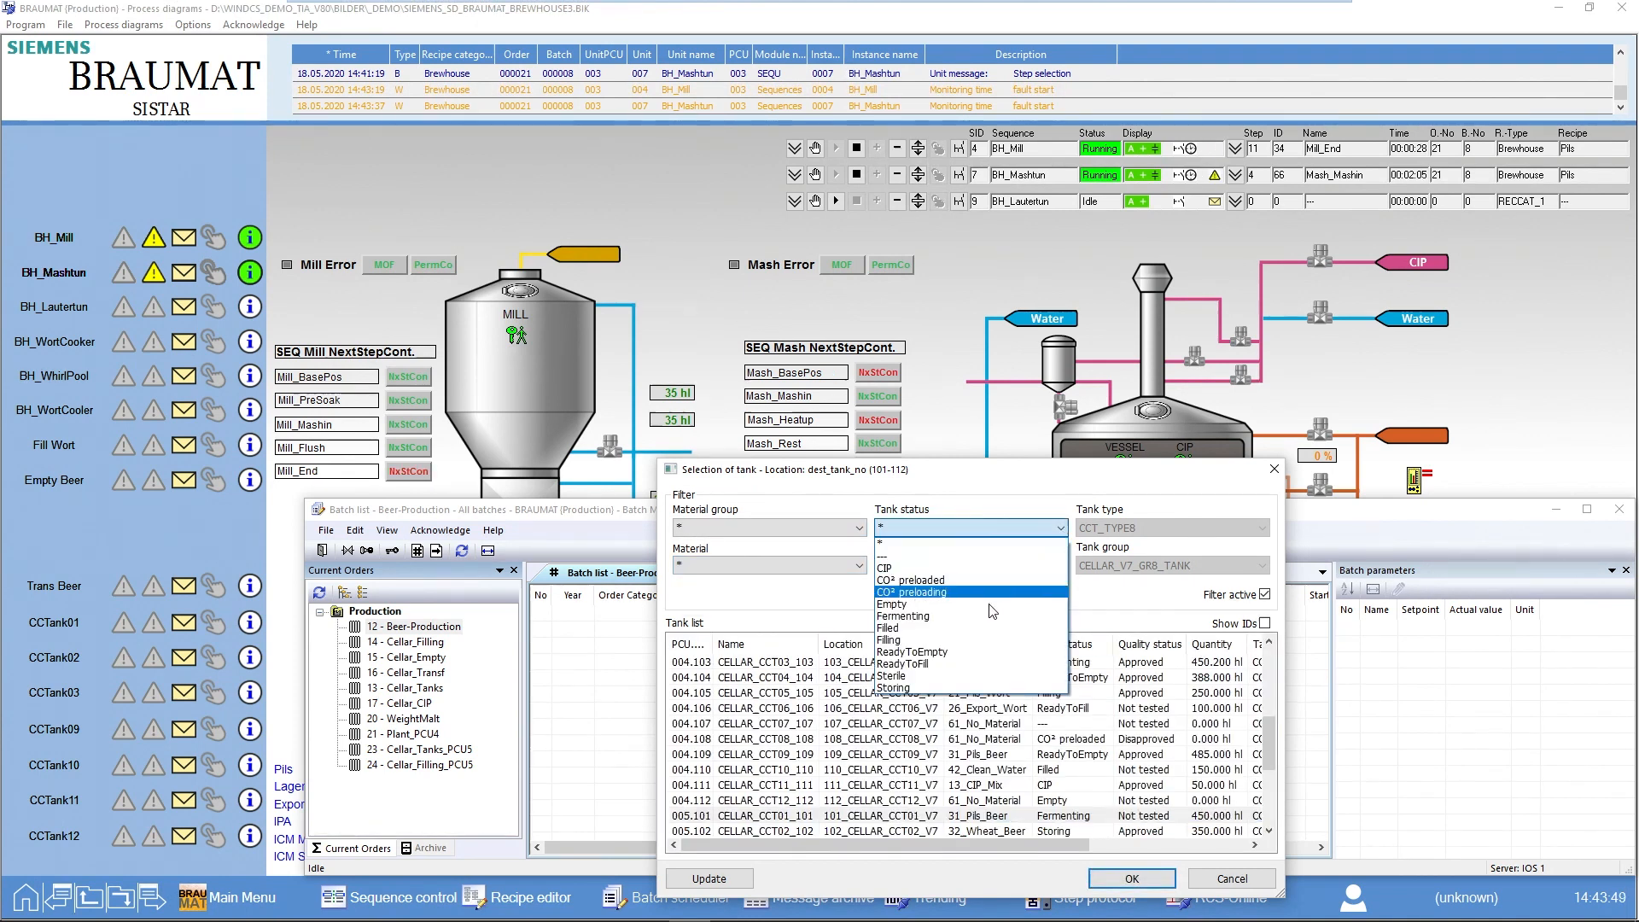
mouse_move(945, 615)
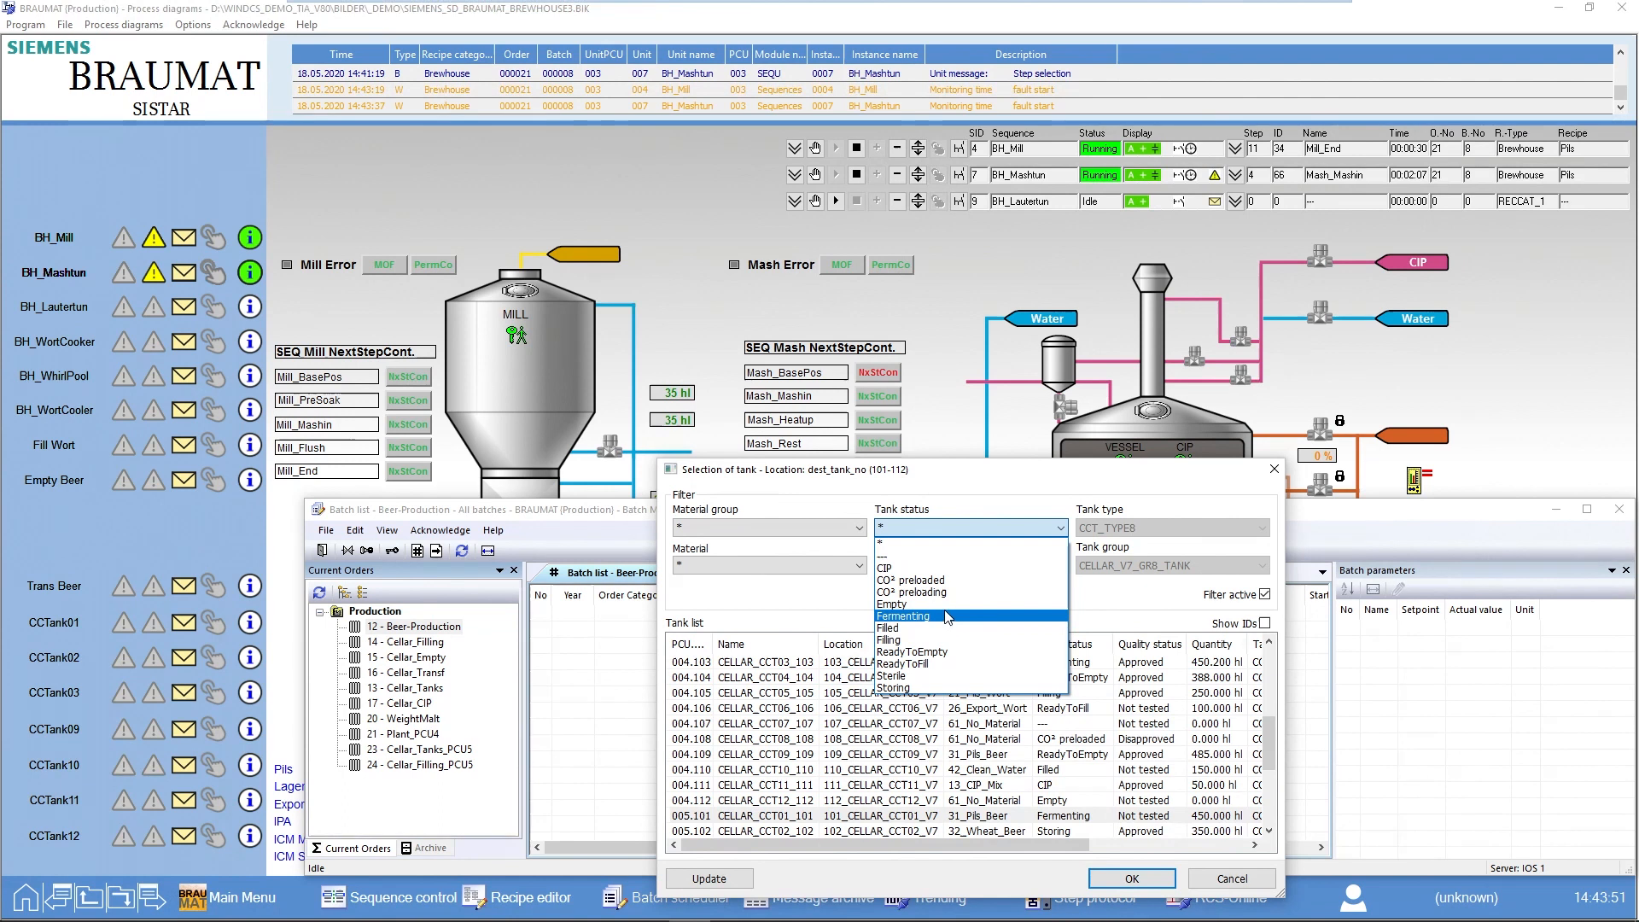
click(922, 604)
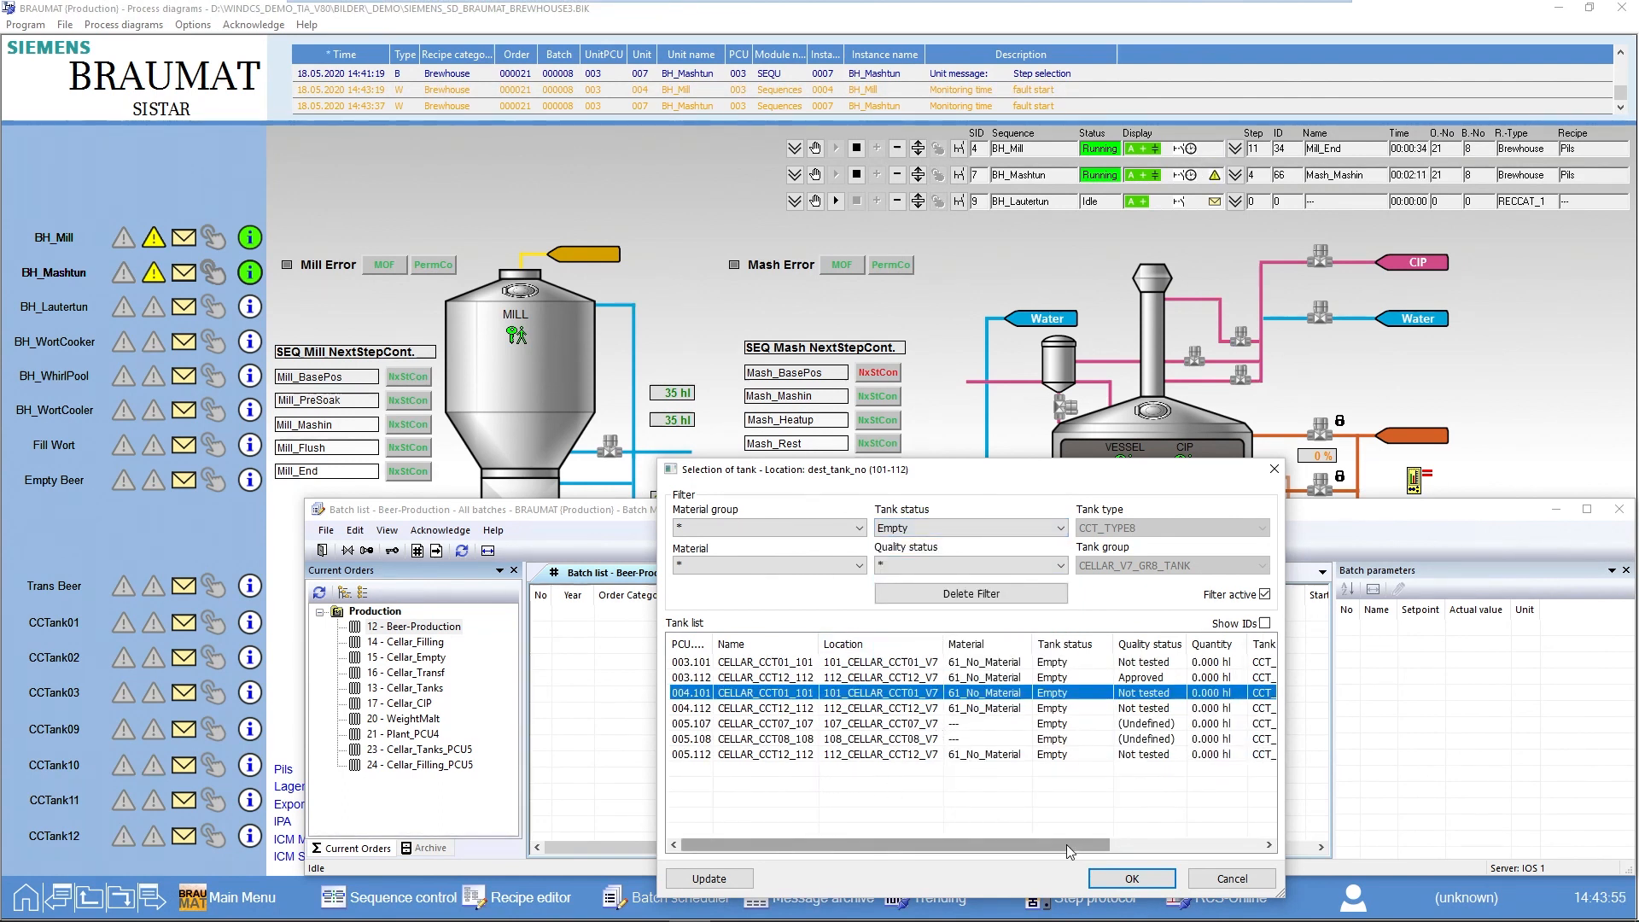
click(1128, 876)
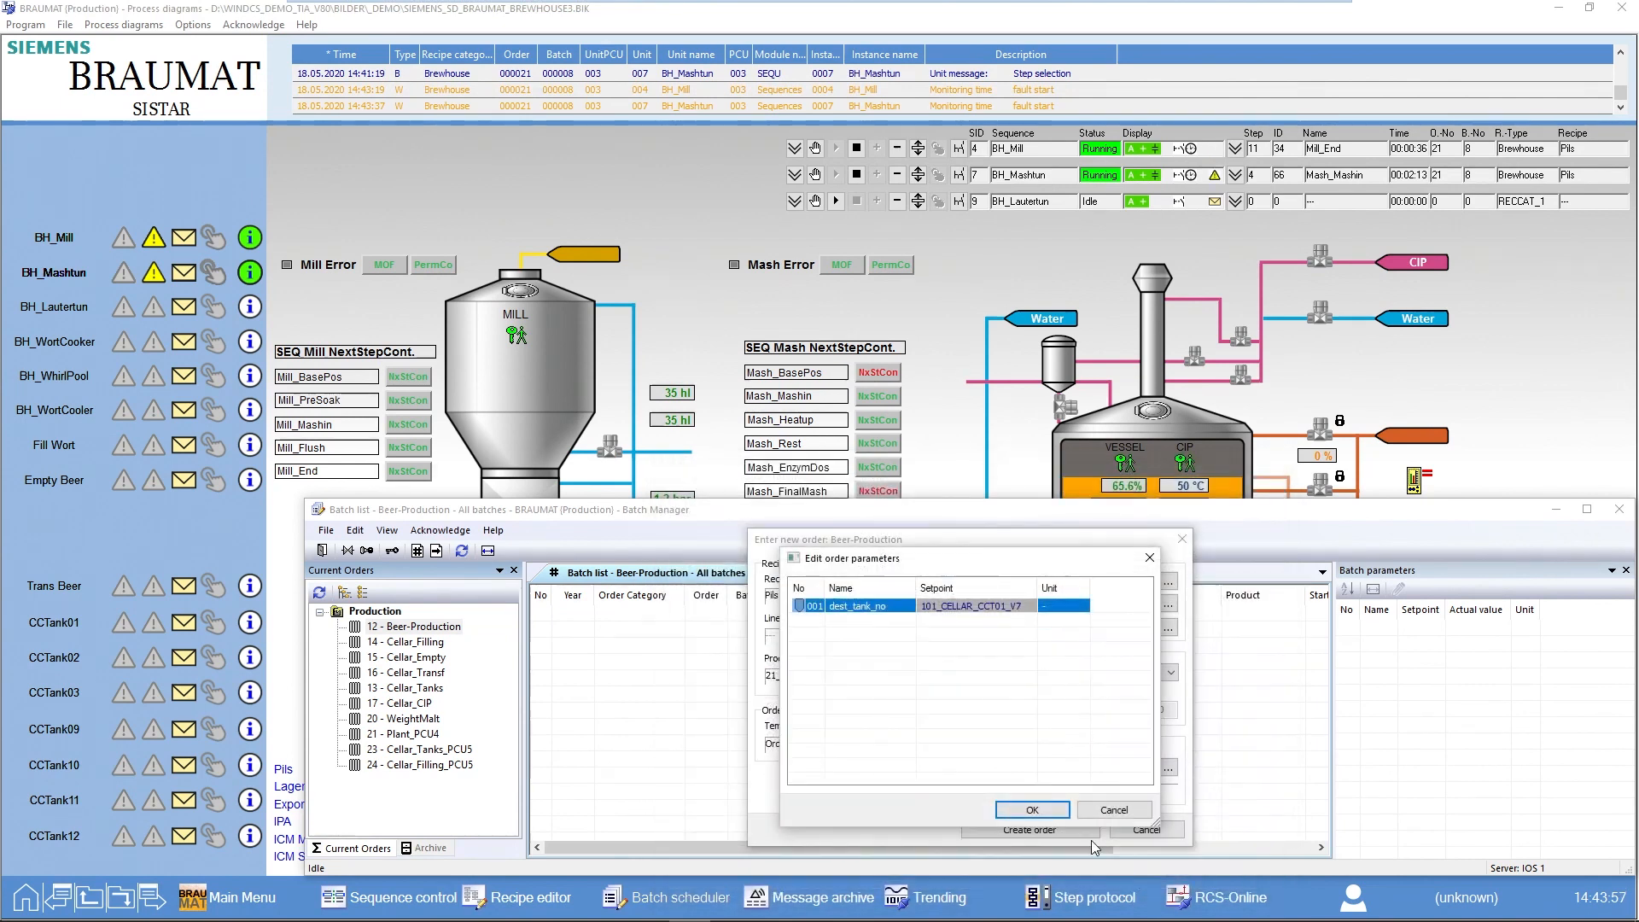
Accept the tank parameter, set the order to start by time/Auto with ten batches.
click(1030, 809)
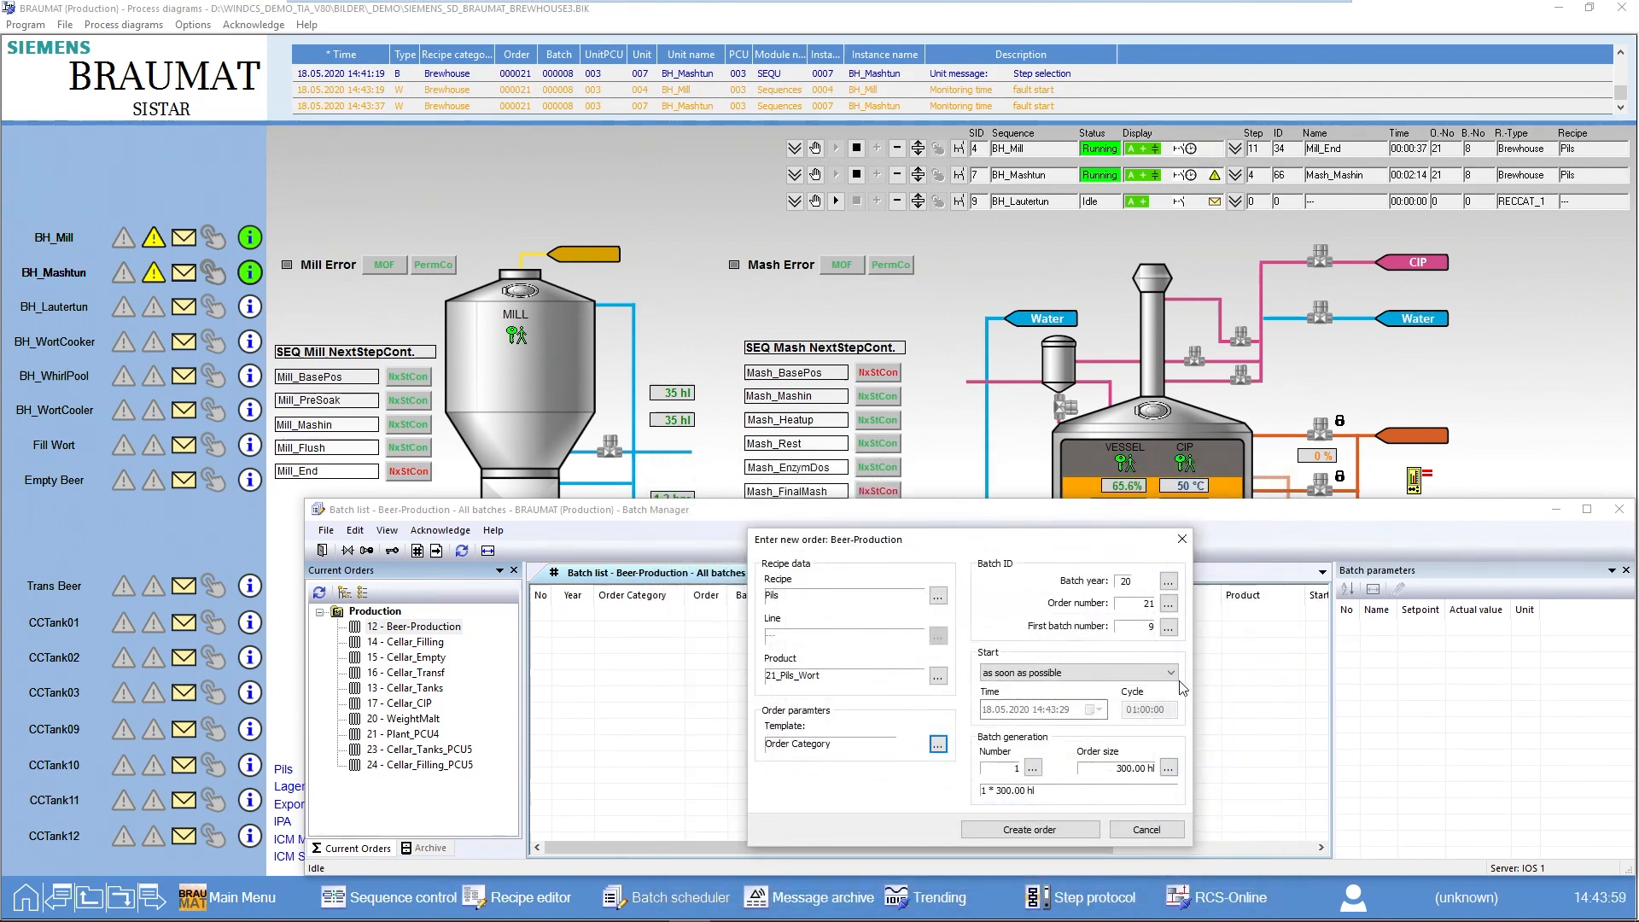
click(1170, 671)
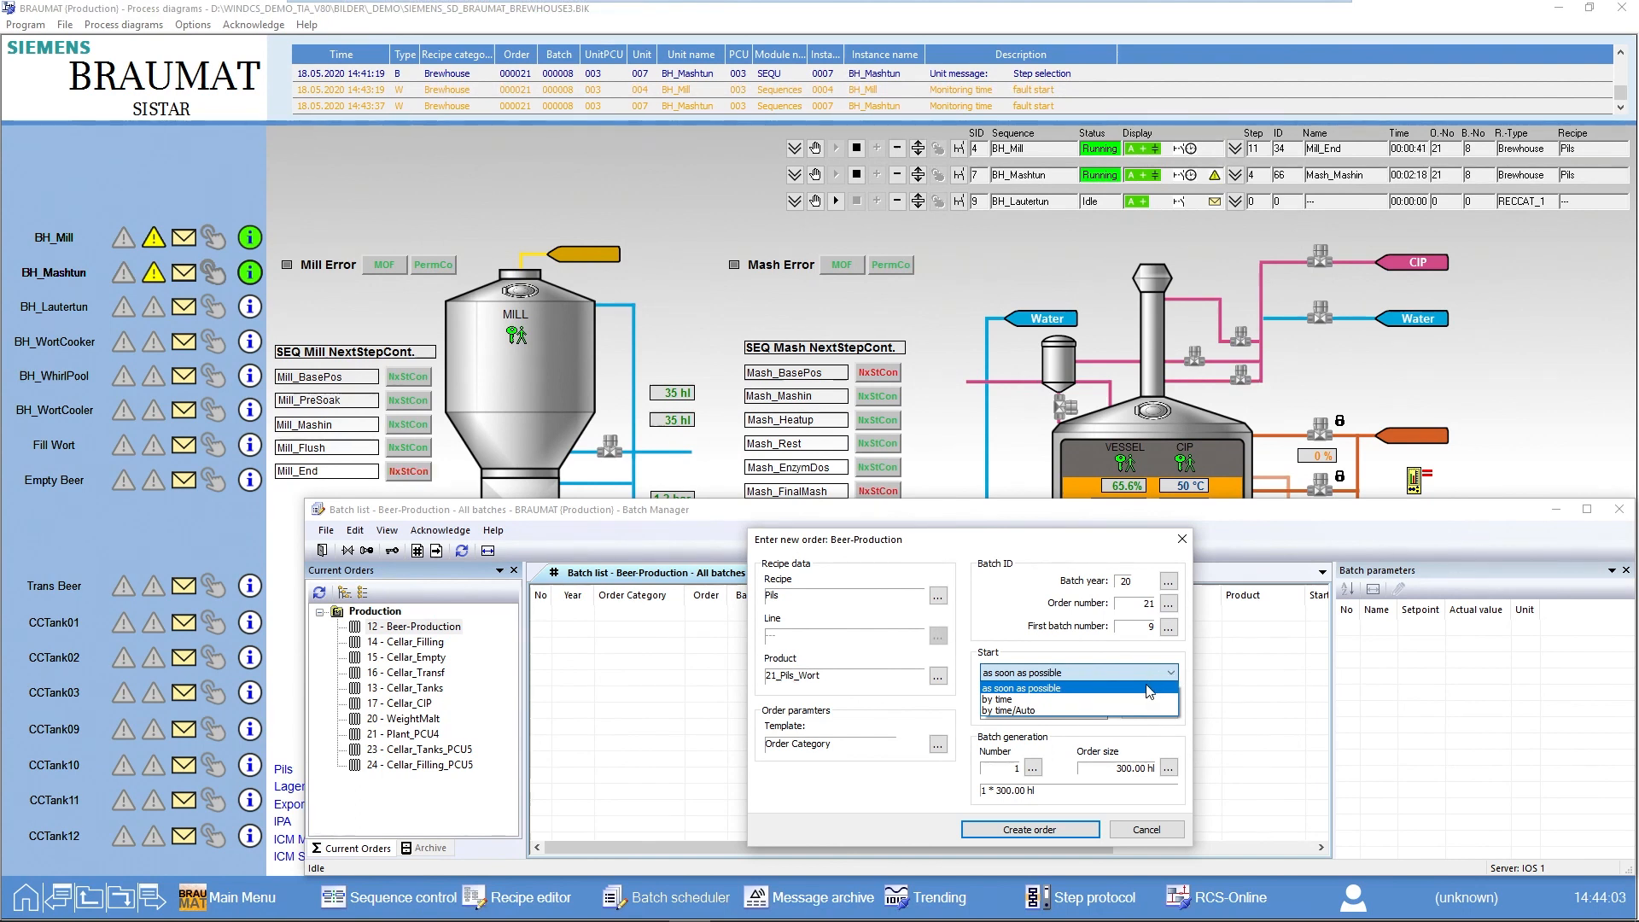
mouse_move(1076, 698)
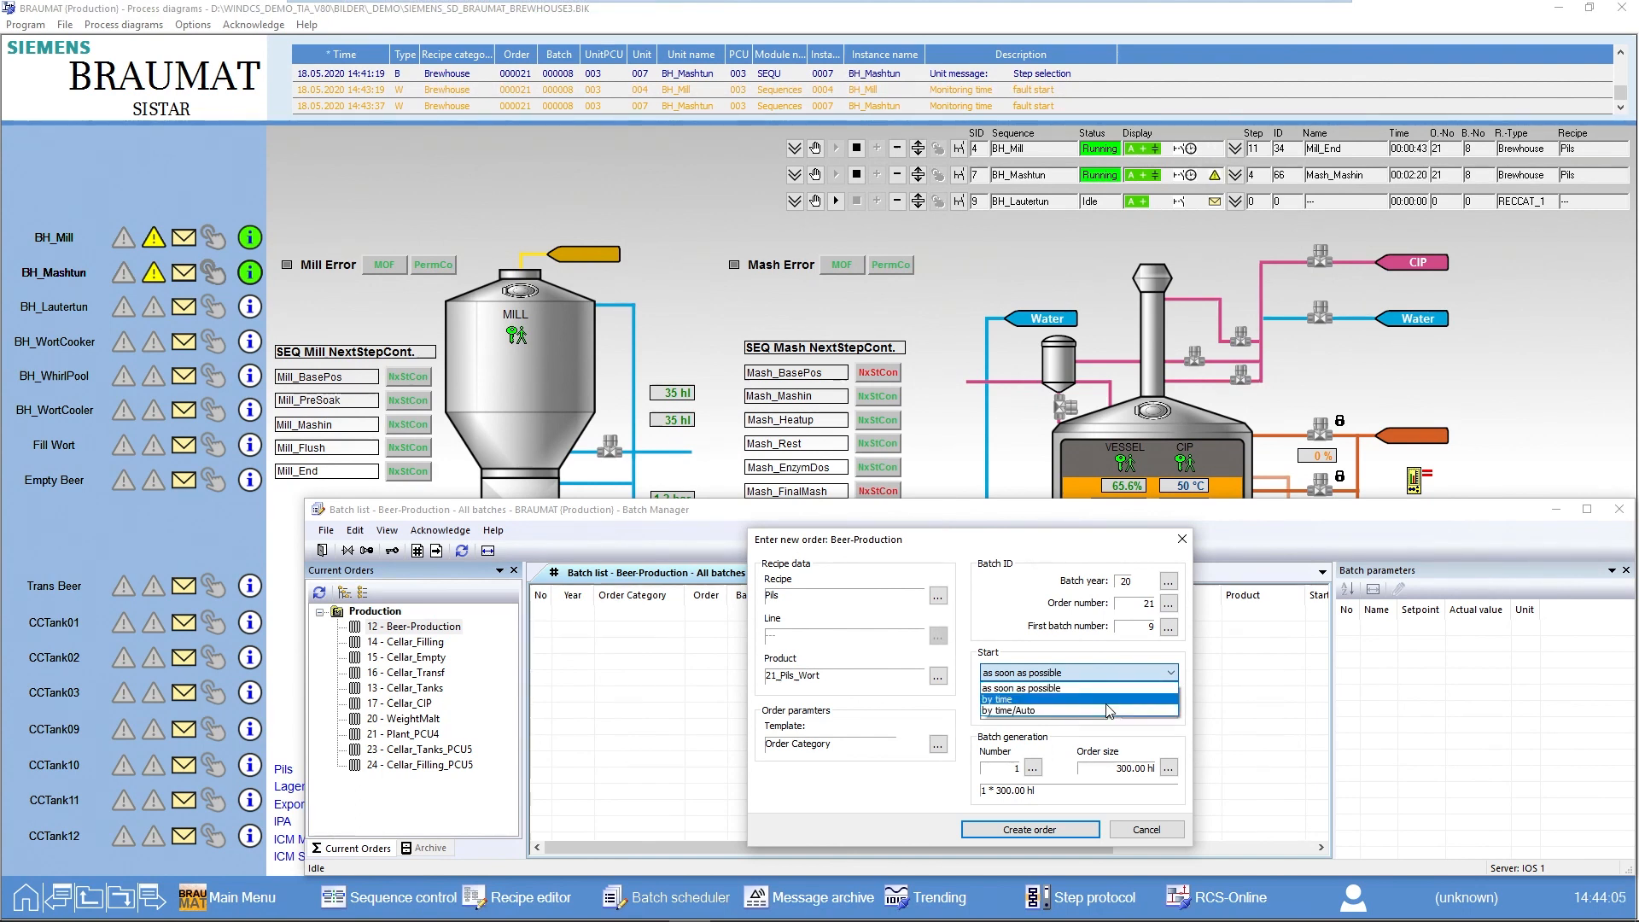
mouse_move(1058, 711)
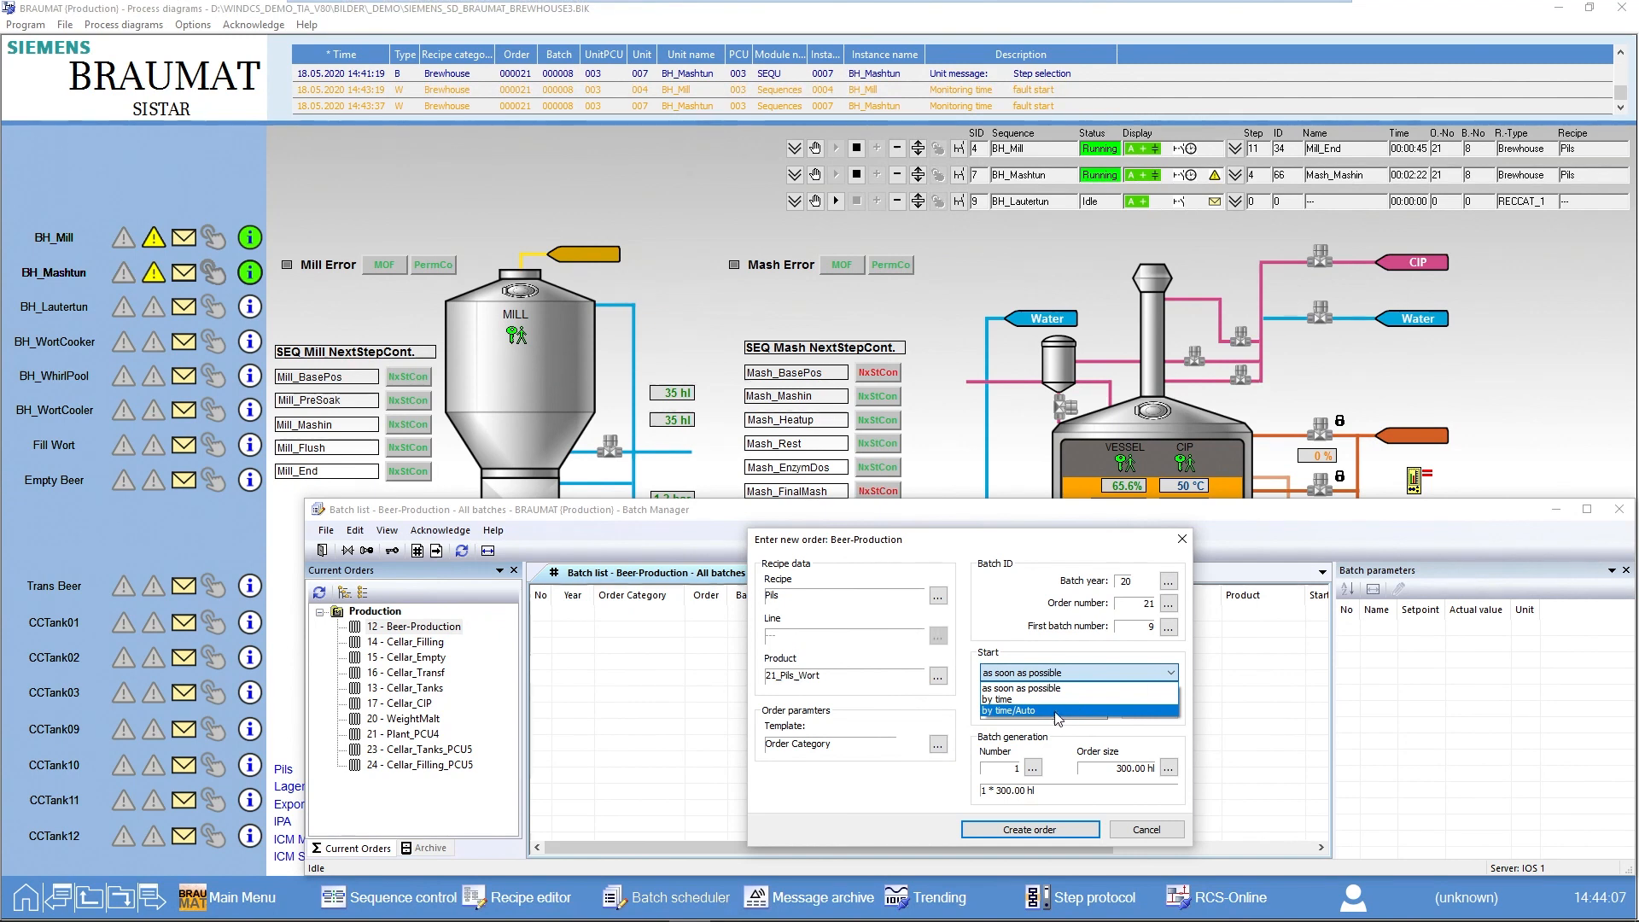
click(1011, 711)
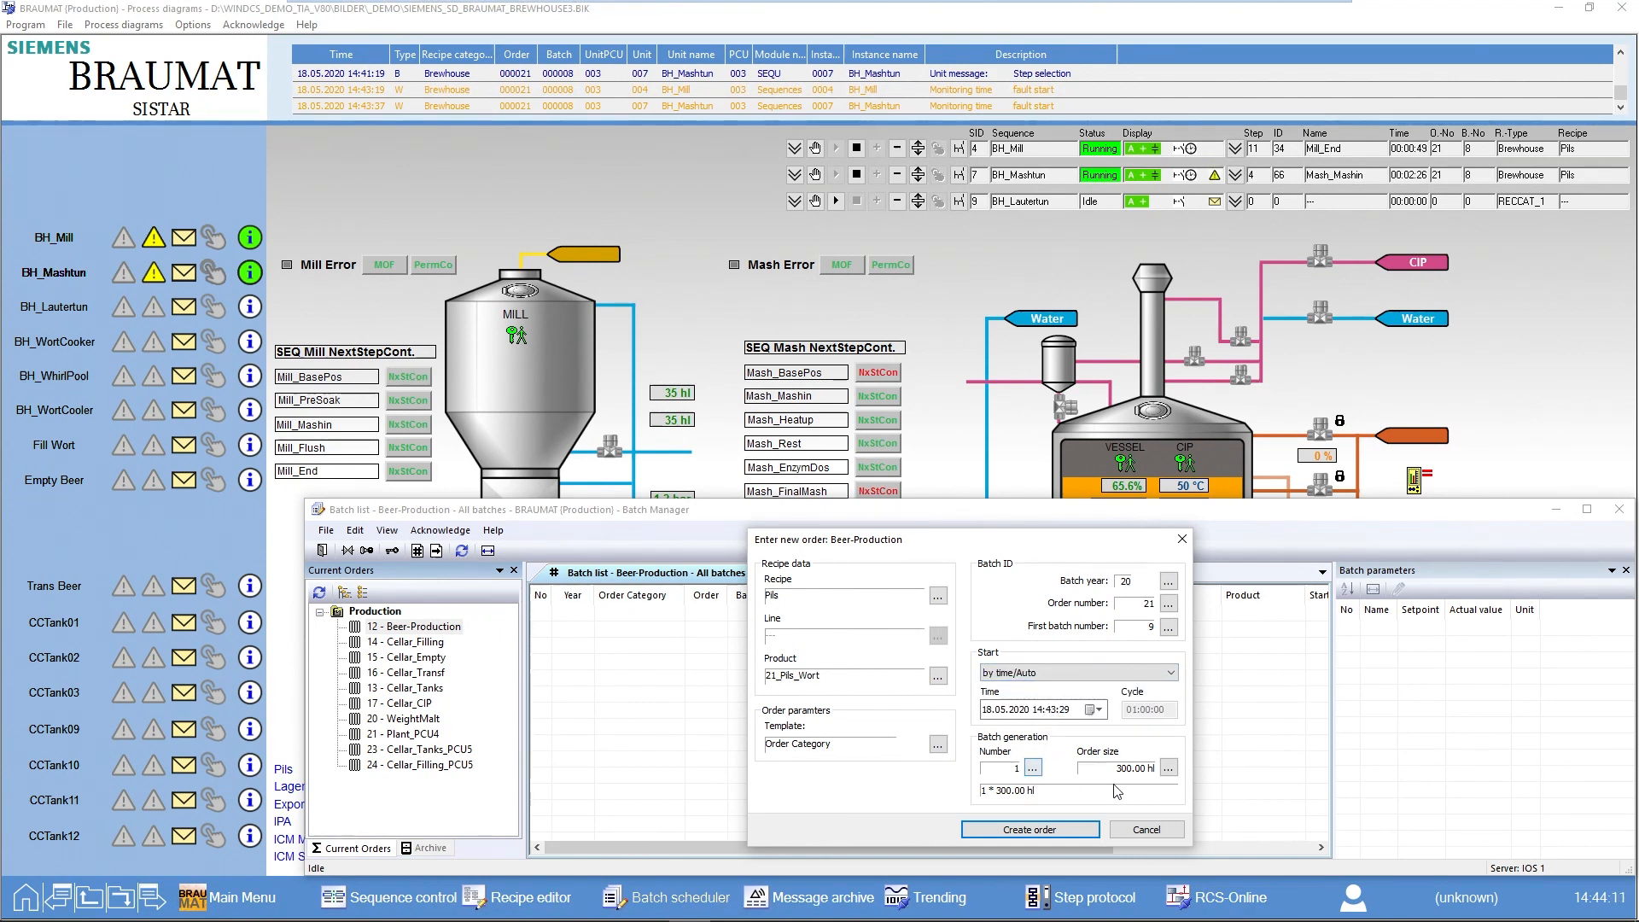
click(1030, 769)
text(10)
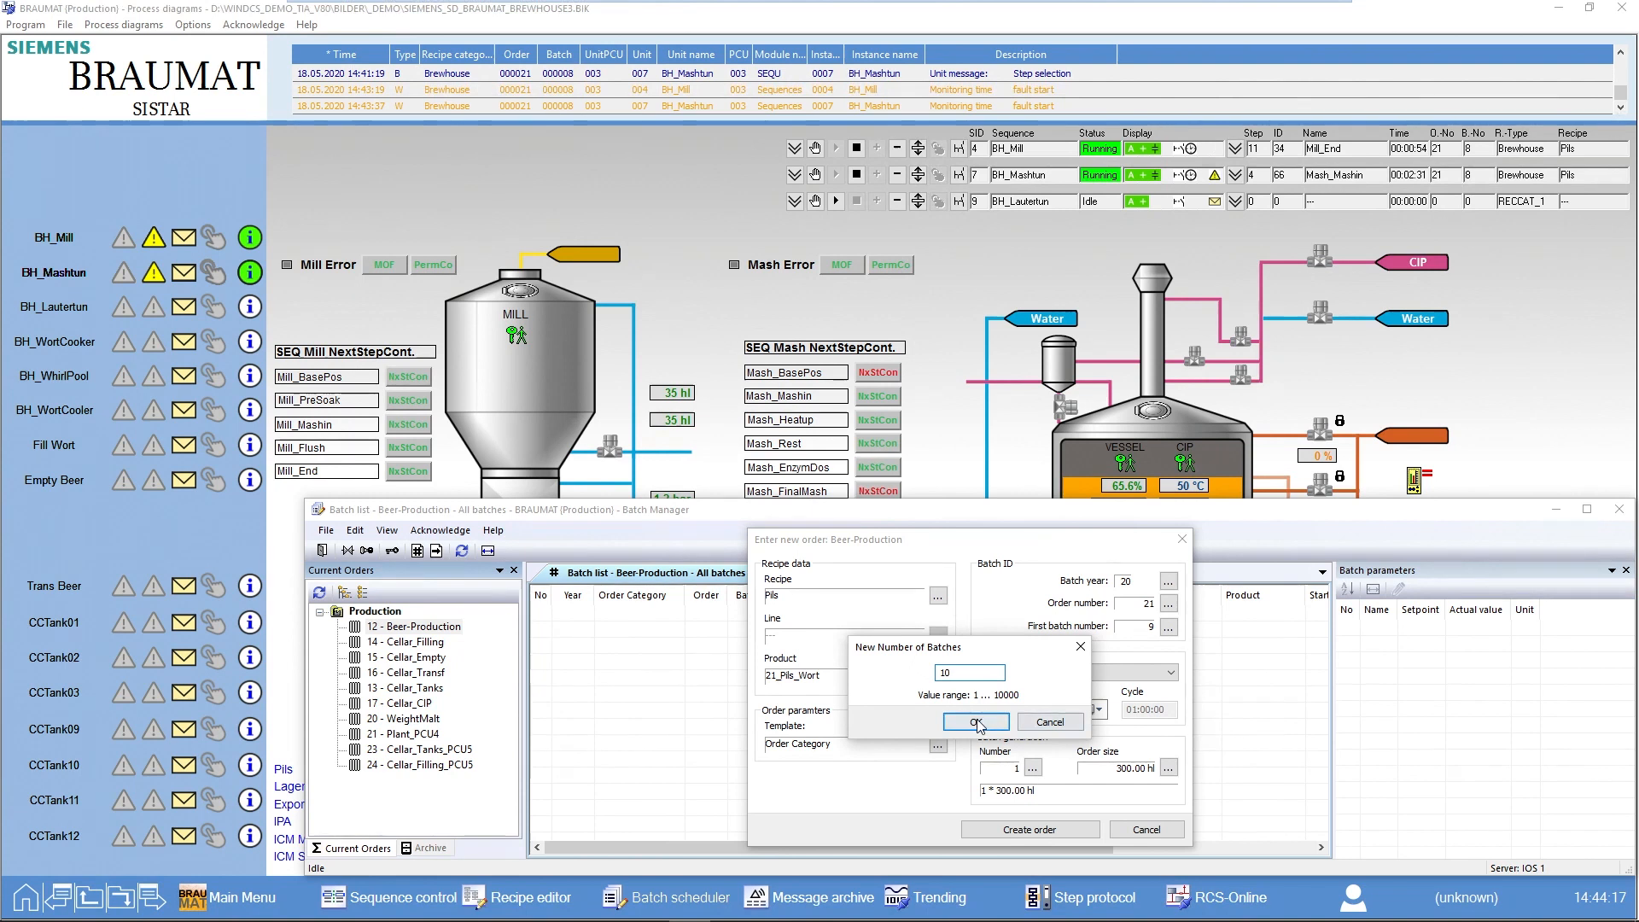
click(974, 721)
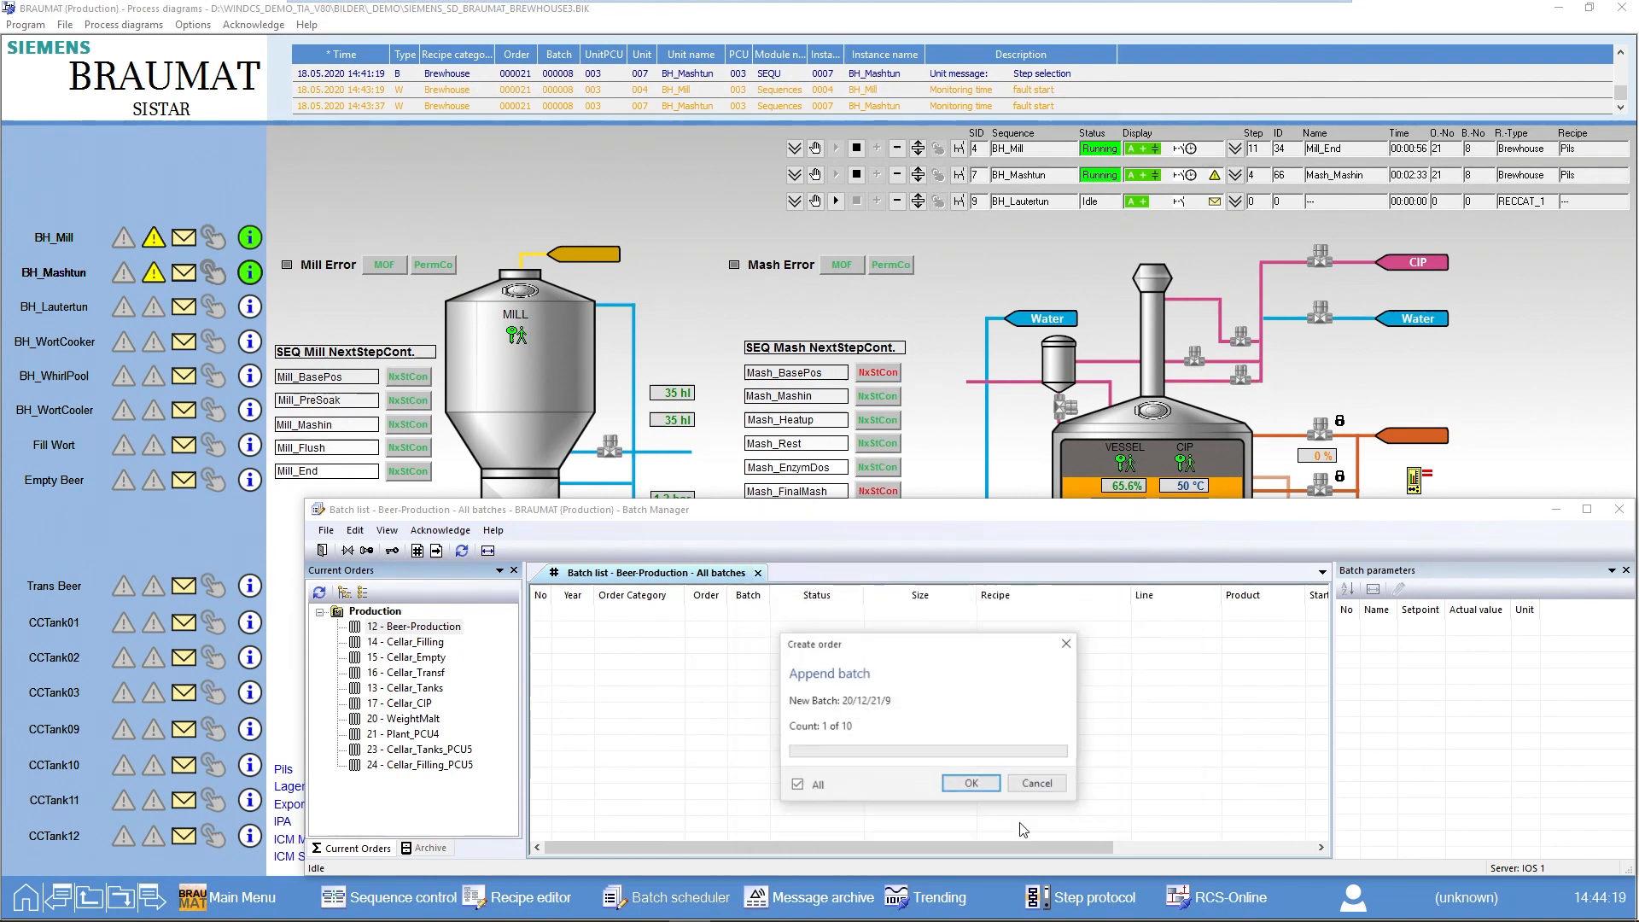
Append all ten Pils batches, 9 through 18 at 300 hl each, to order 21.
click(969, 783)
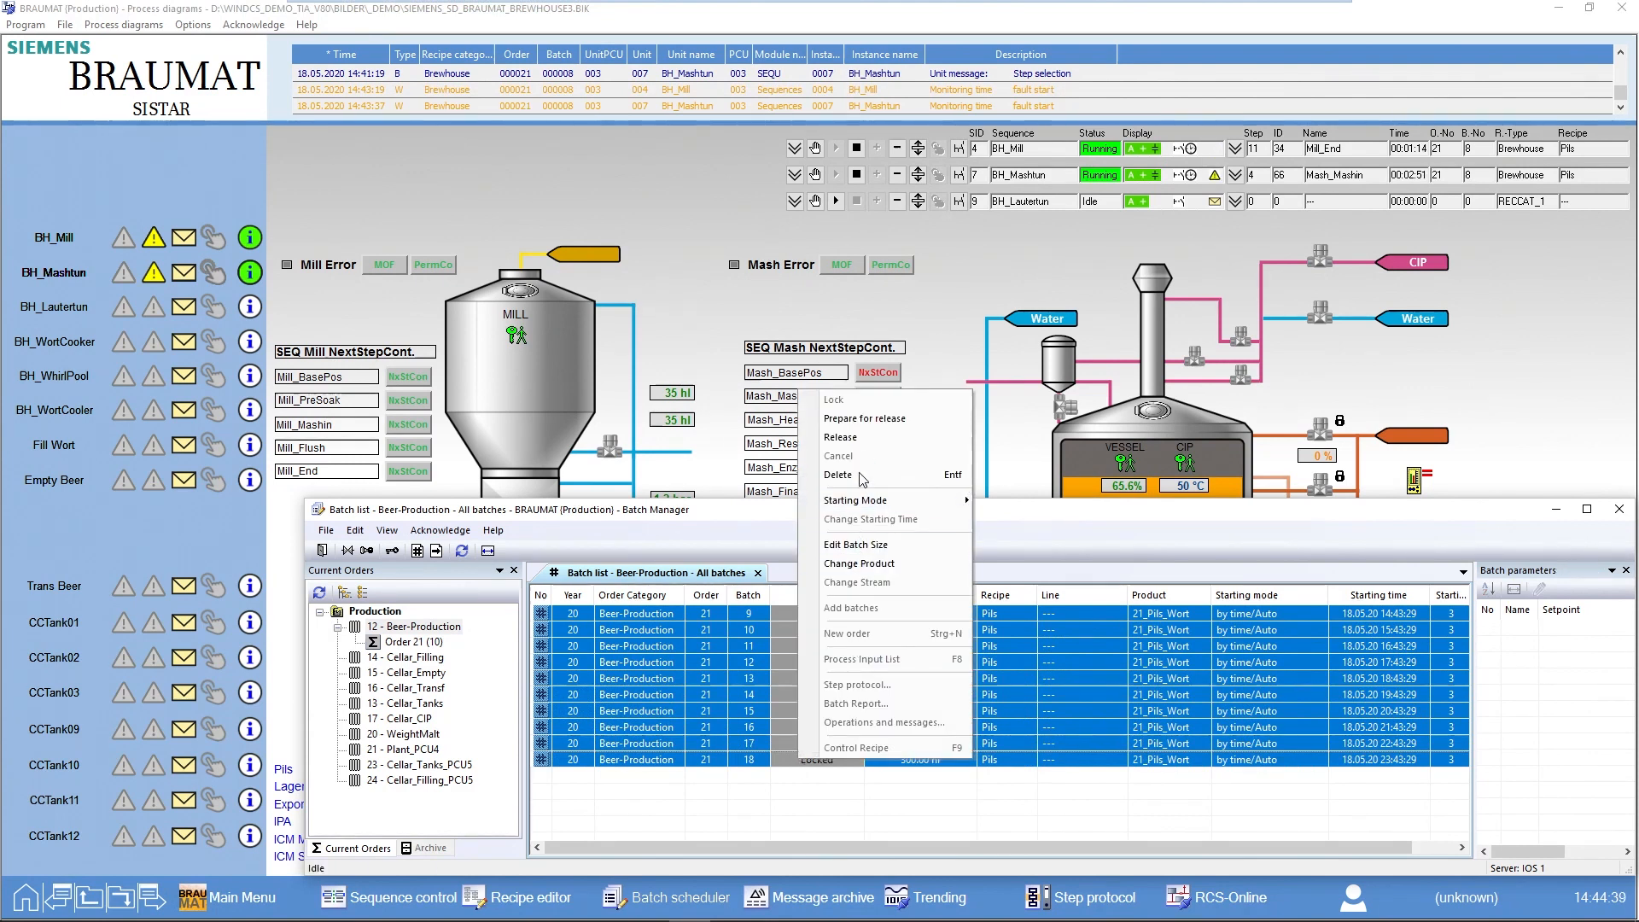
Release all ten batches of order 21, leaving batch 9 Waiting and 10–18 Released.
click(839, 437)
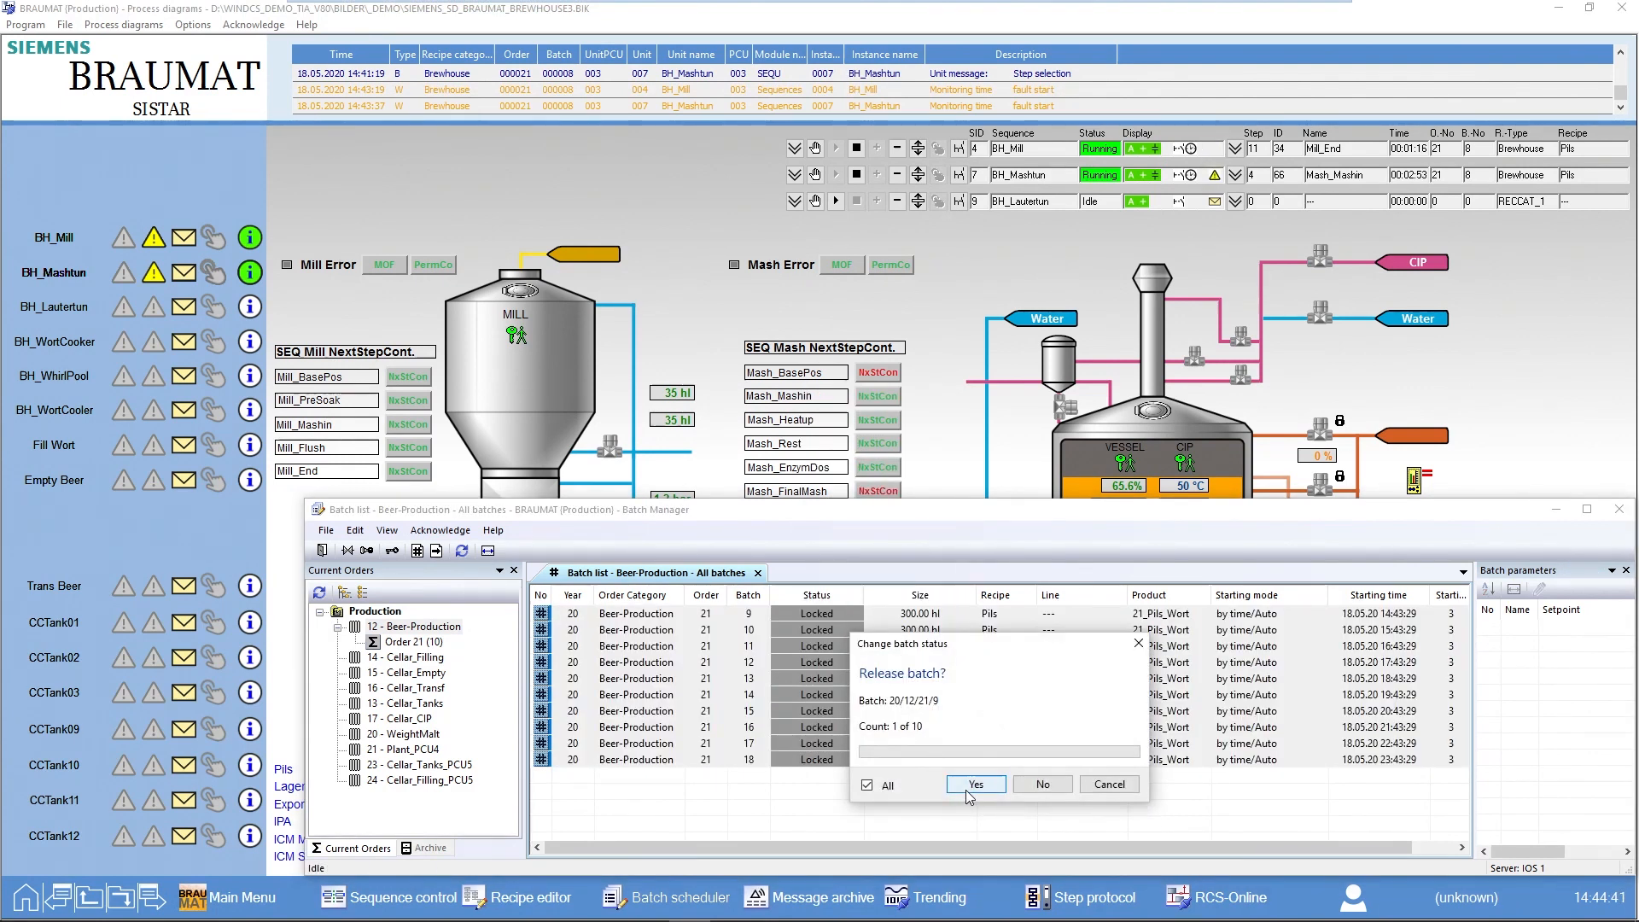
click(974, 784)
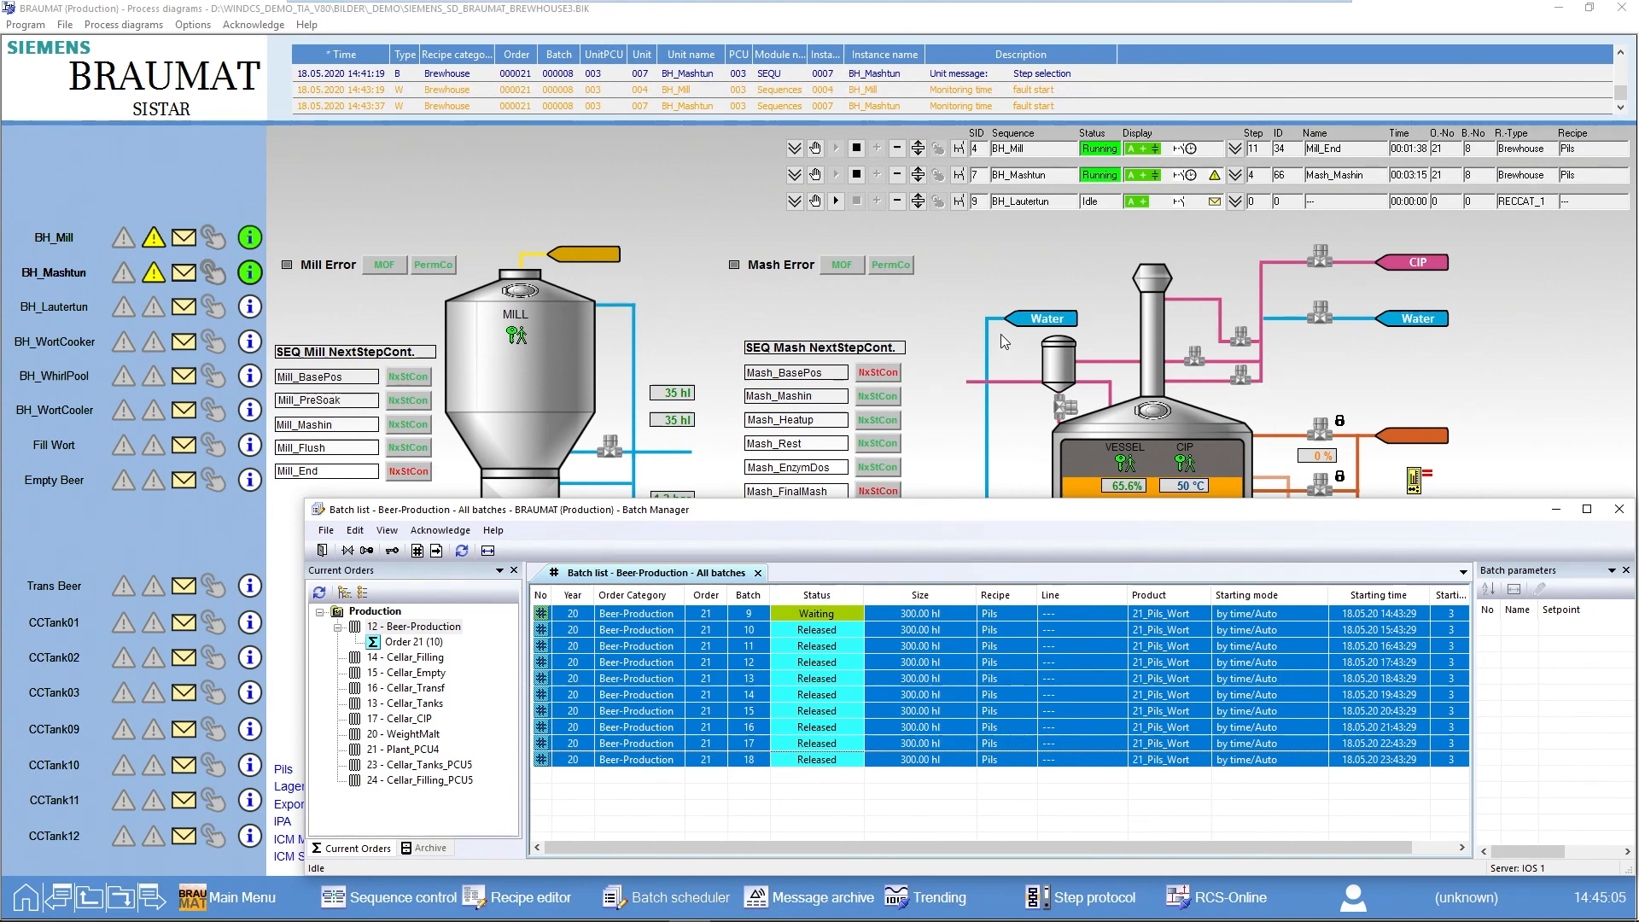
mouse_move(979, 258)
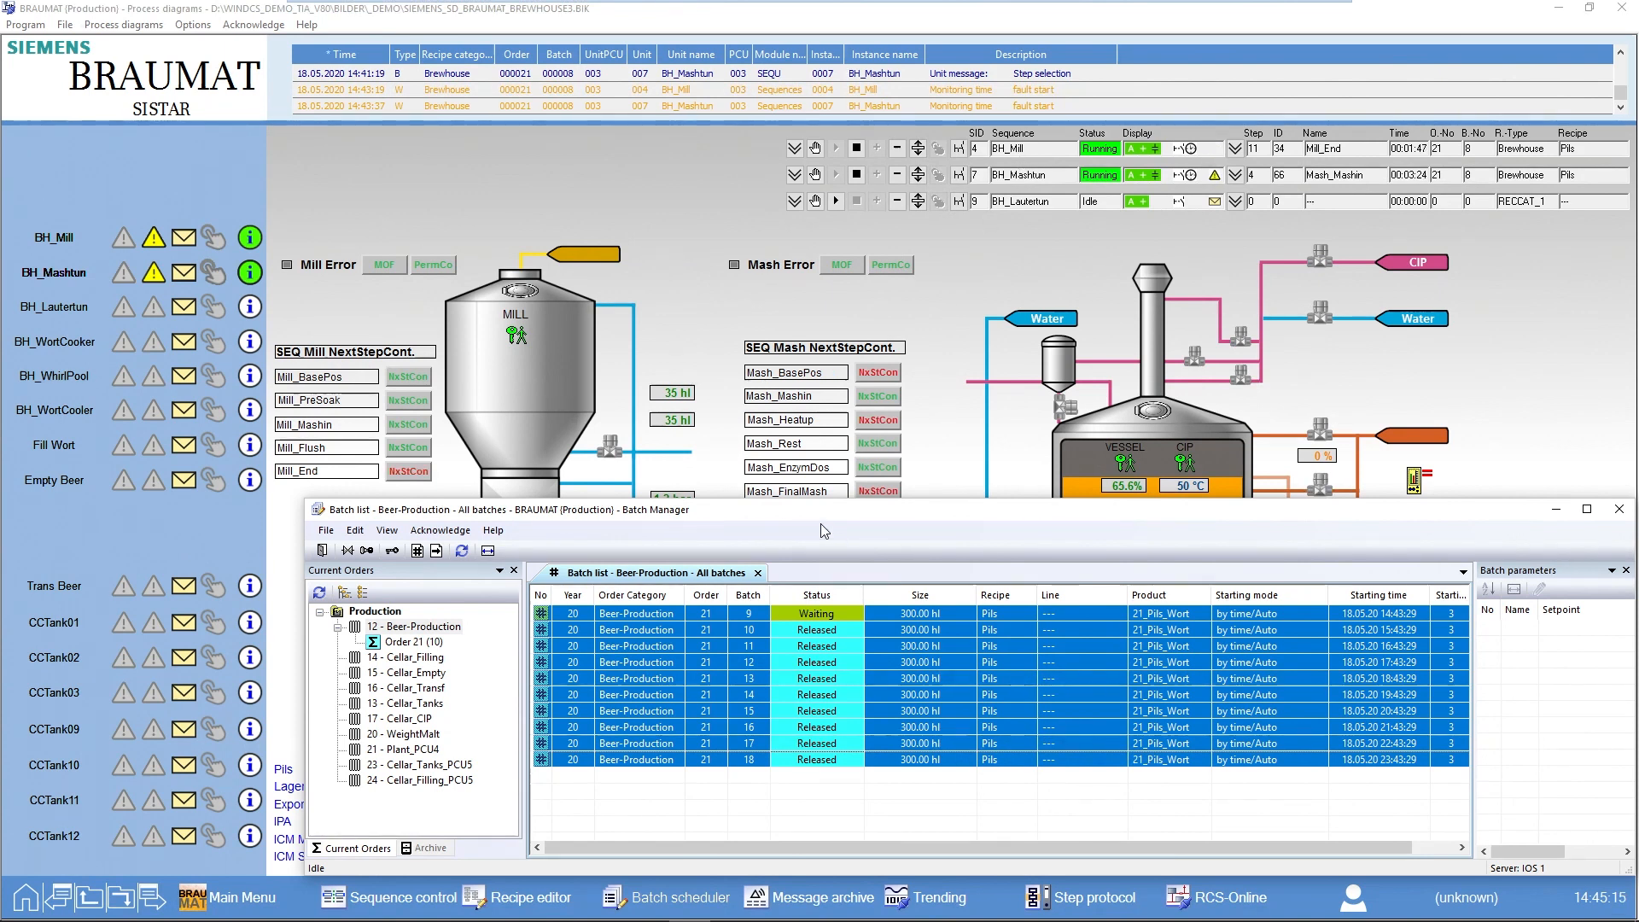
mouse_move(818, 736)
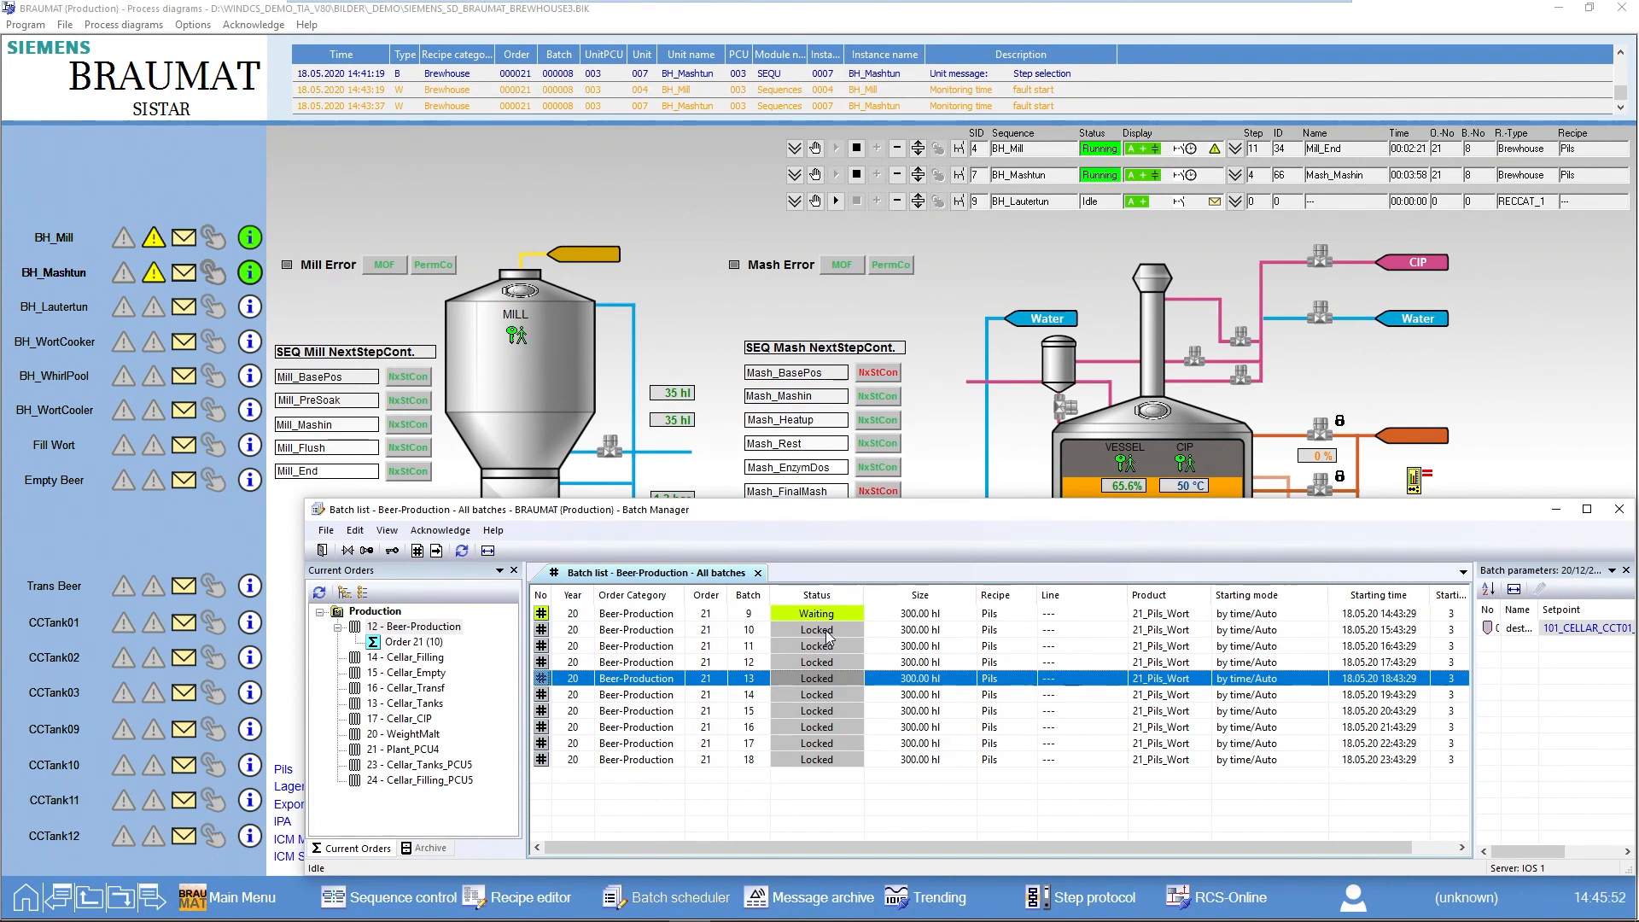
mouse_move(1303, 628)
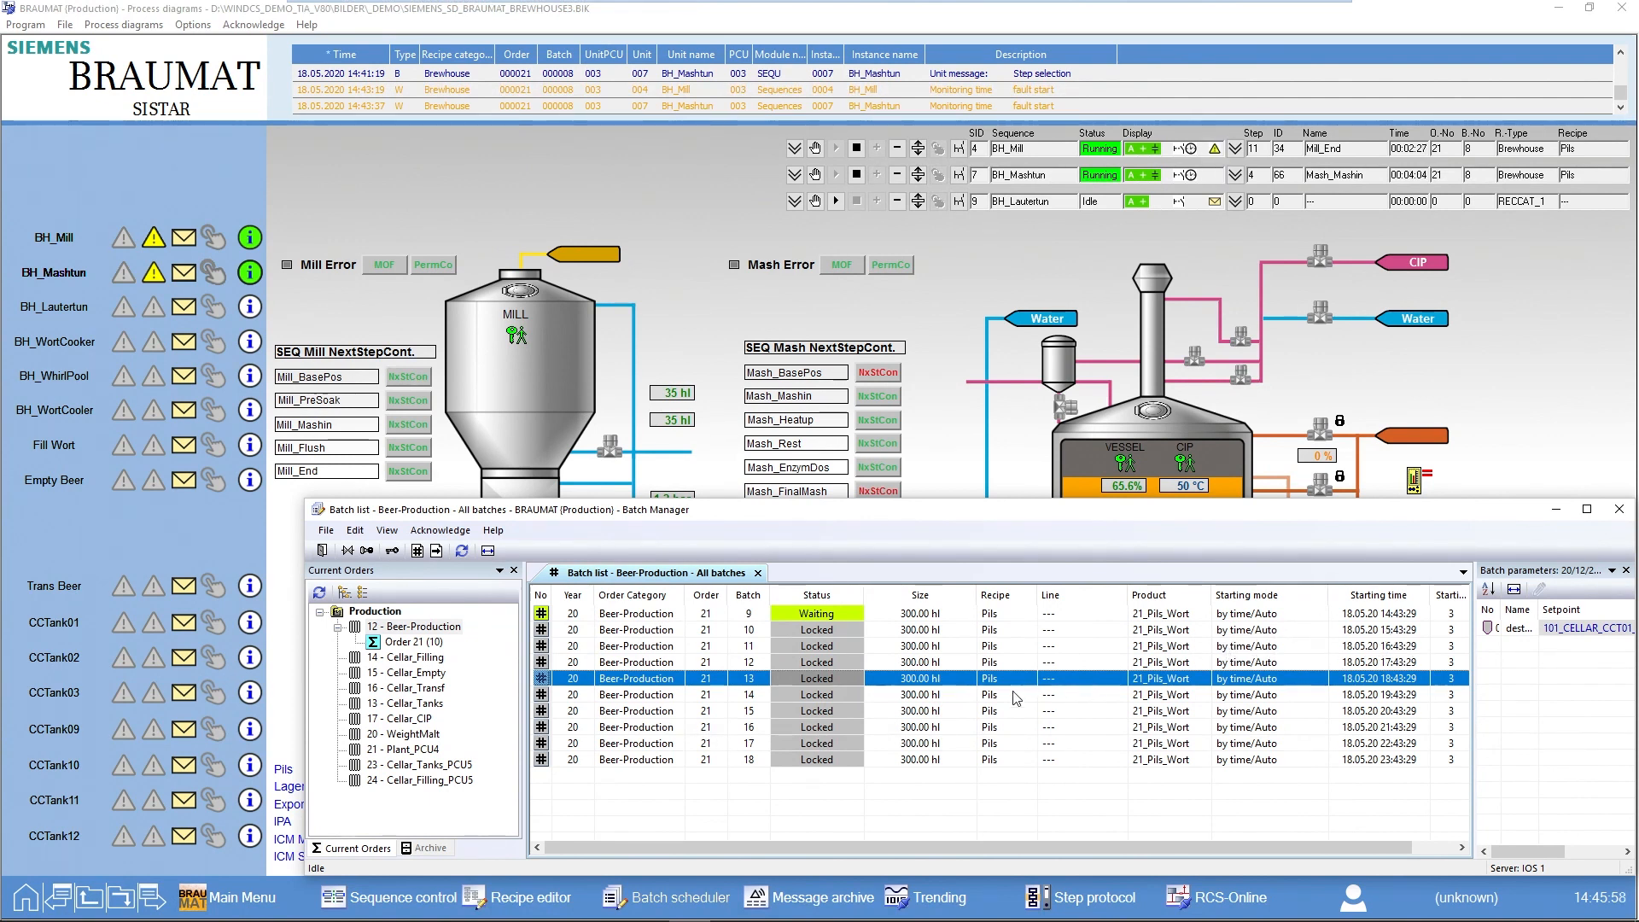
mouse_move(1009, 623)
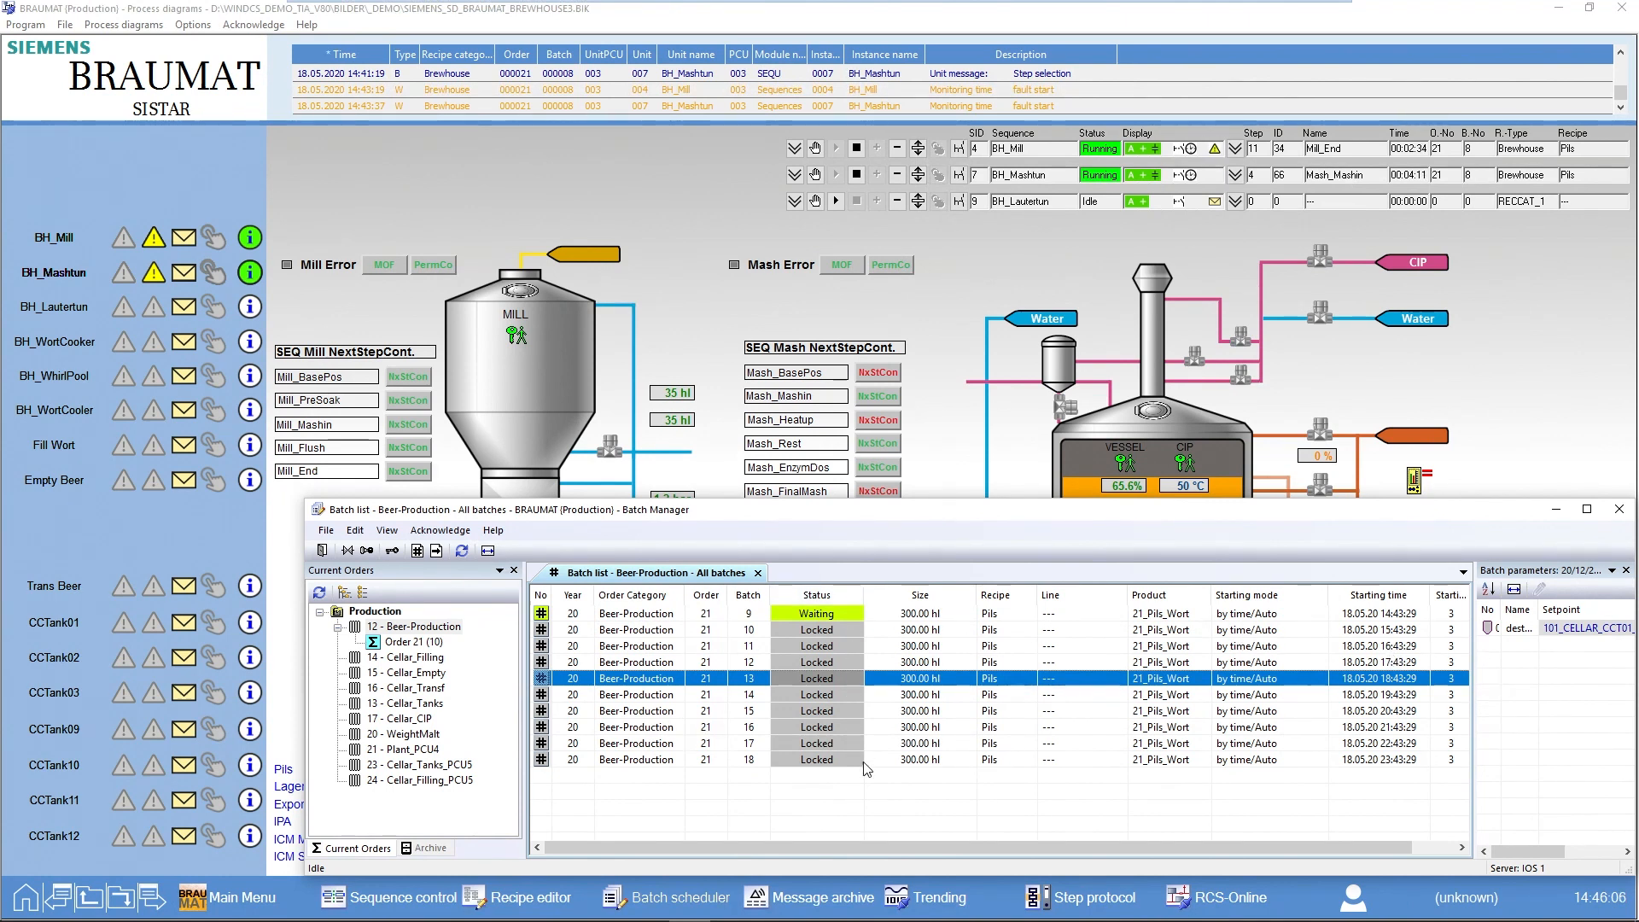
mouse_move(1411, 633)
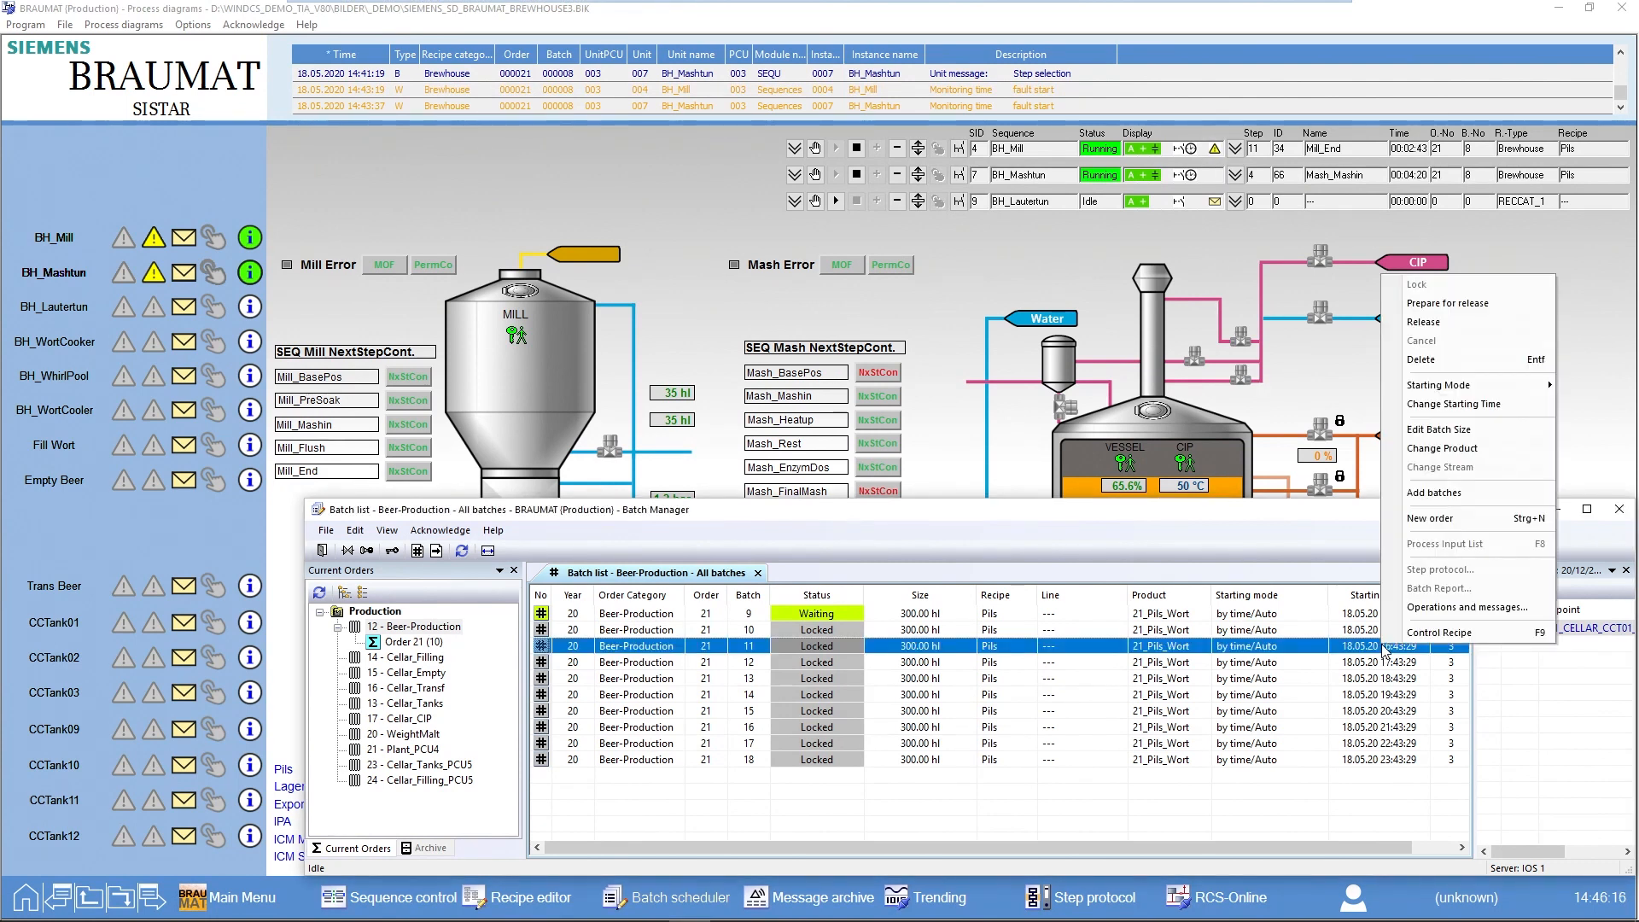
mouse_move(1454, 404)
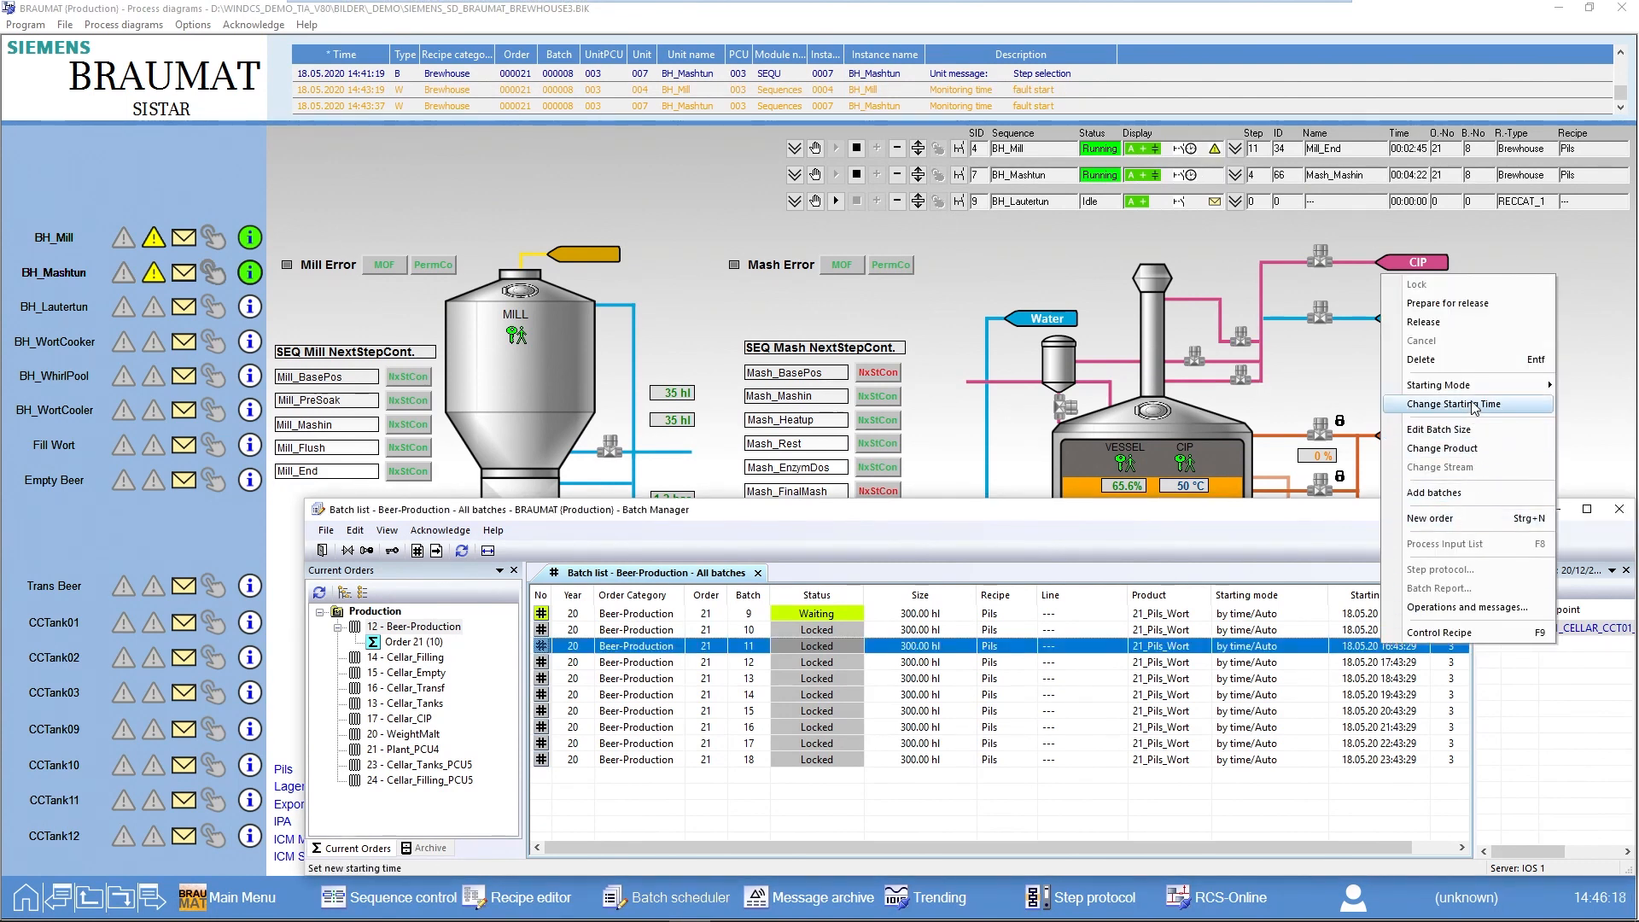
Change batch 11's starting time to 18.05.2020 16:50:29, shifting batches 12–18 hourly.
click(1456, 404)
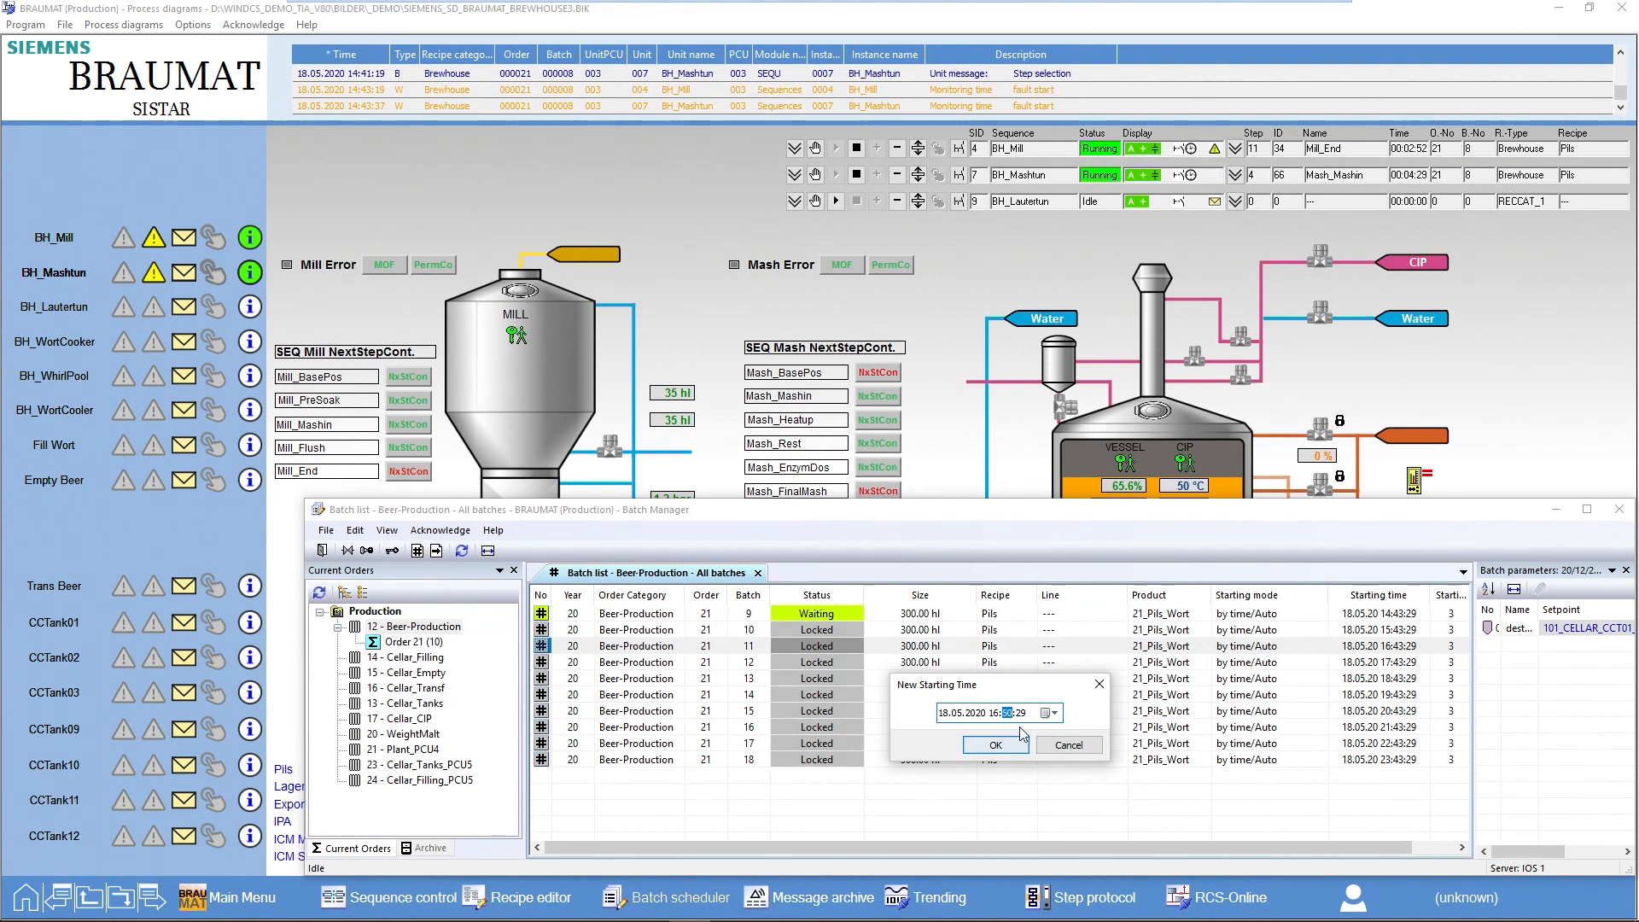
click(996, 744)
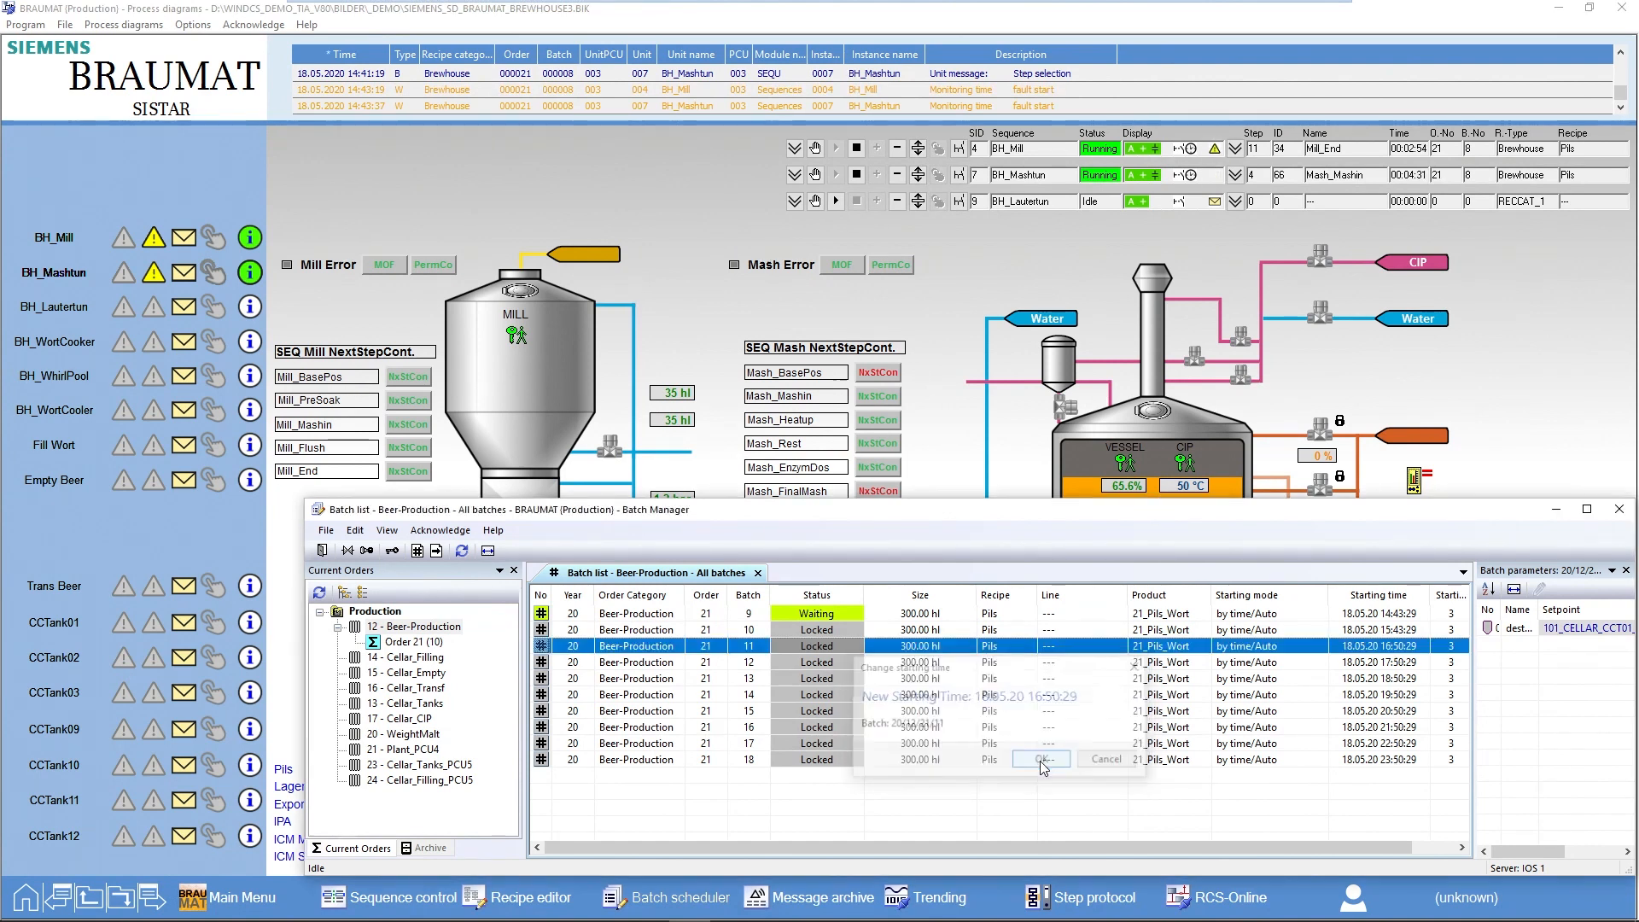
click(1039, 758)
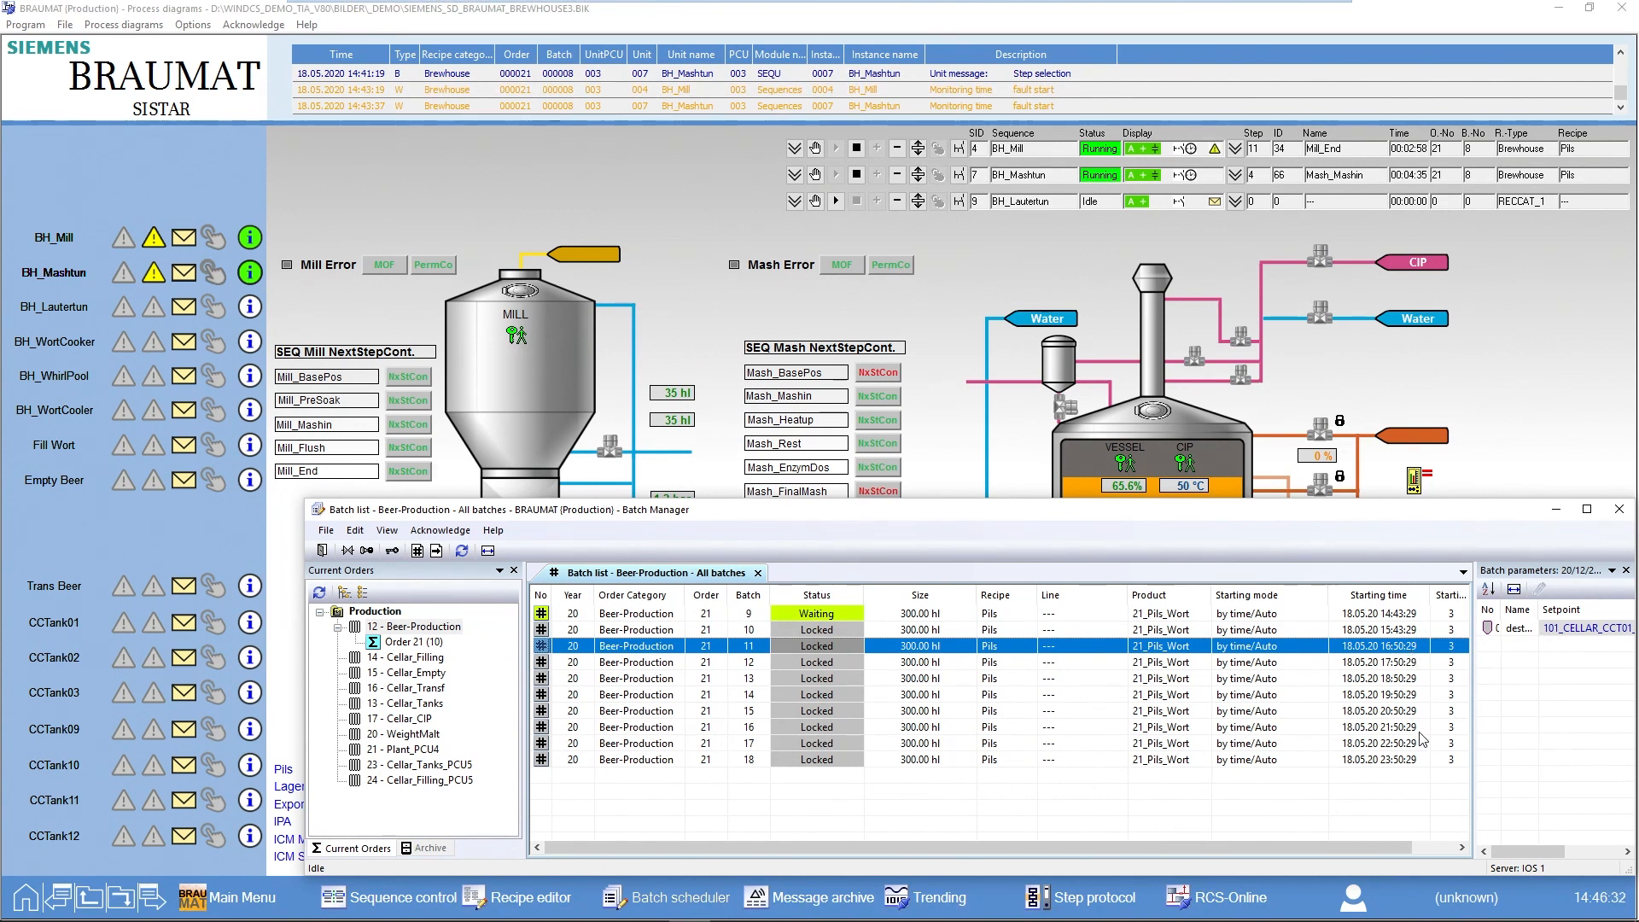
mouse_move(1410, 666)
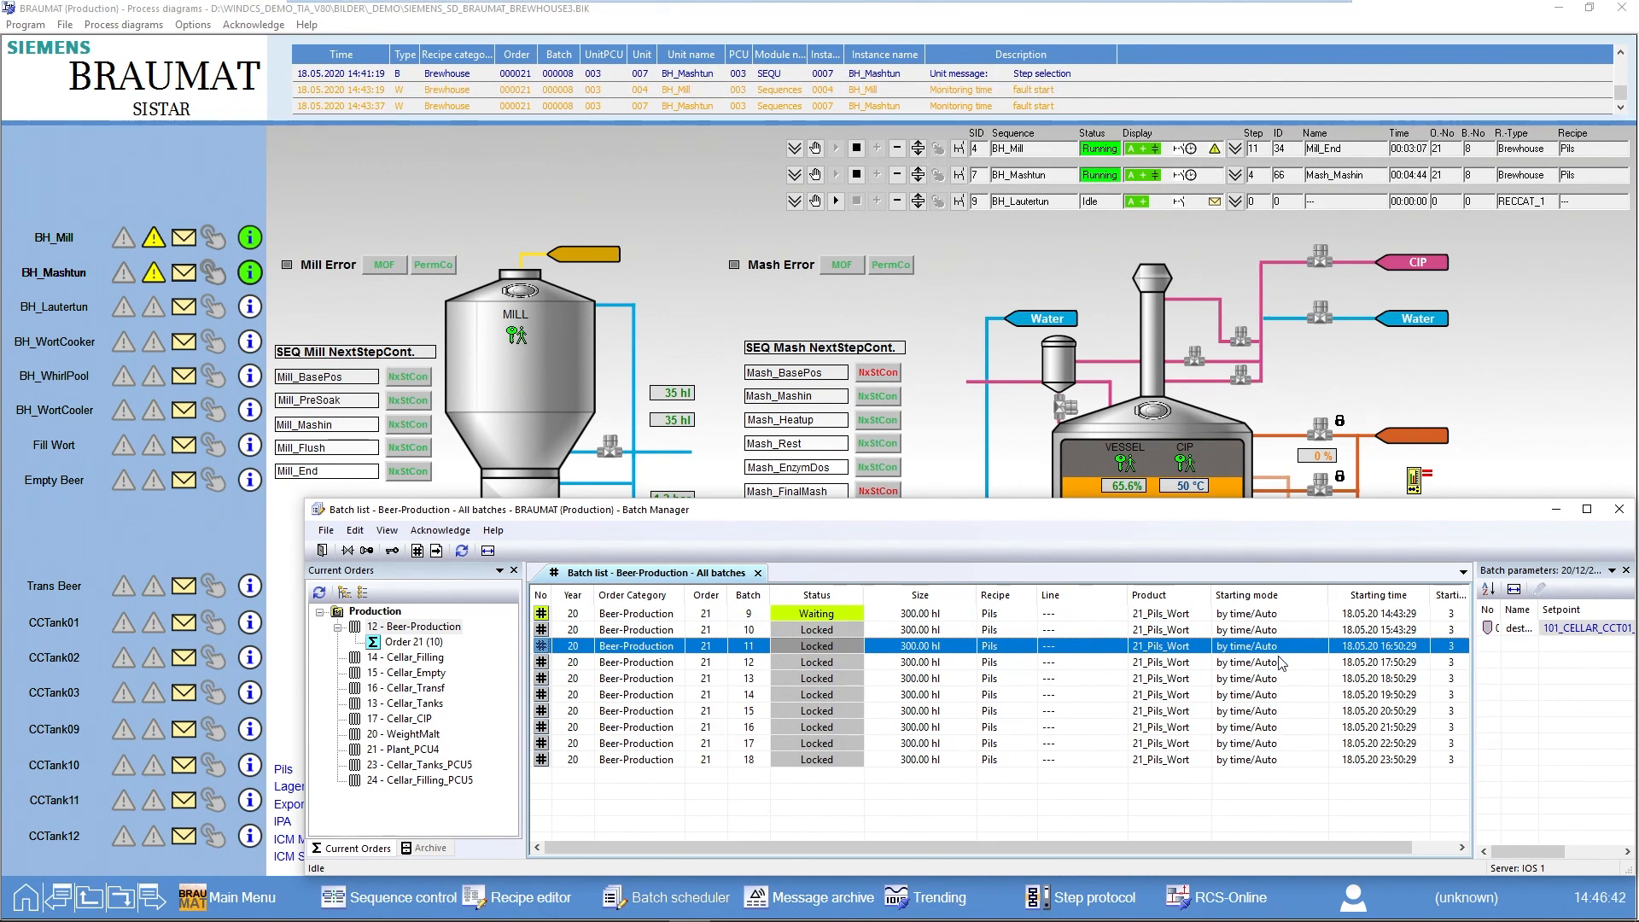
mouse_move(1103, 757)
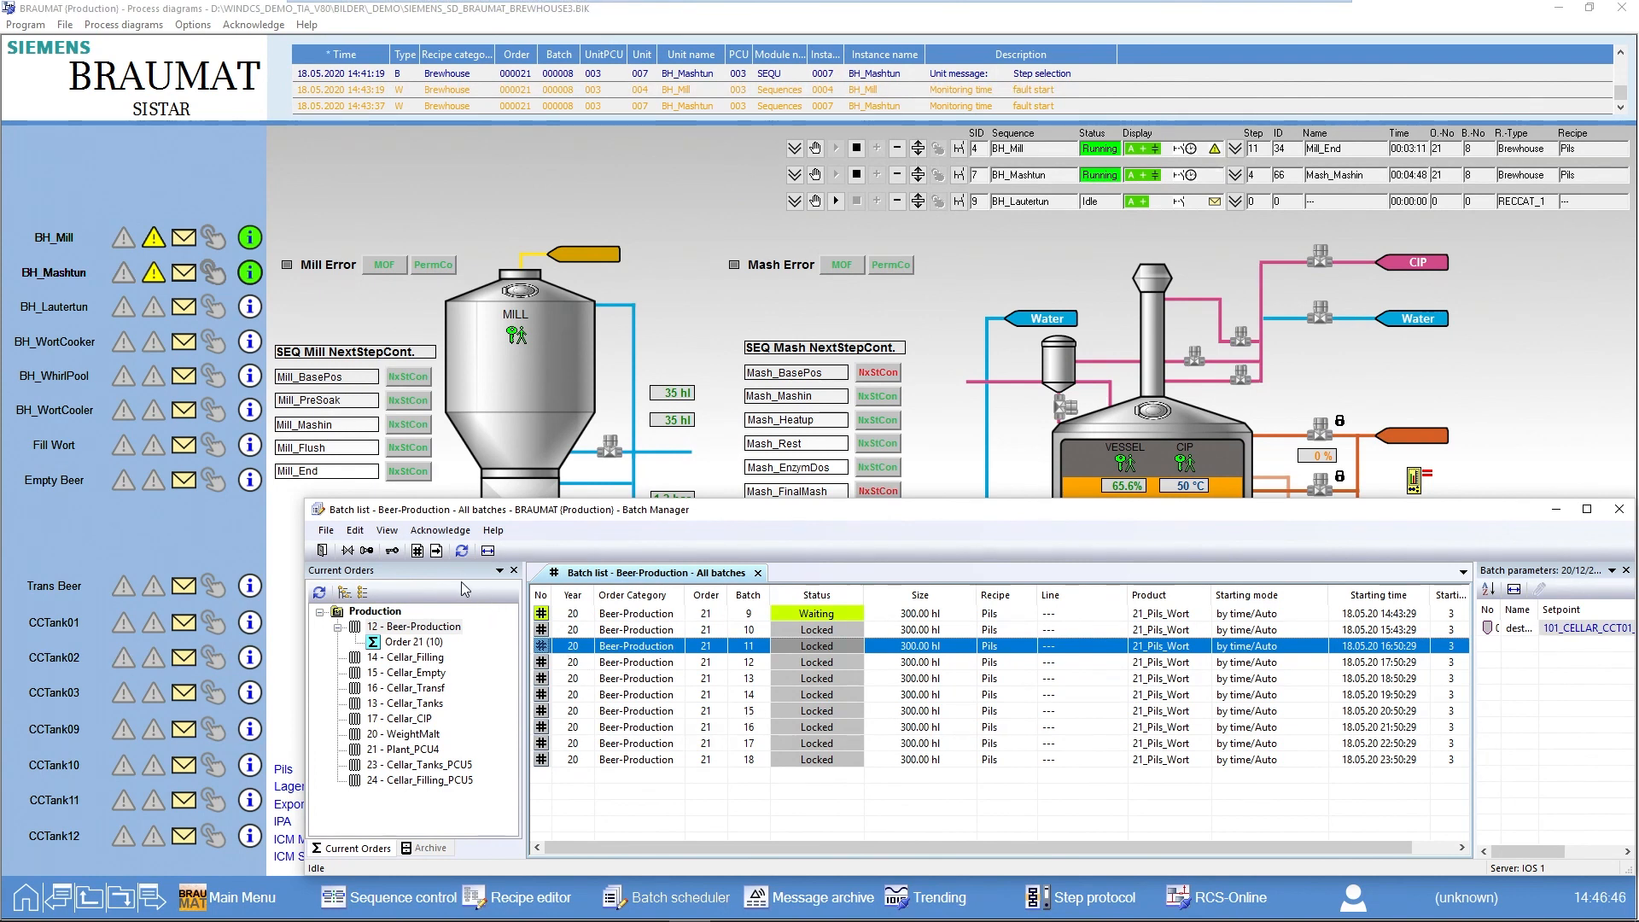
click(414, 625)
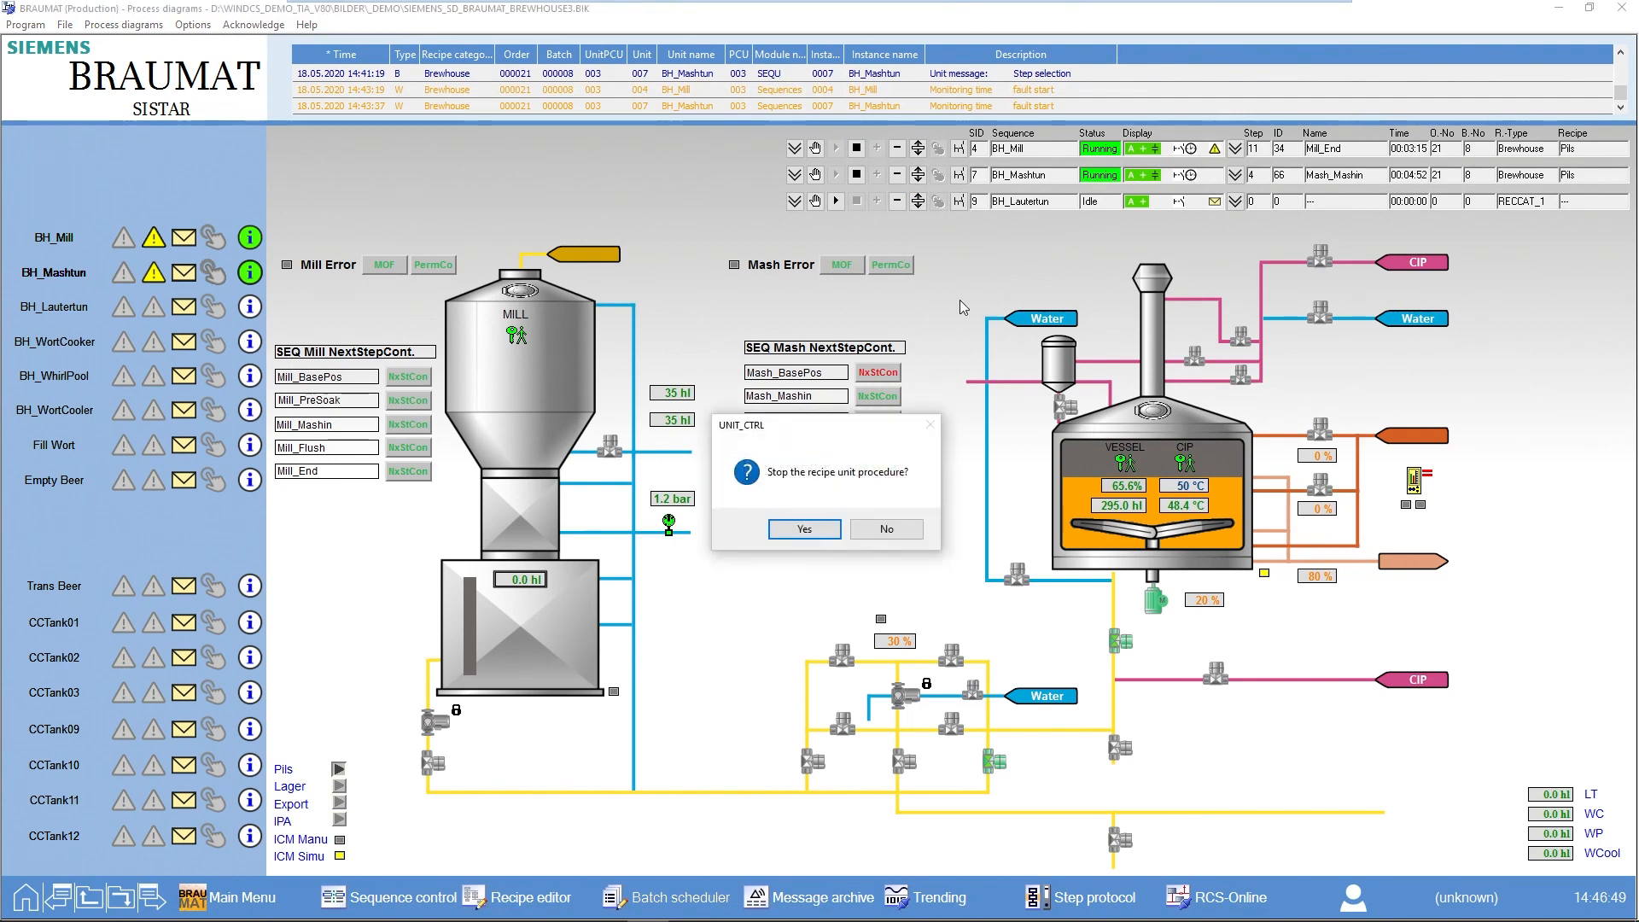
Stop the mash tun procedure and set the vessel level simulation value to 0.0 hl.
click(802, 528)
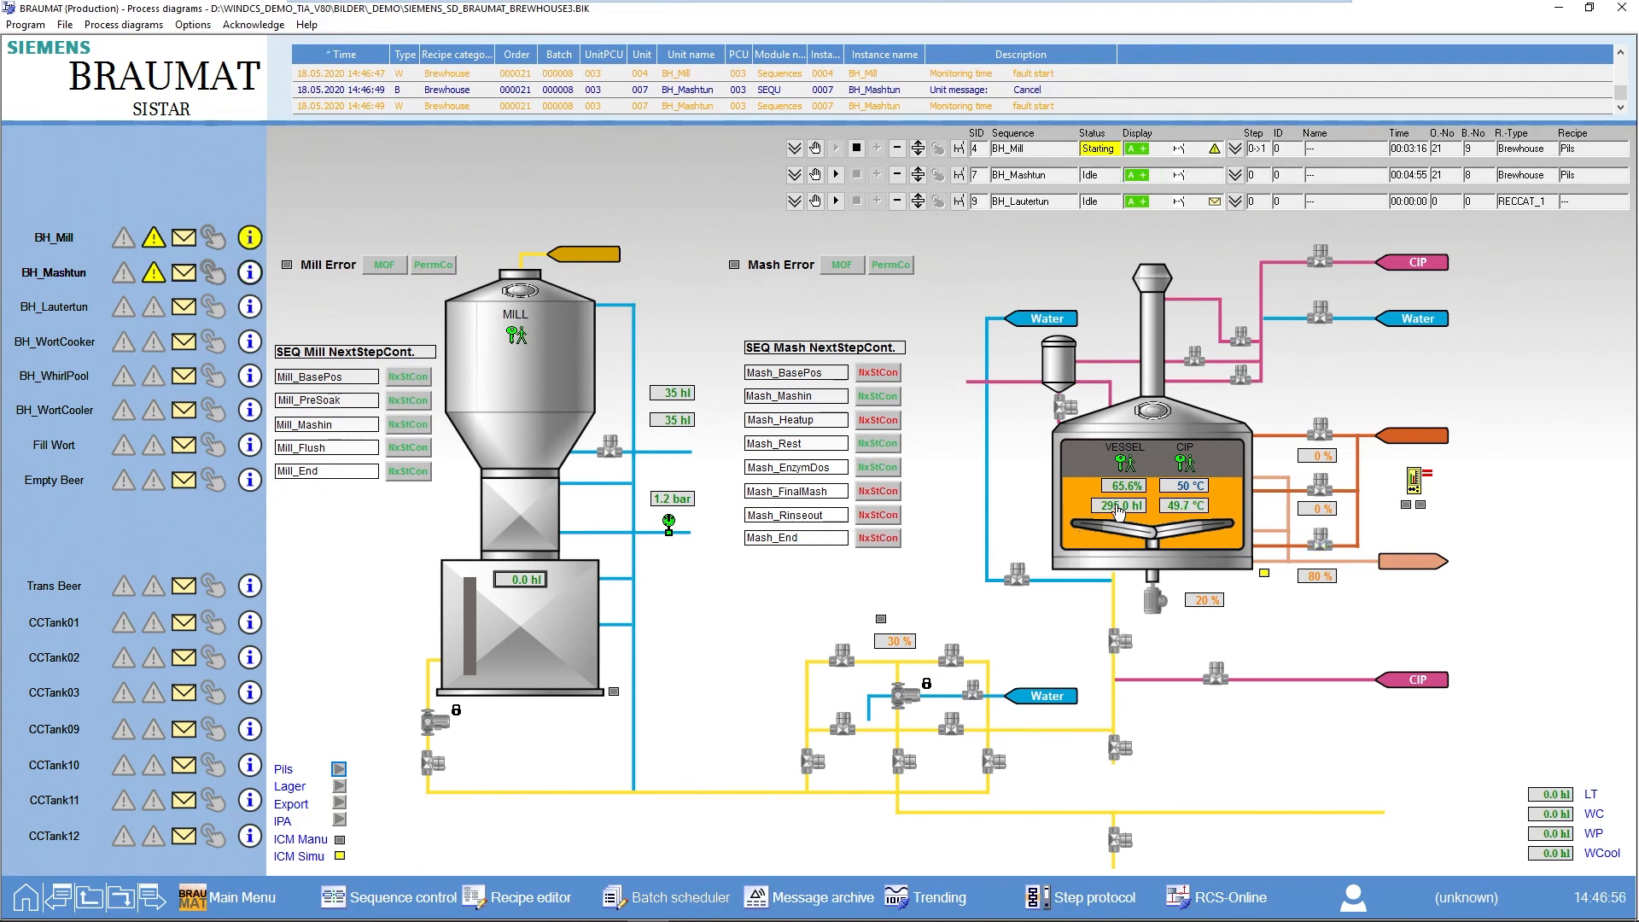
click(1119, 507)
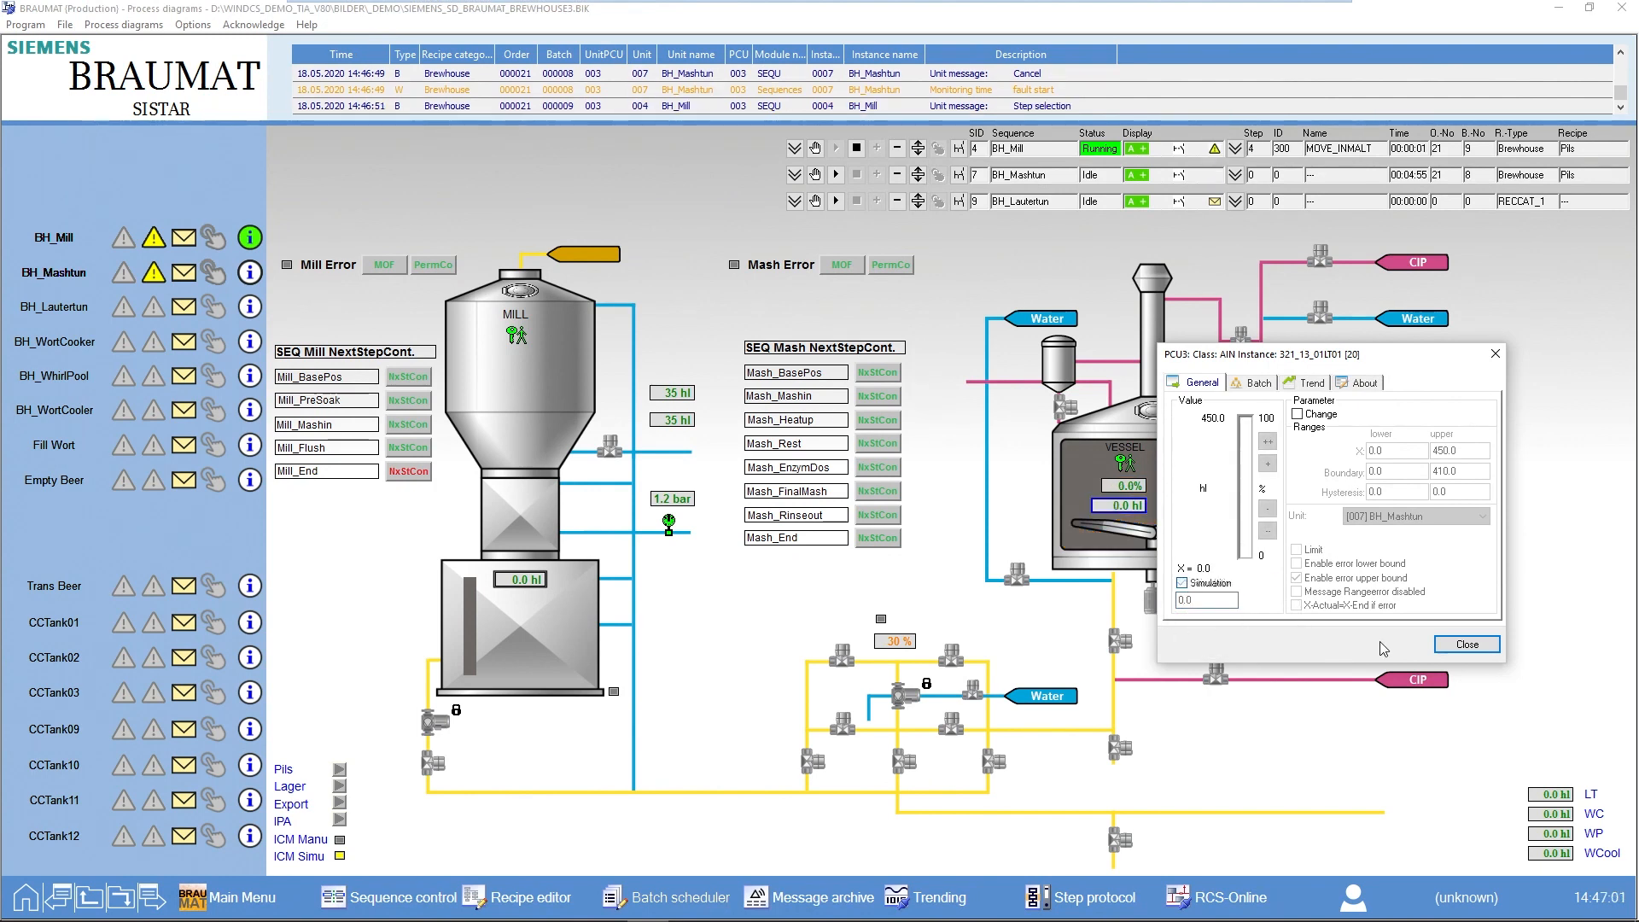
click(1465, 643)
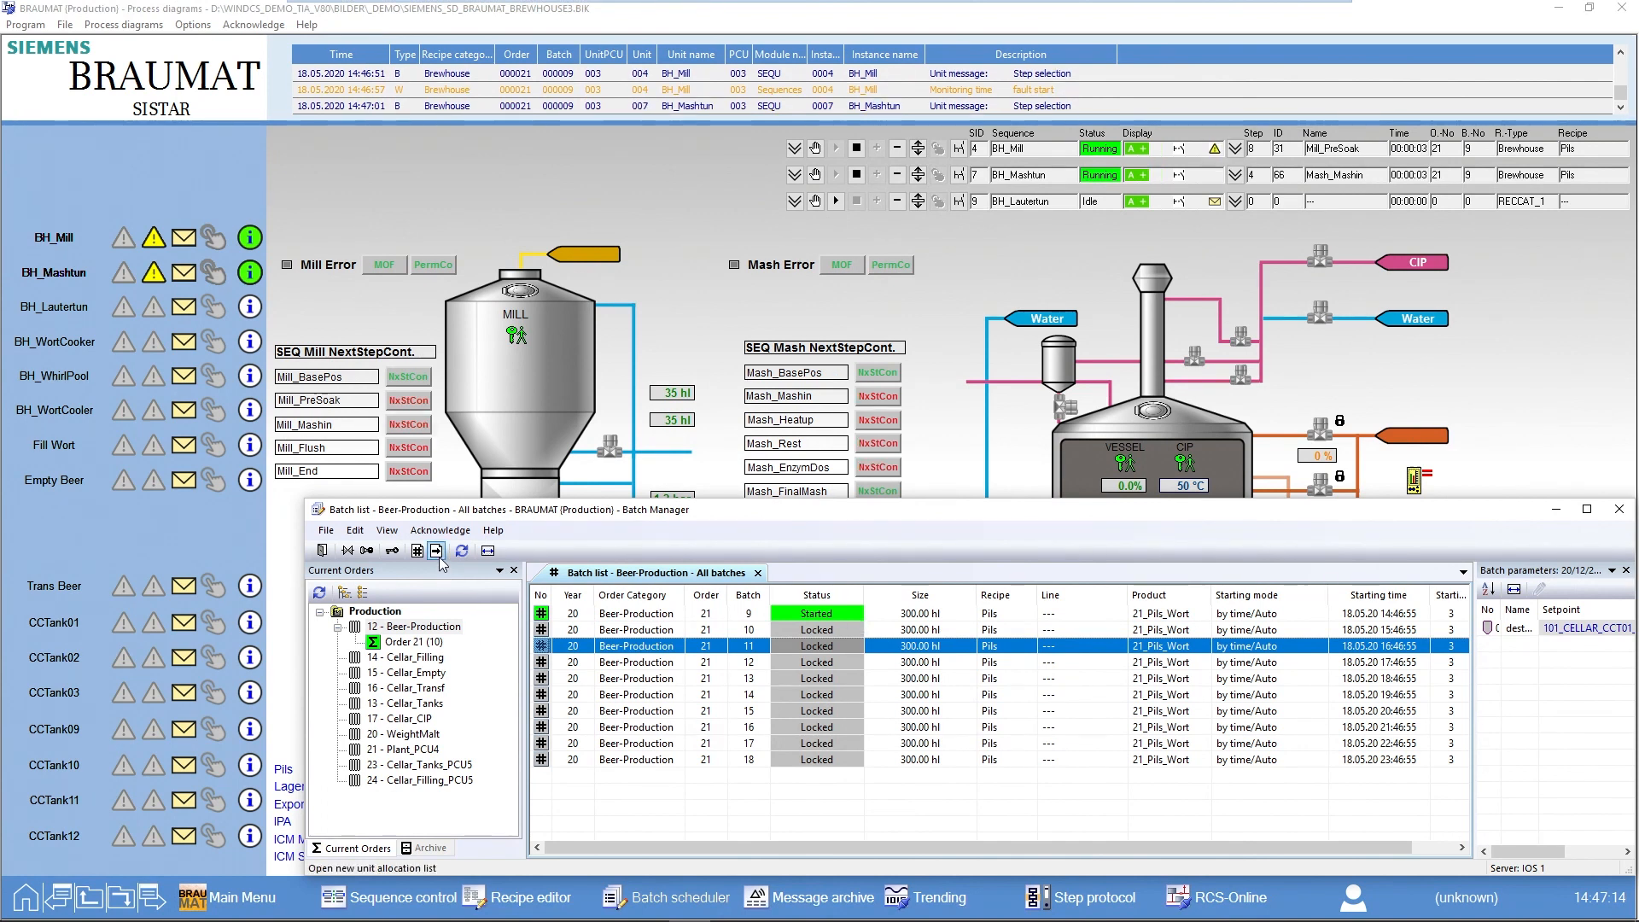
Release all nine locked batches 10–18 of order 21 from the unit allocation list.
click(437, 551)
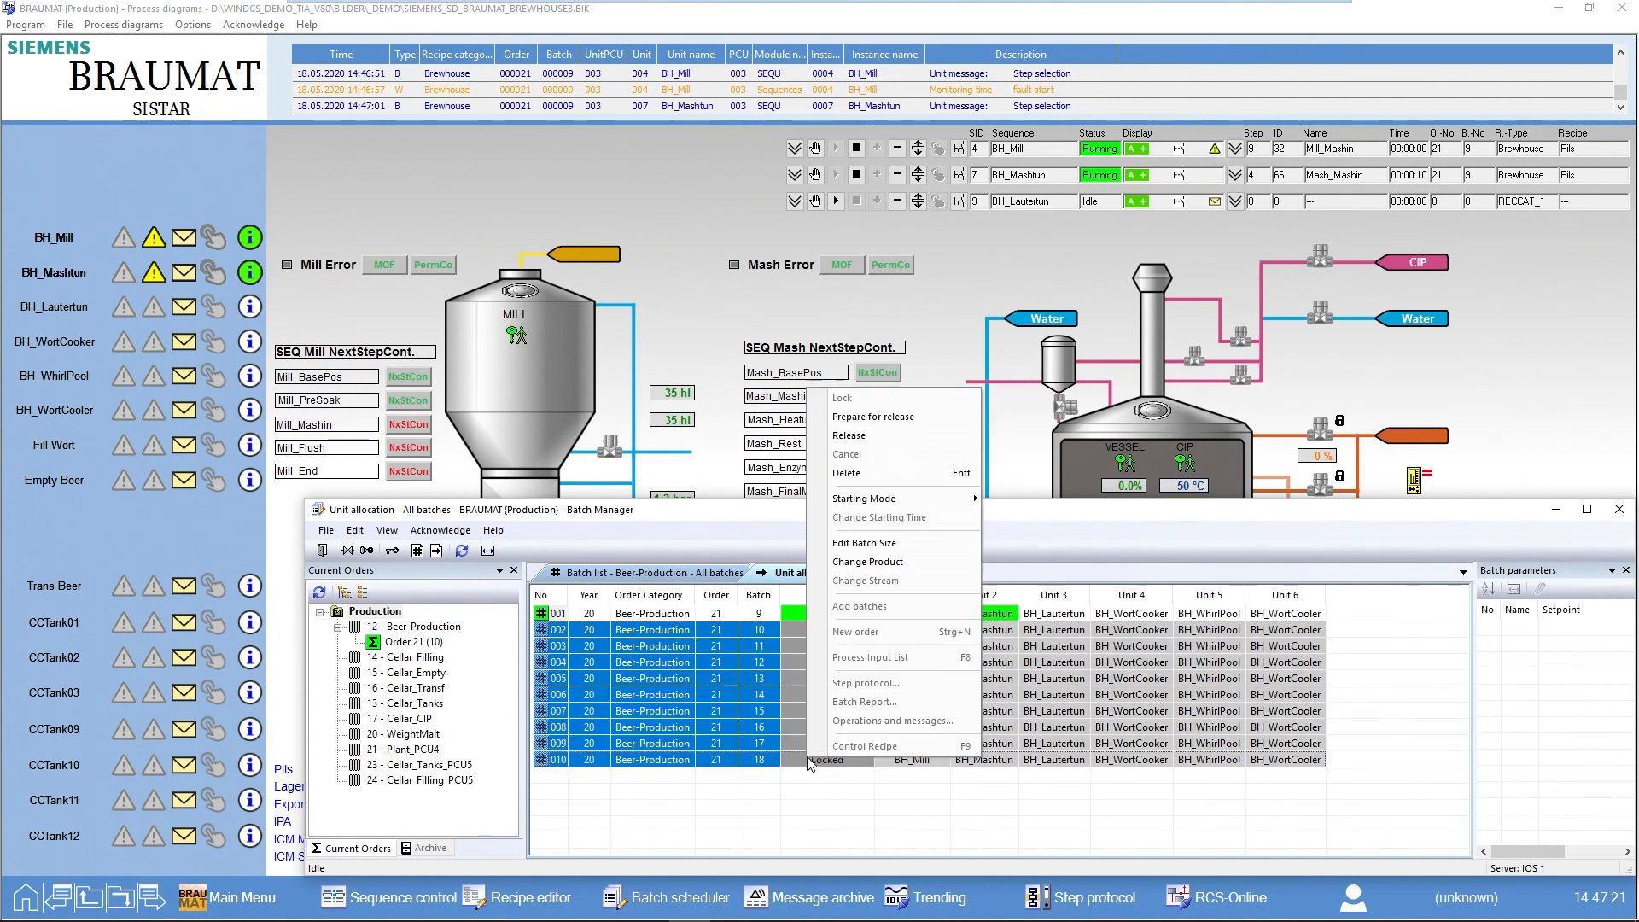
click(847, 433)
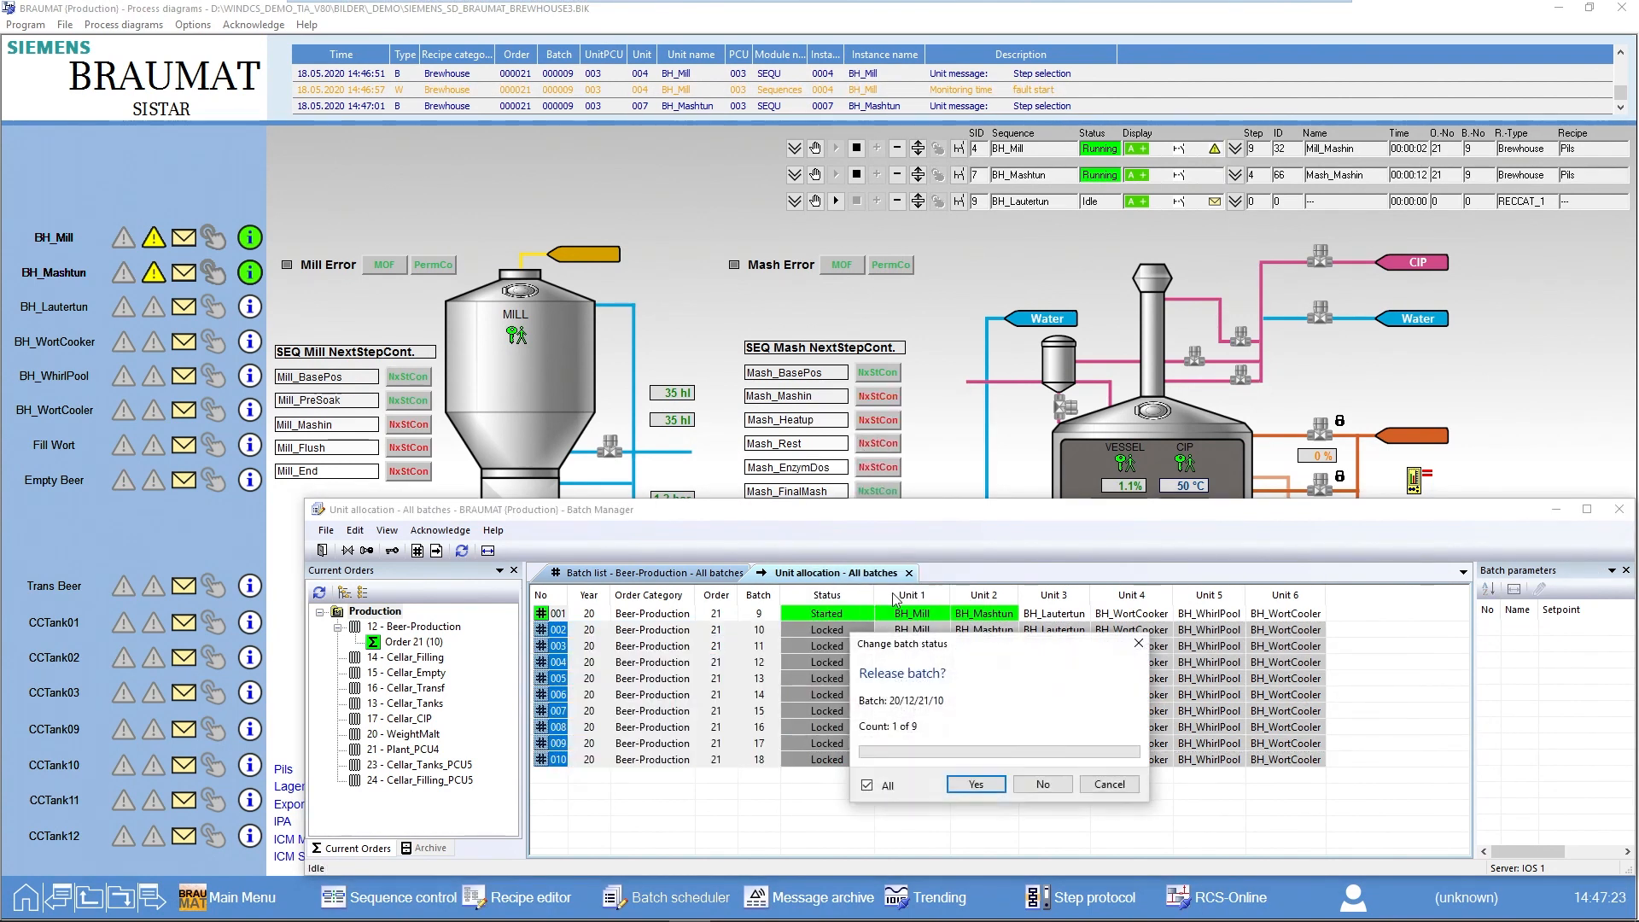
click(973, 784)
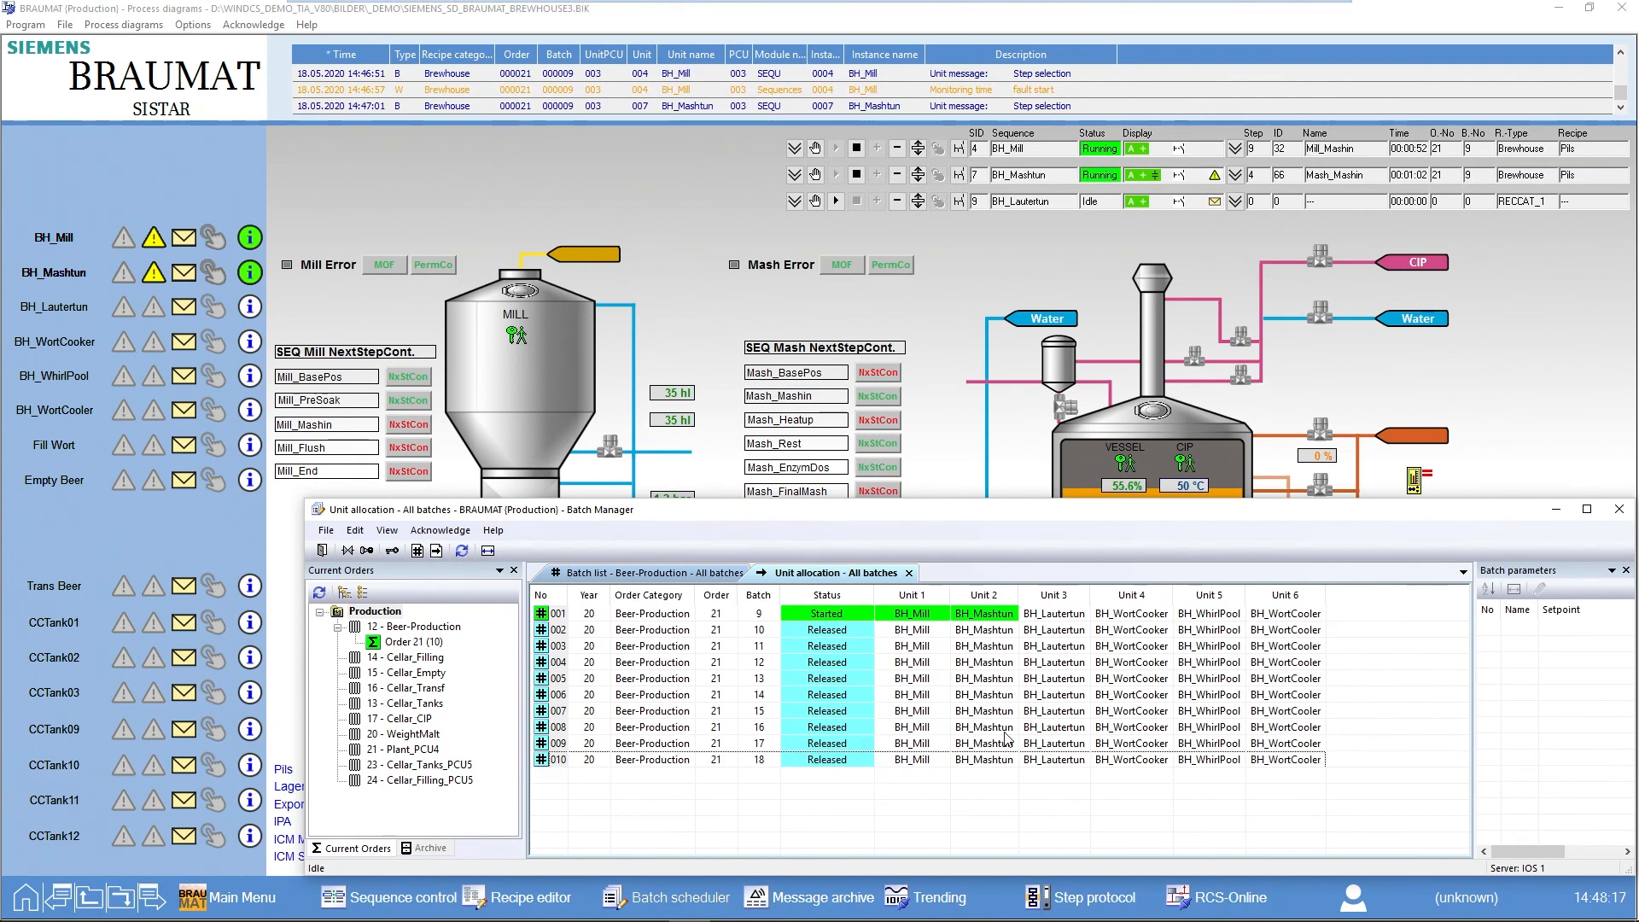
mouse_move(1319, 638)
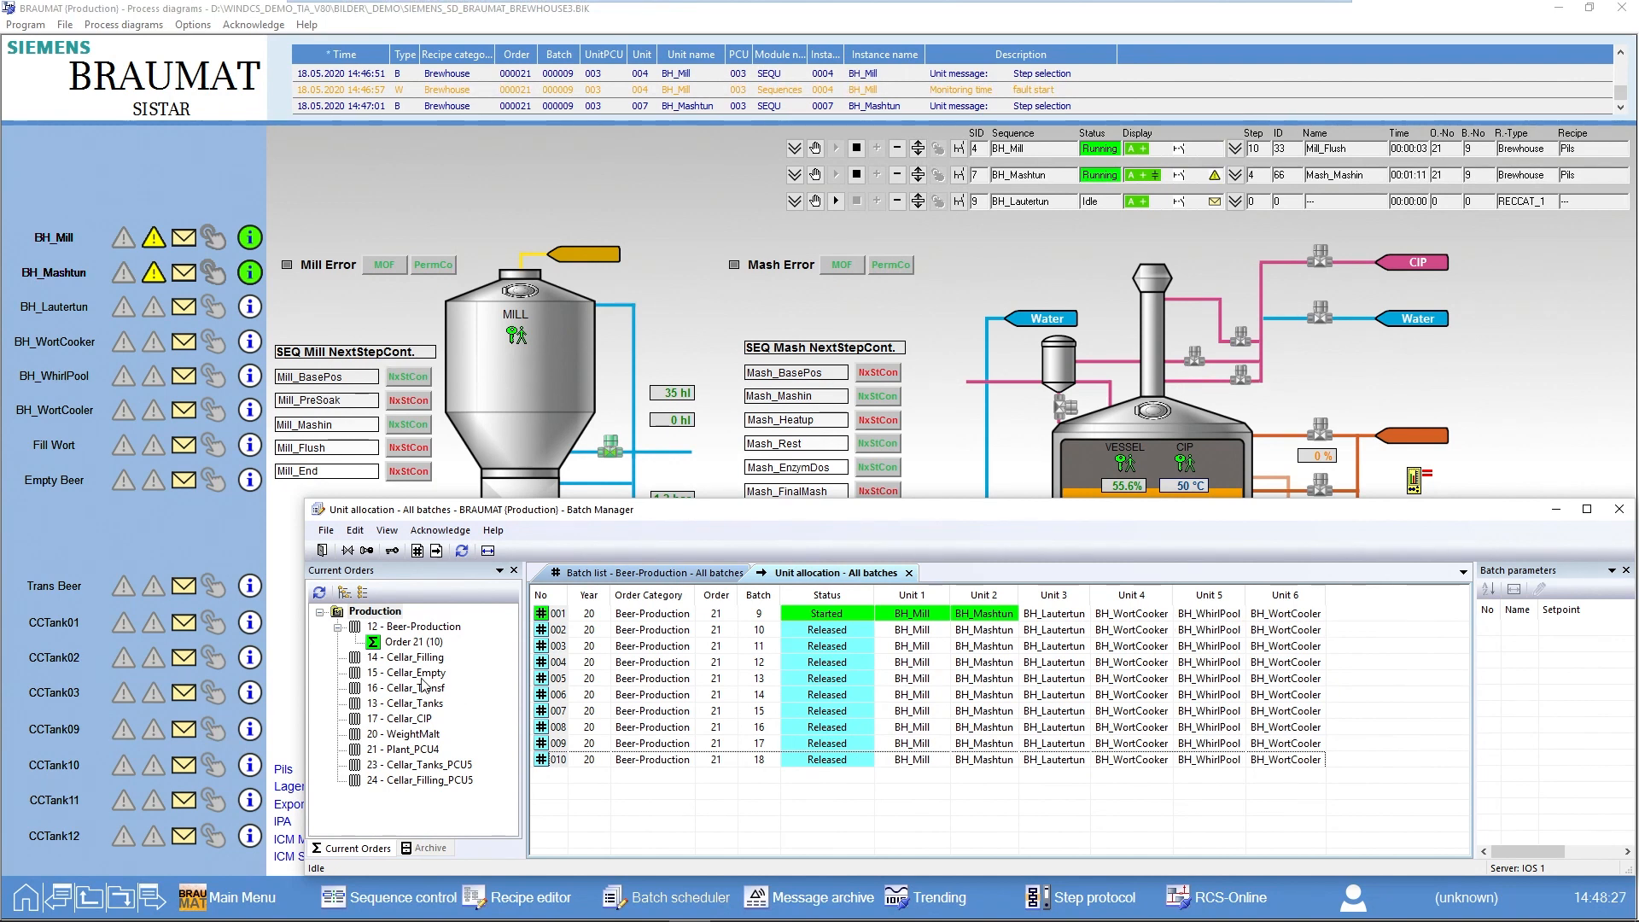
Close all batch lists and accept the Beer-Production order input defaults in order categories.
click(326, 530)
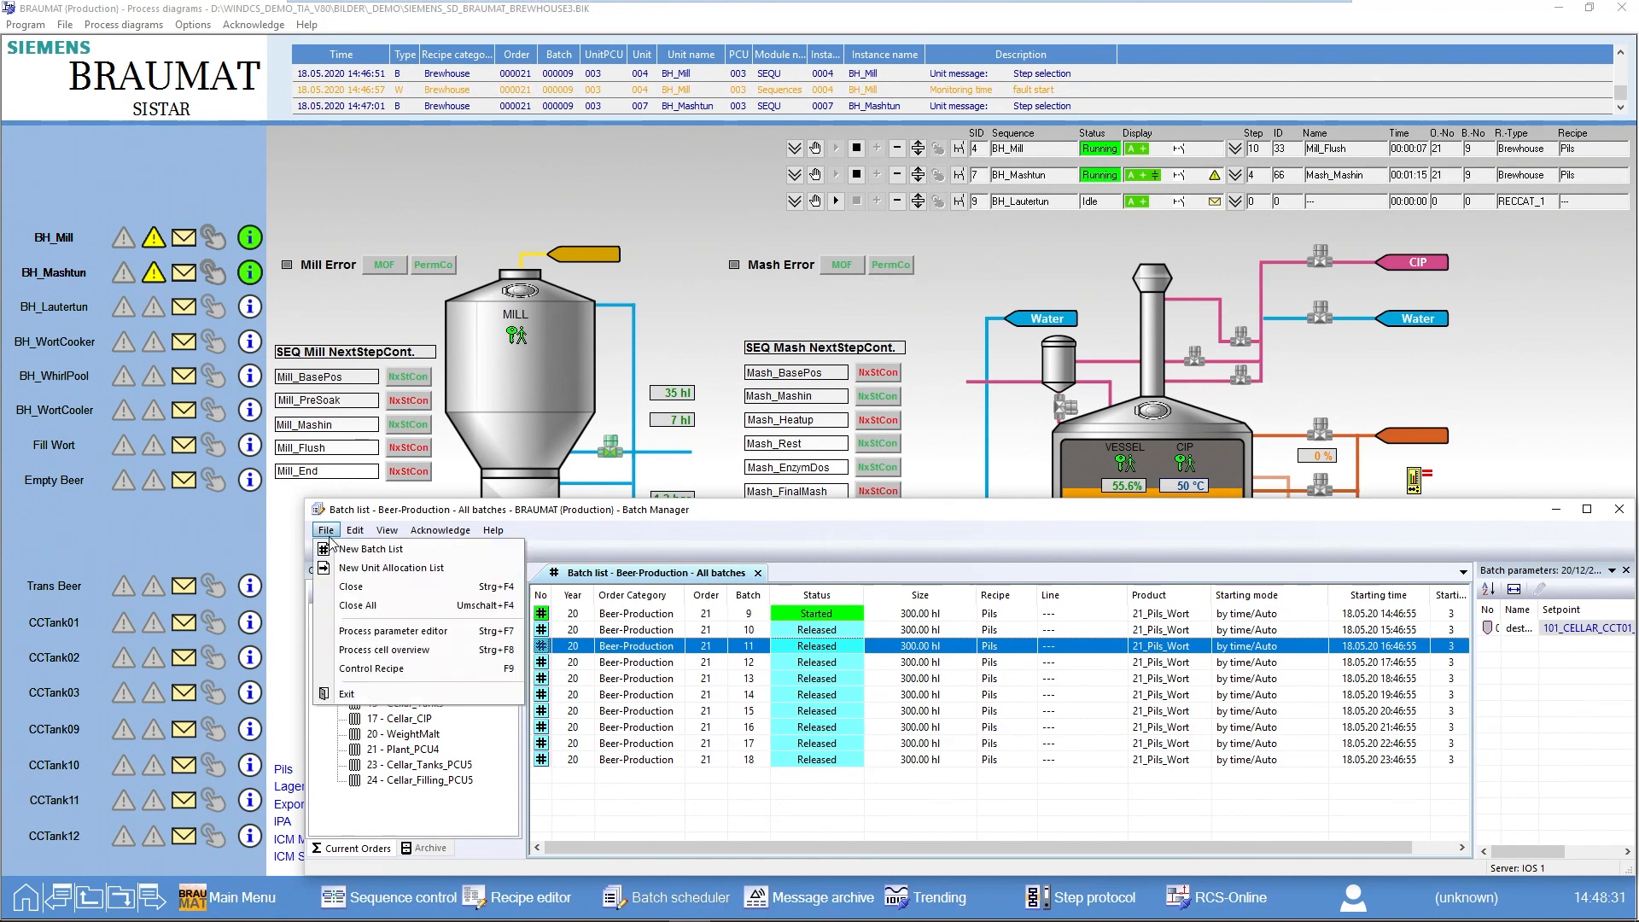
click(372, 531)
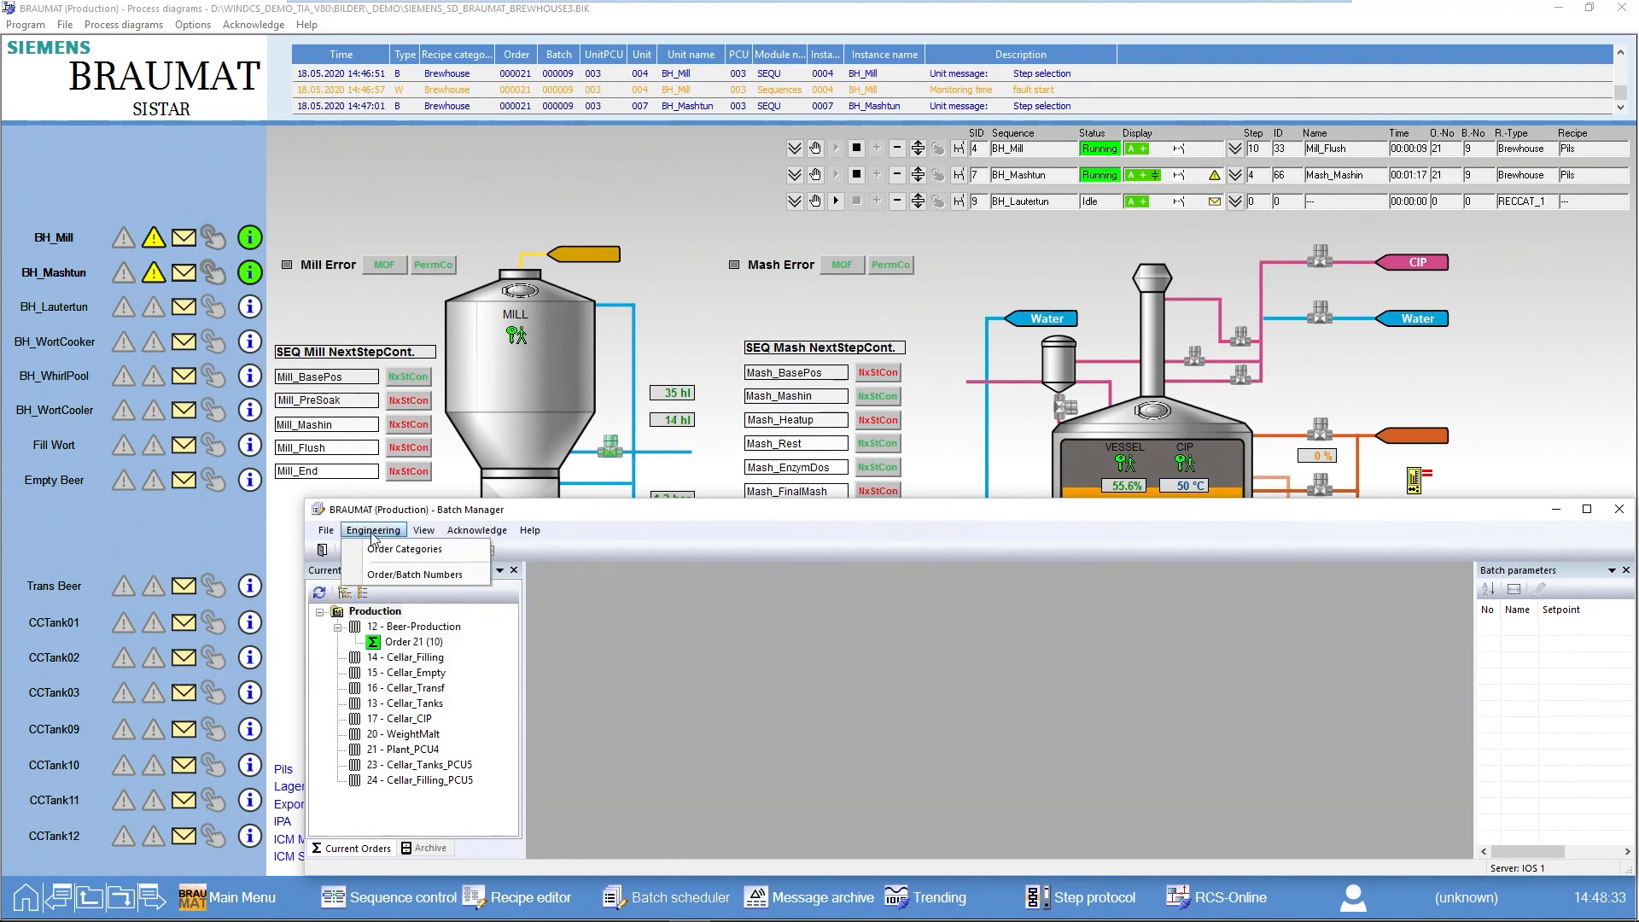
click(405, 549)
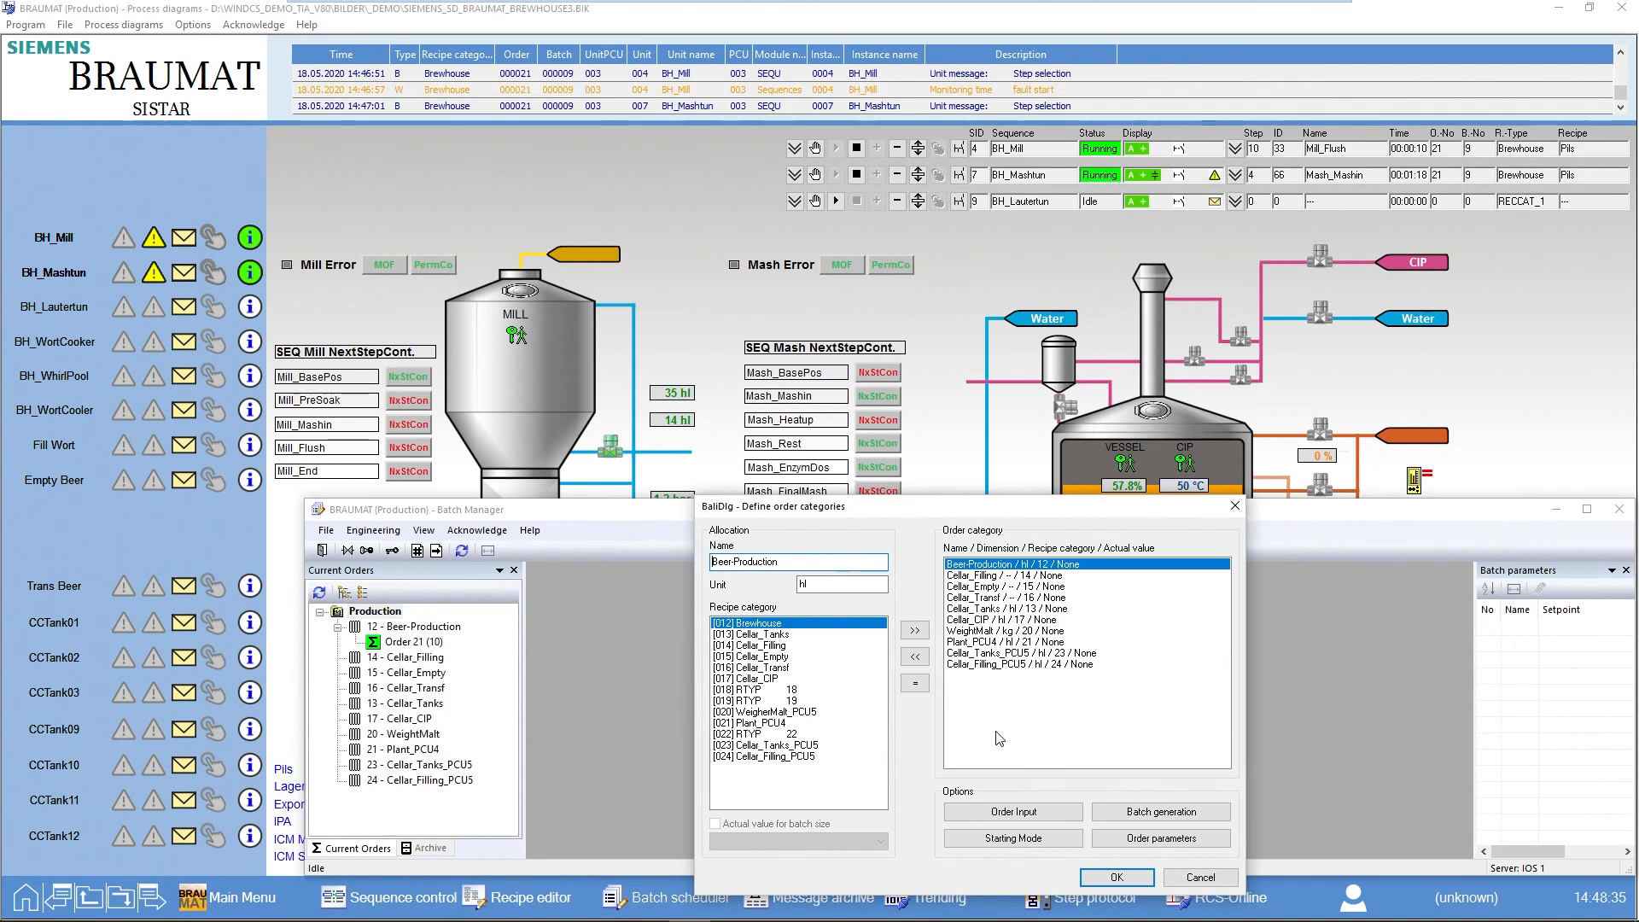
click(1010, 811)
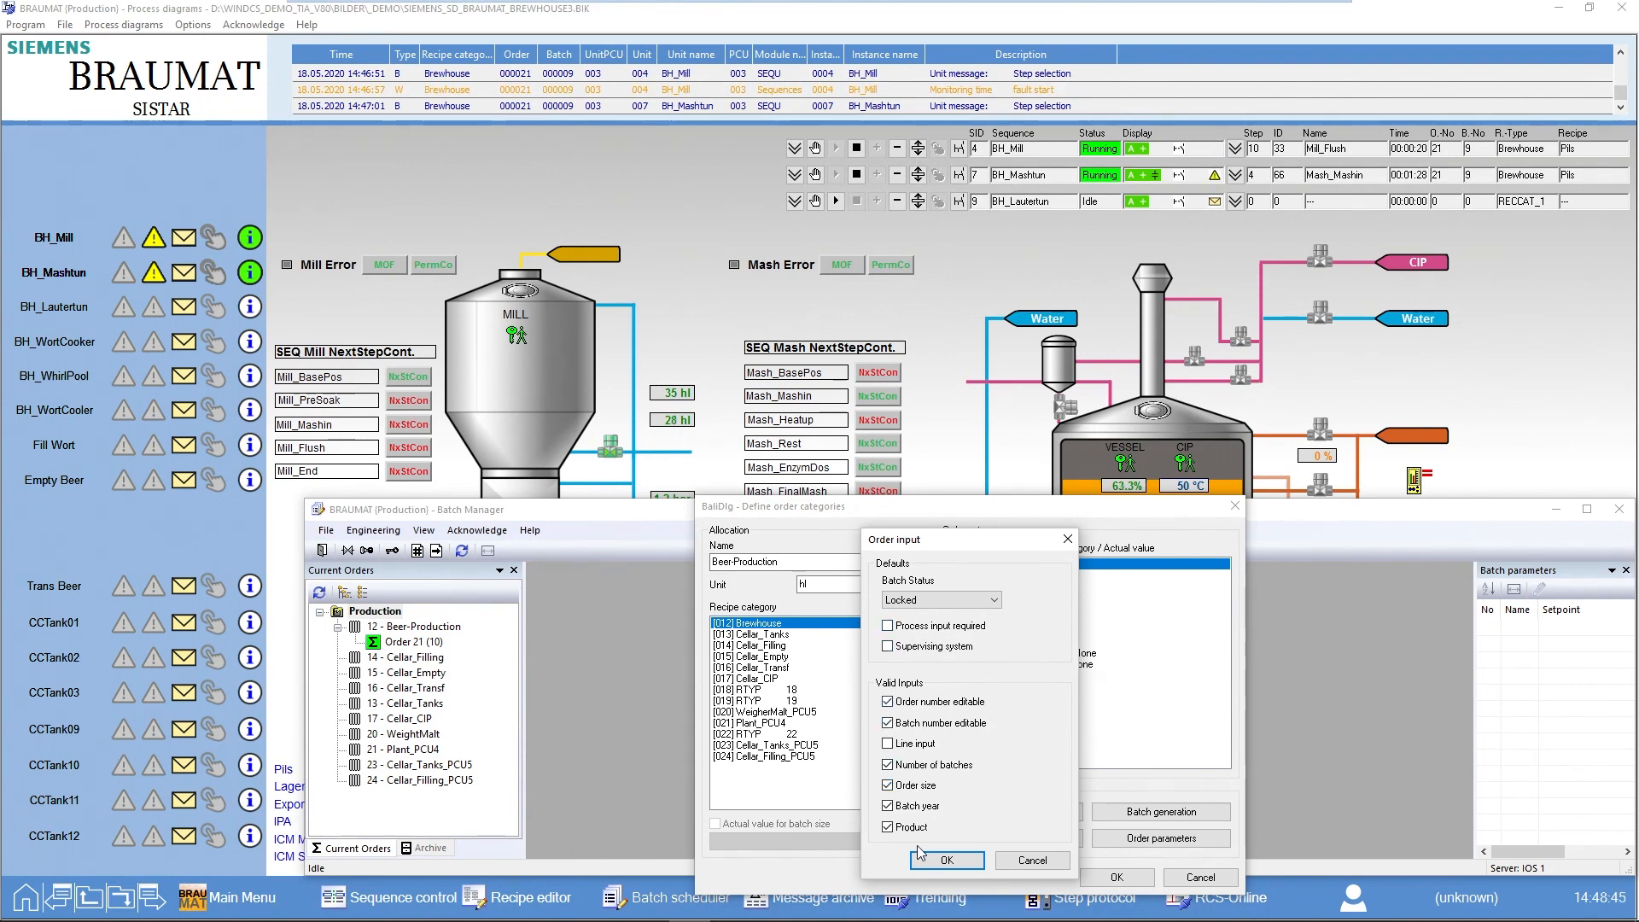
click(944, 858)
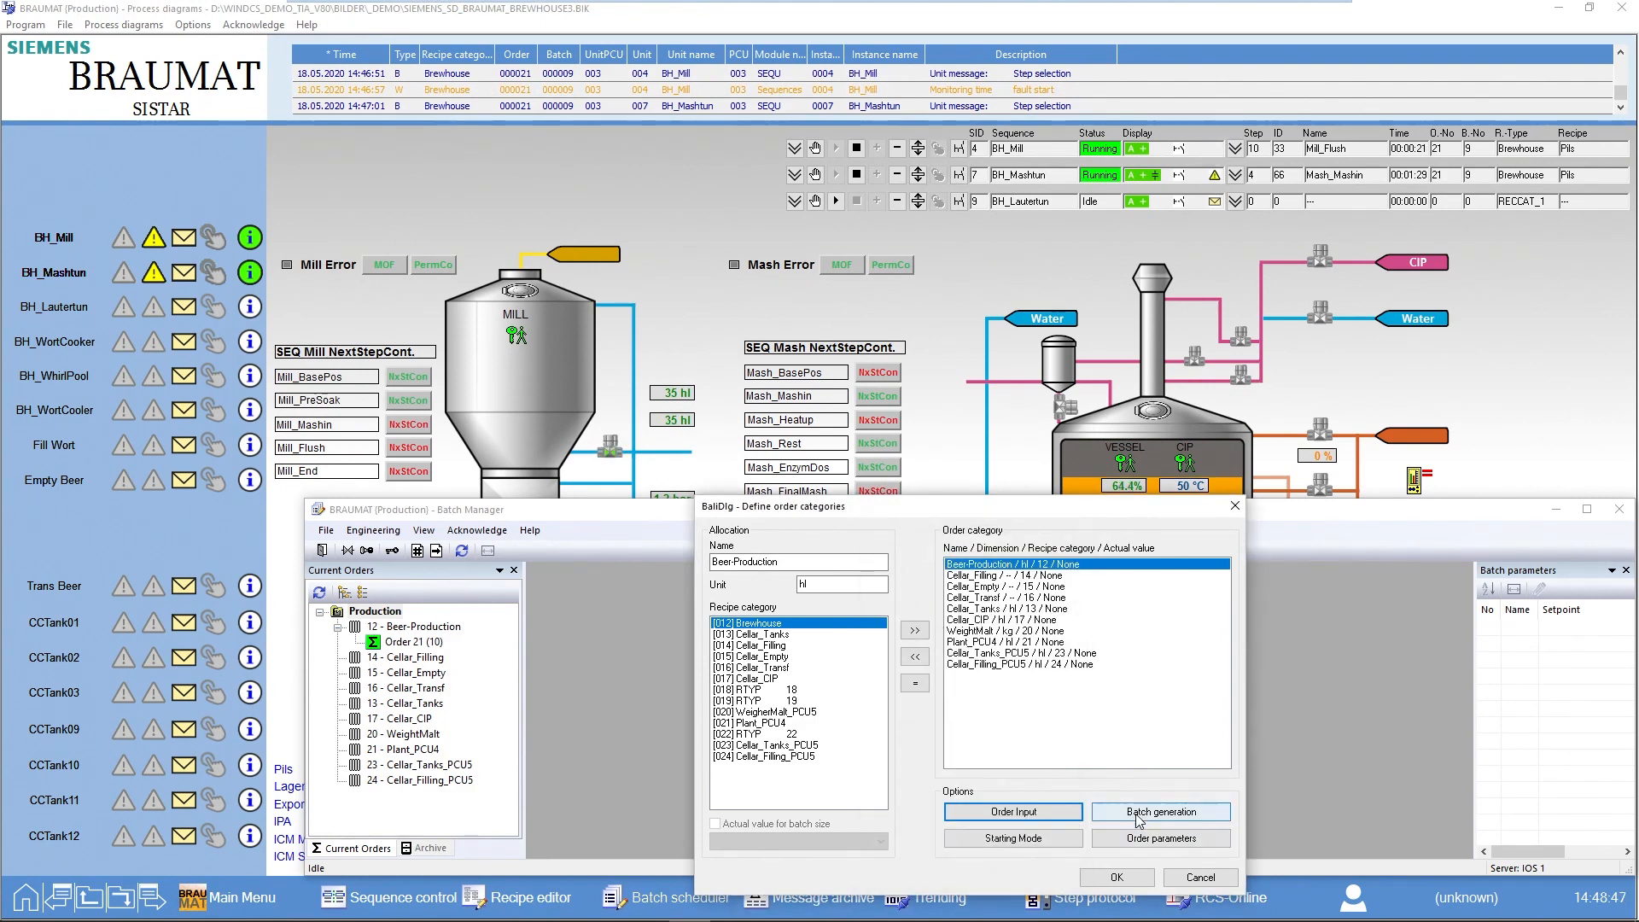
Set batch generation to n batches with Max + residual based on recipe procedure, then close the categories.
click(1159, 811)
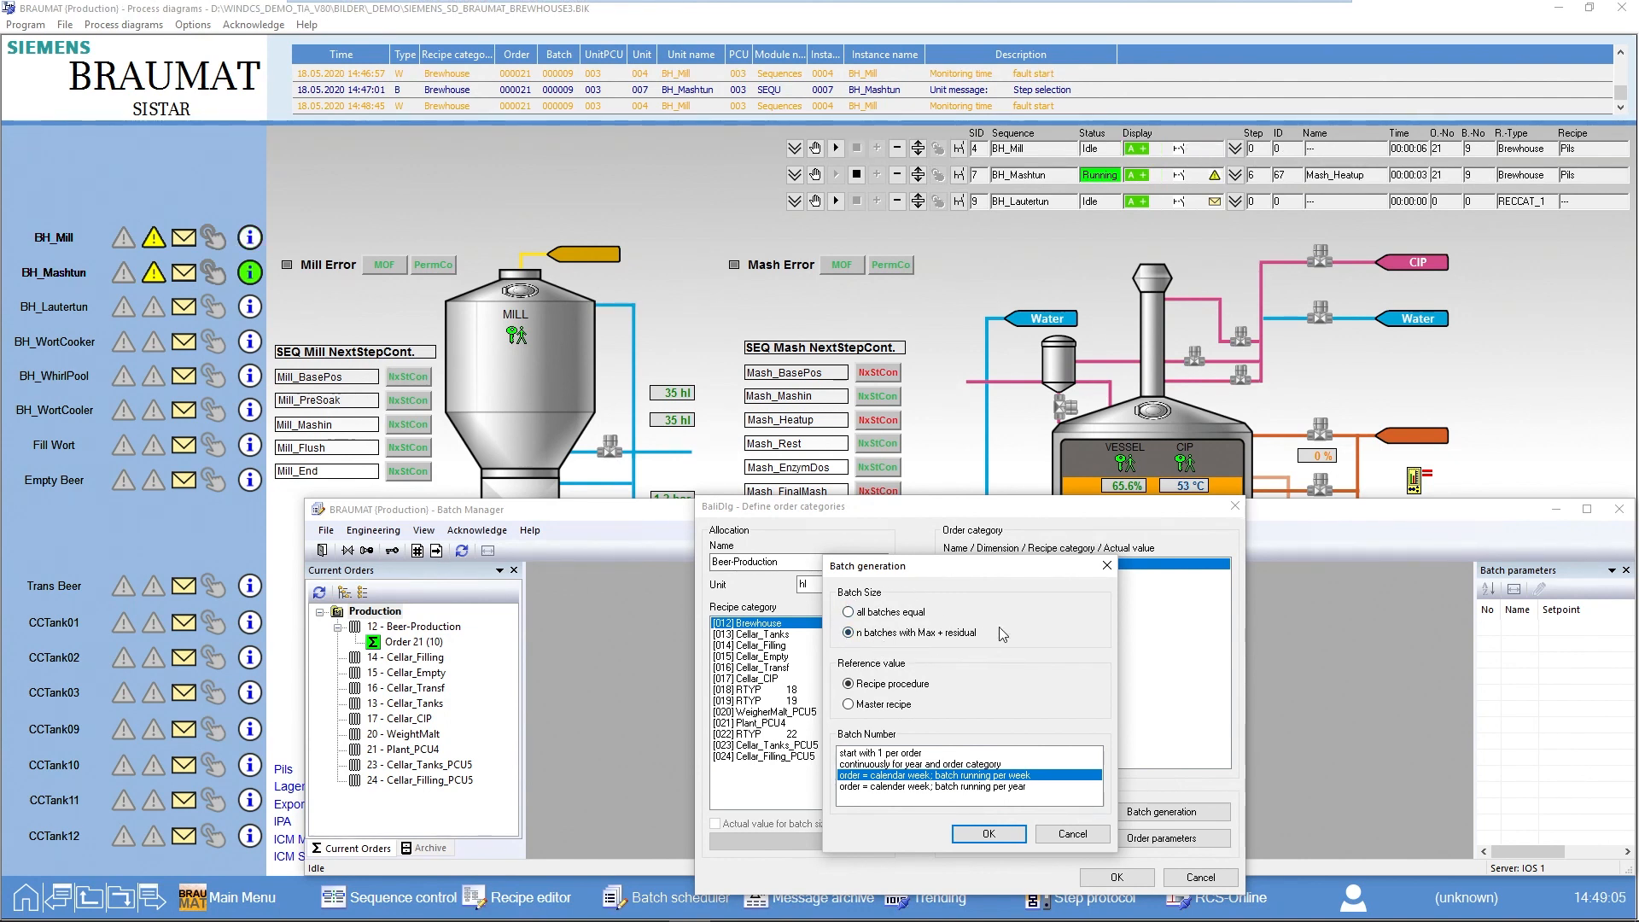
mouse_move(872, 583)
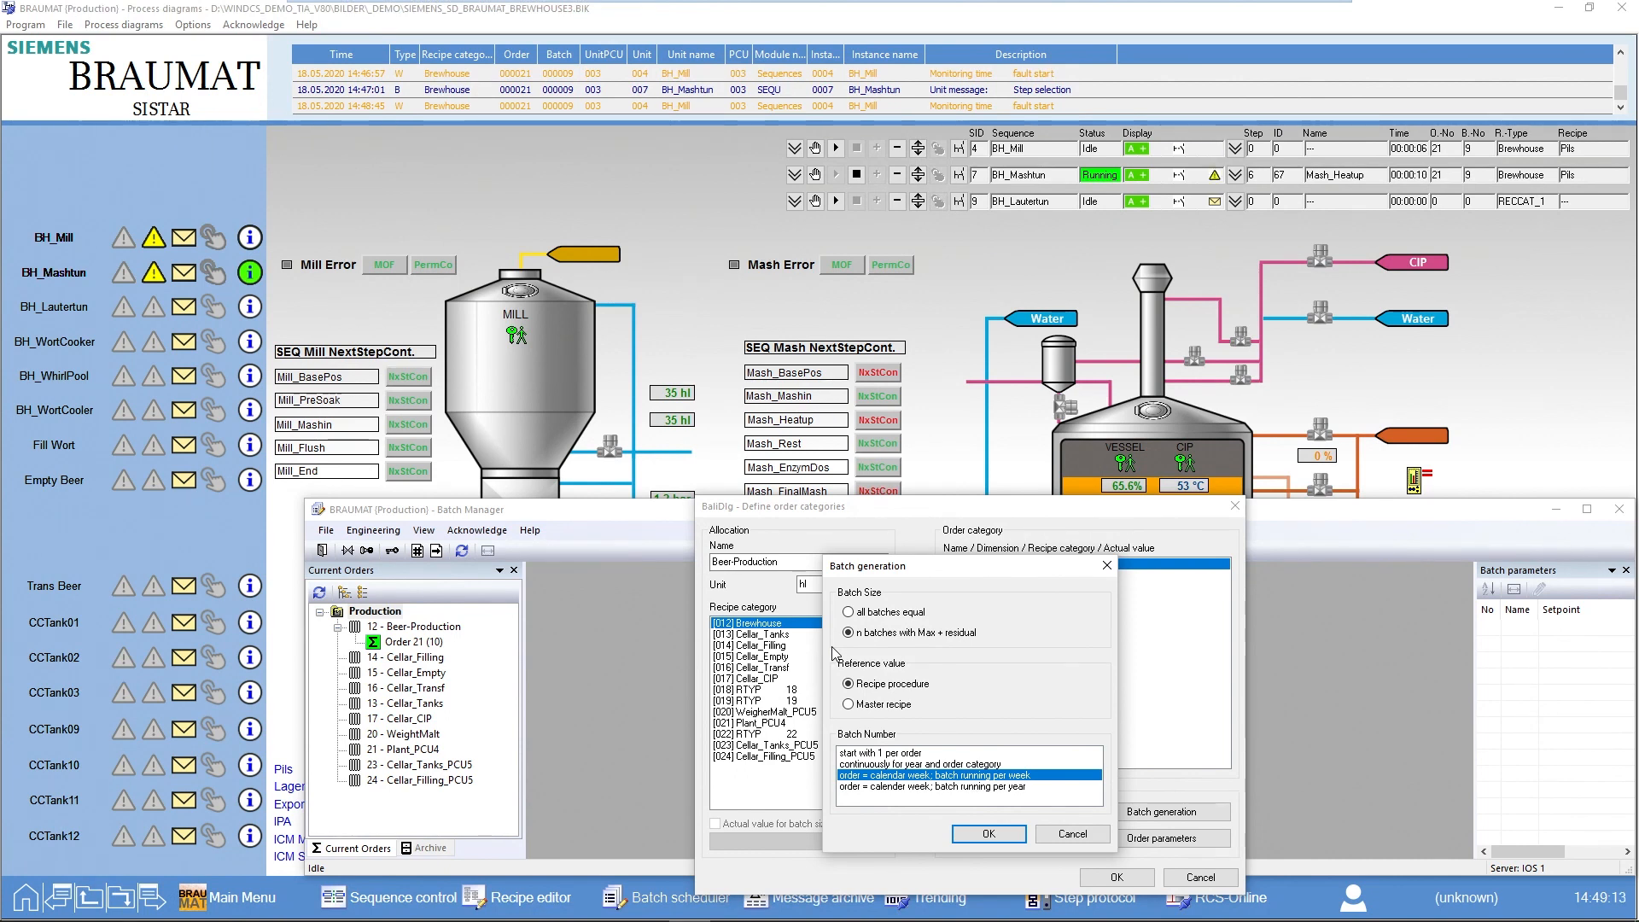
mouse_move(981, 844)
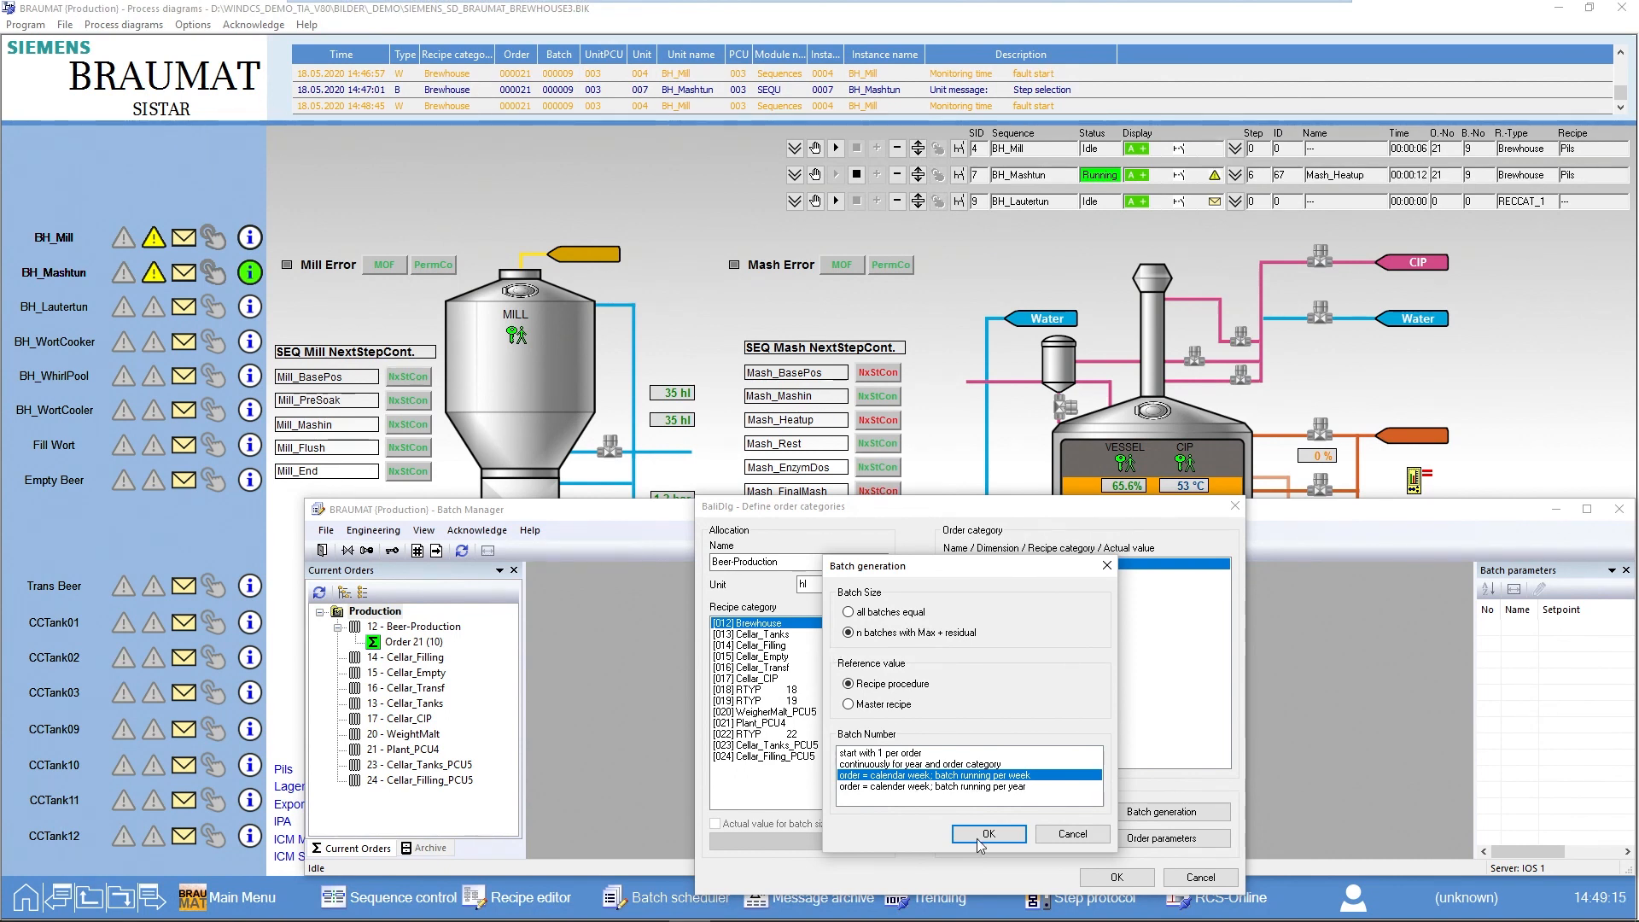
click(986, 833)
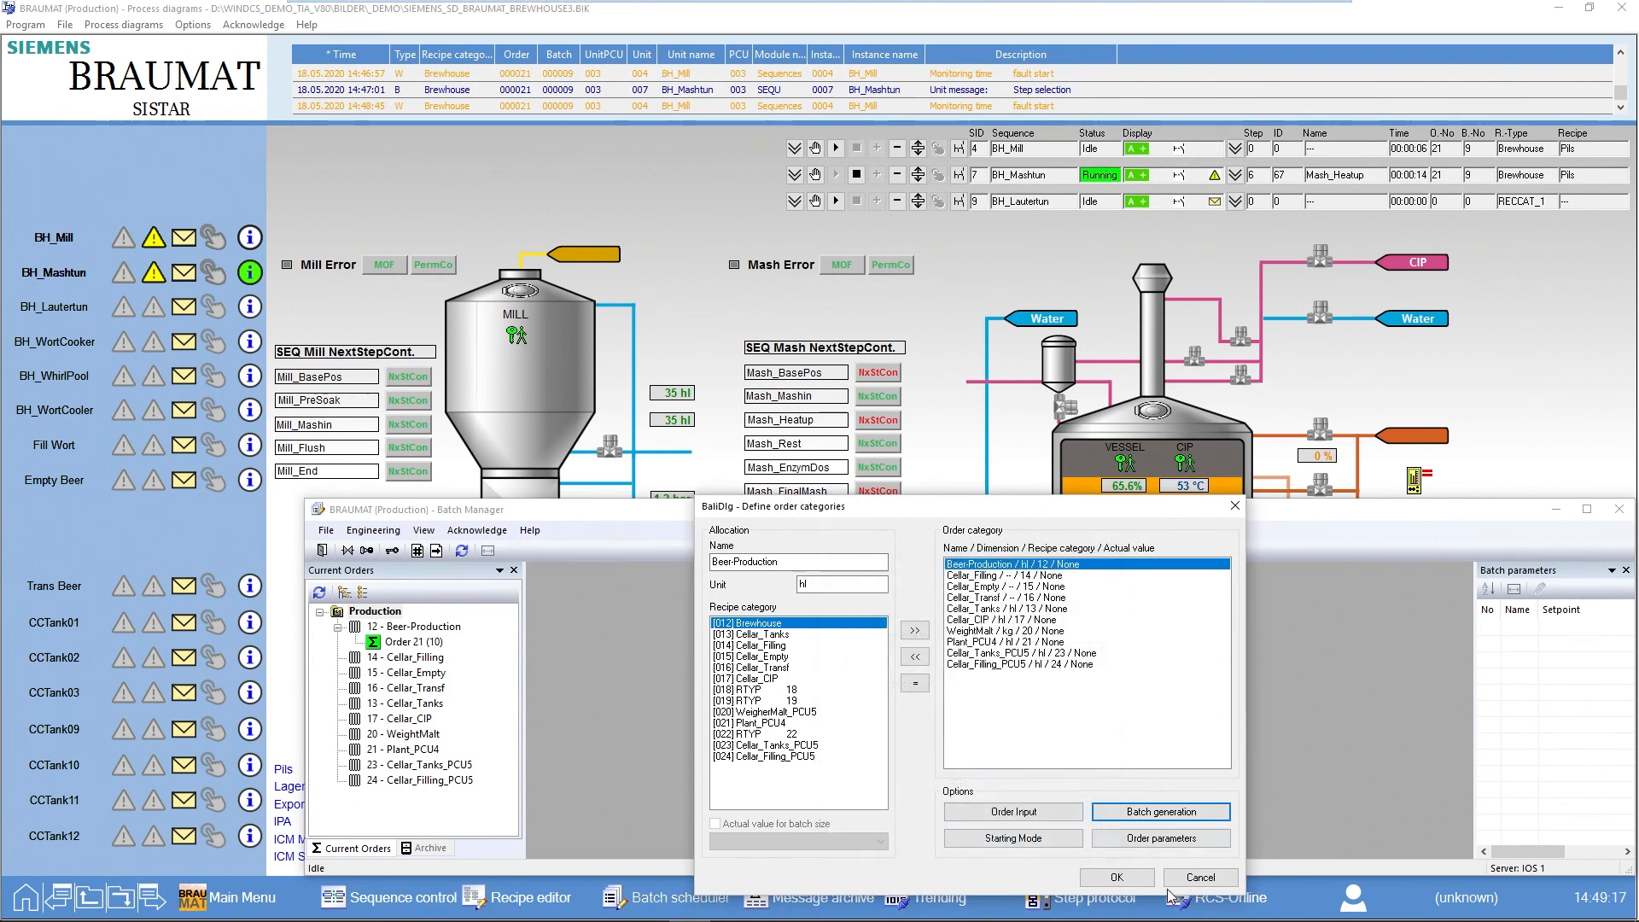
click(1199, 876)
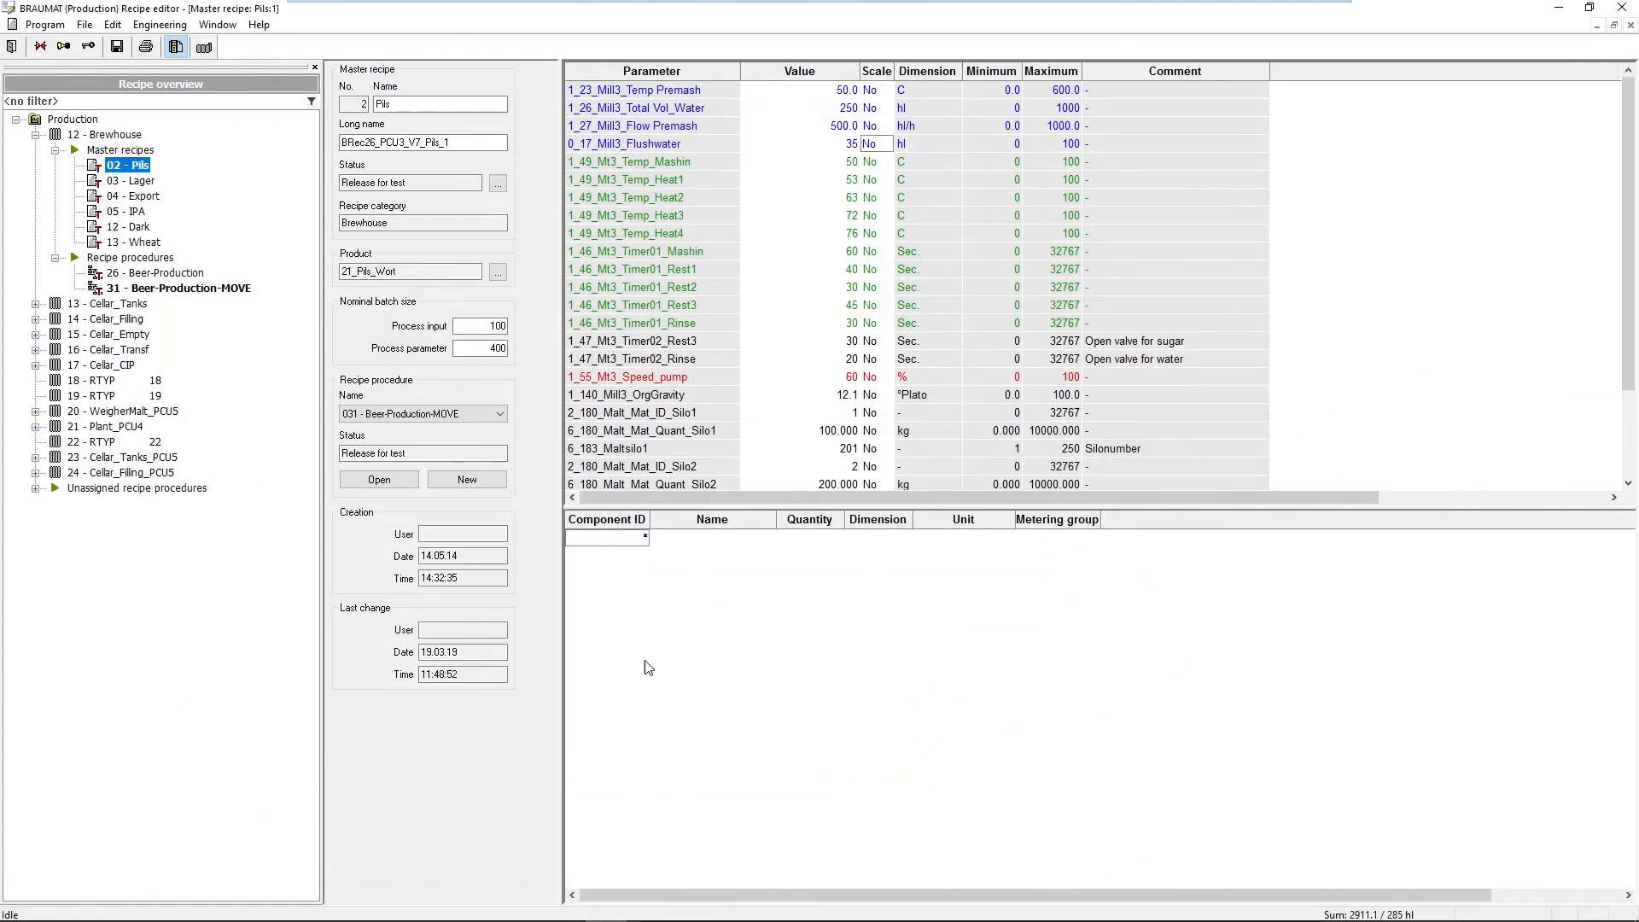
mouse_move(554, 321)
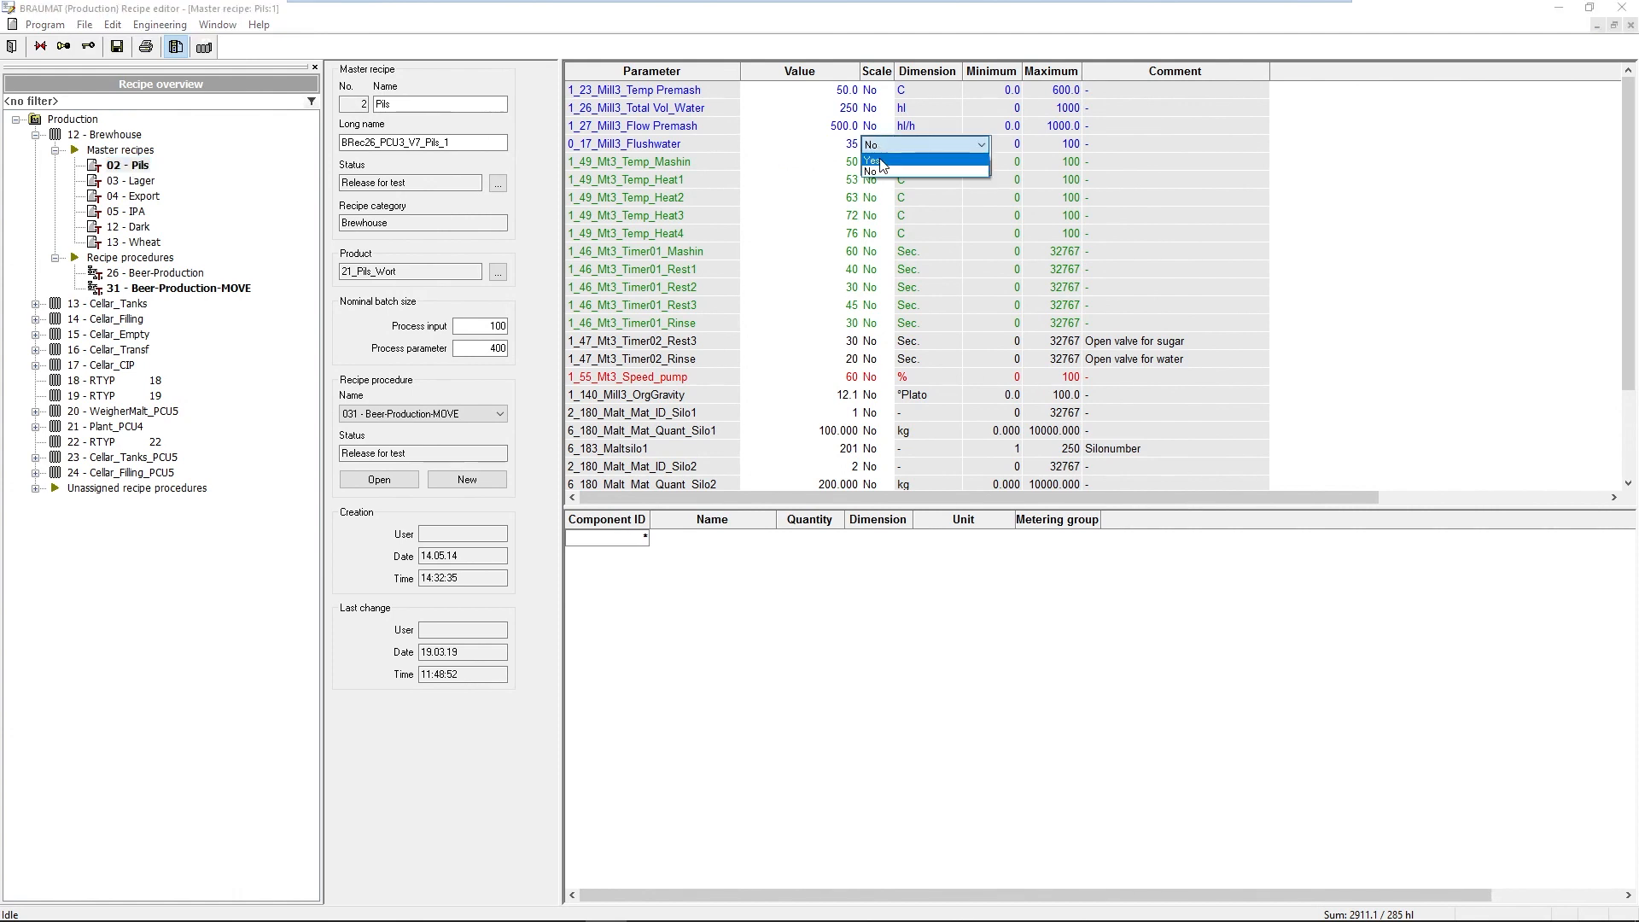
Set Scale to Yes for the 0_17_Mill3_Flushwater recipe parameter.
click(871, 159)
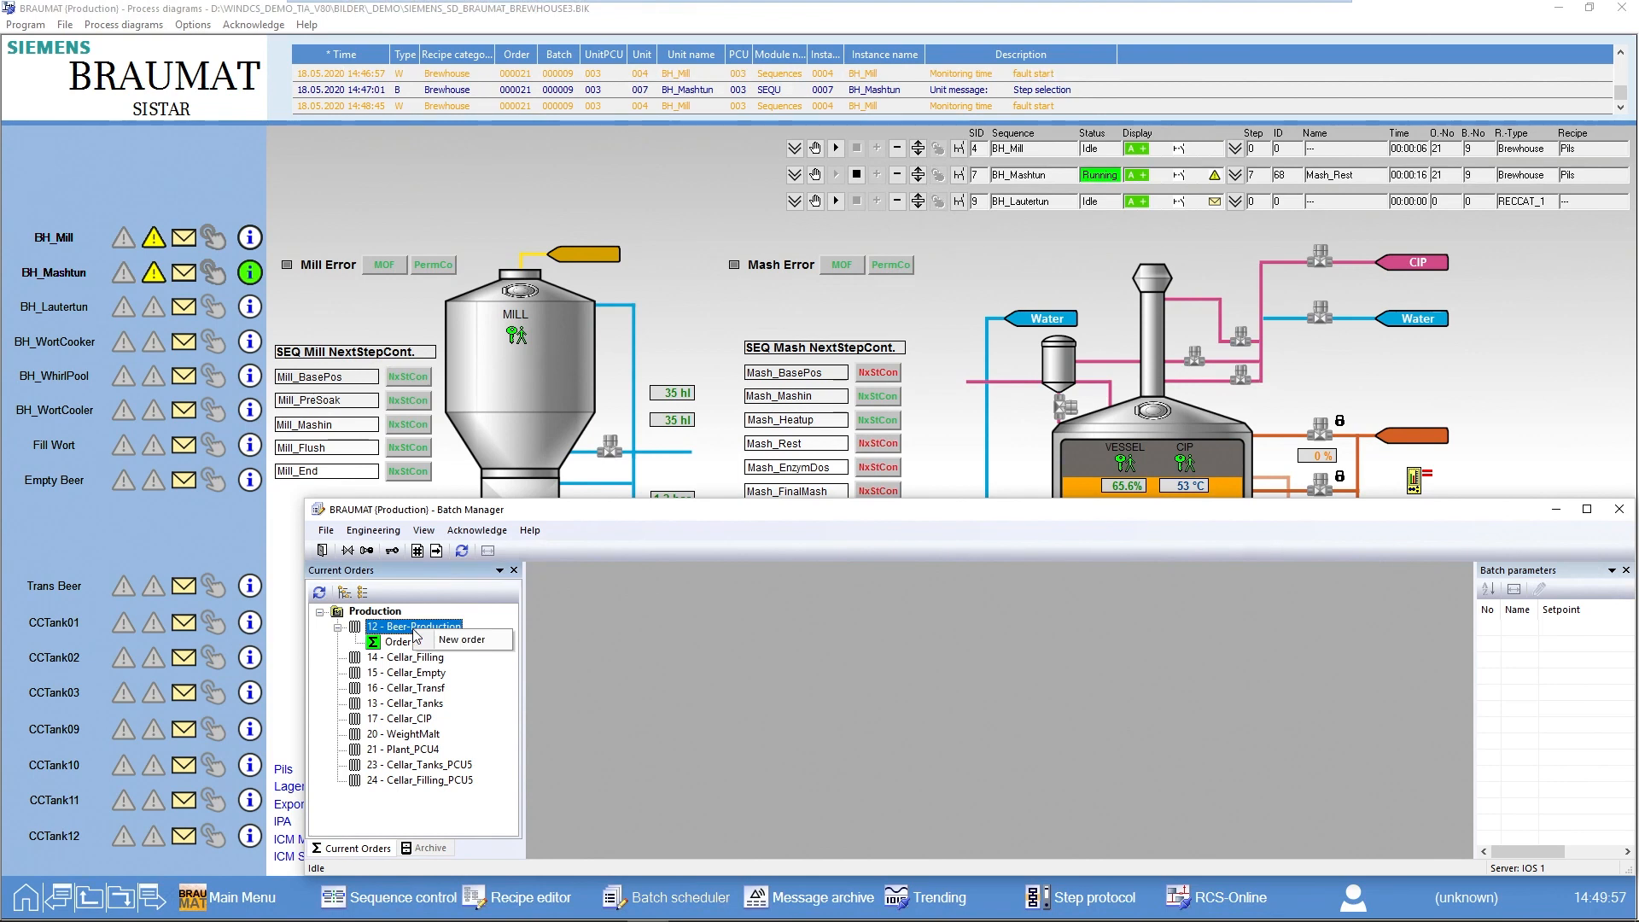
Start a new Beer-Production order with an order size of 600 hl.
click(461, 638)
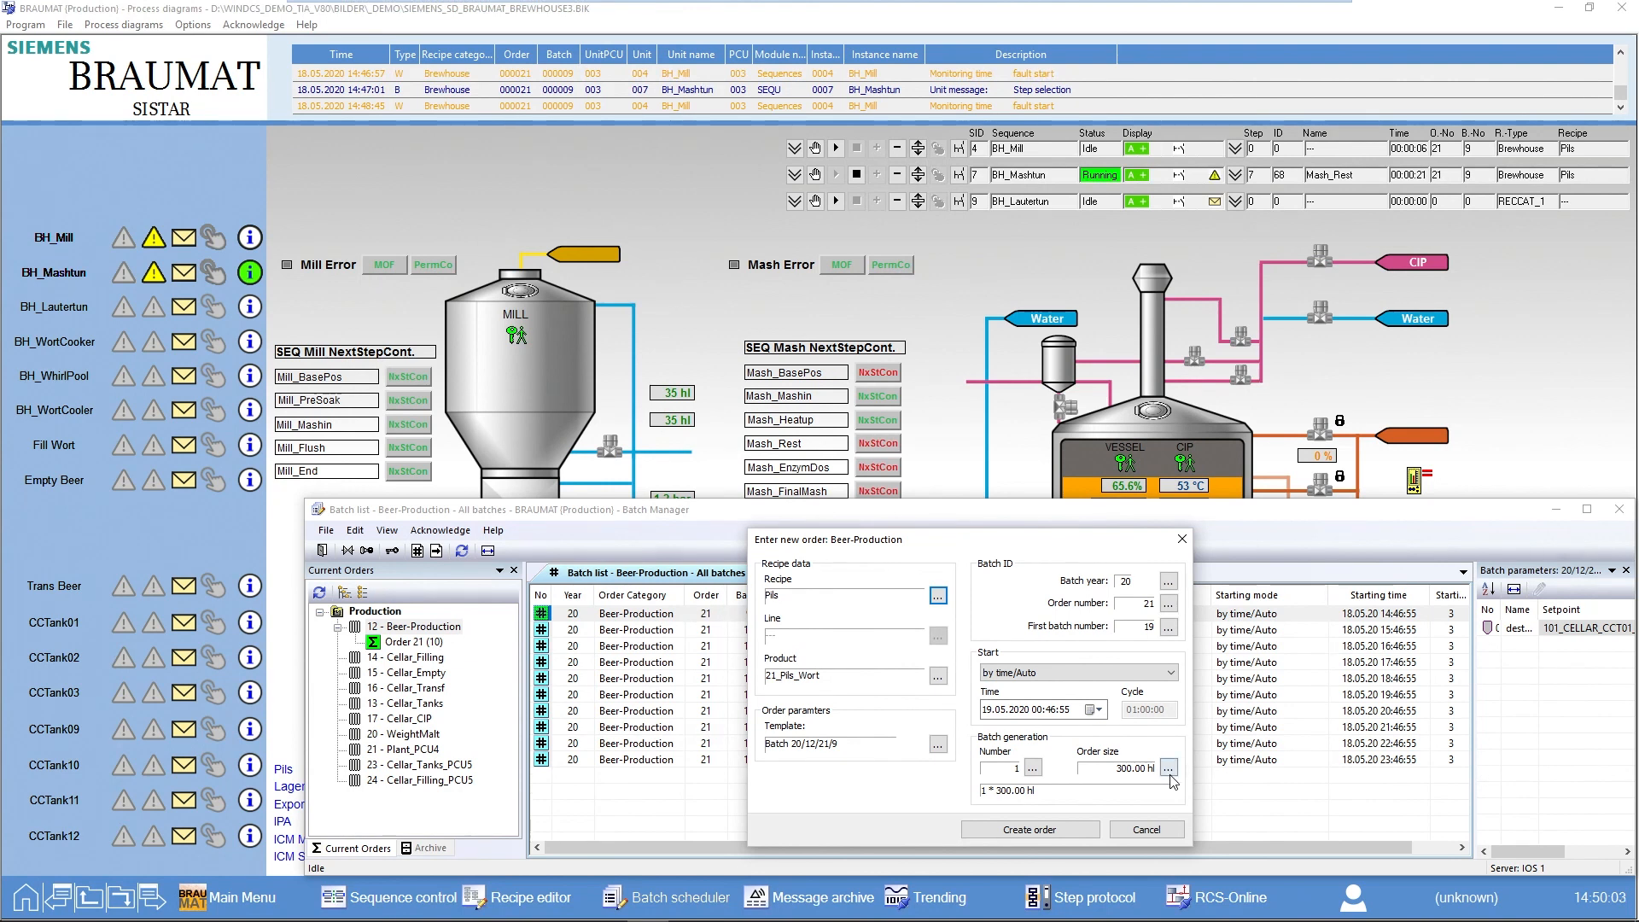
click(1169, 768)
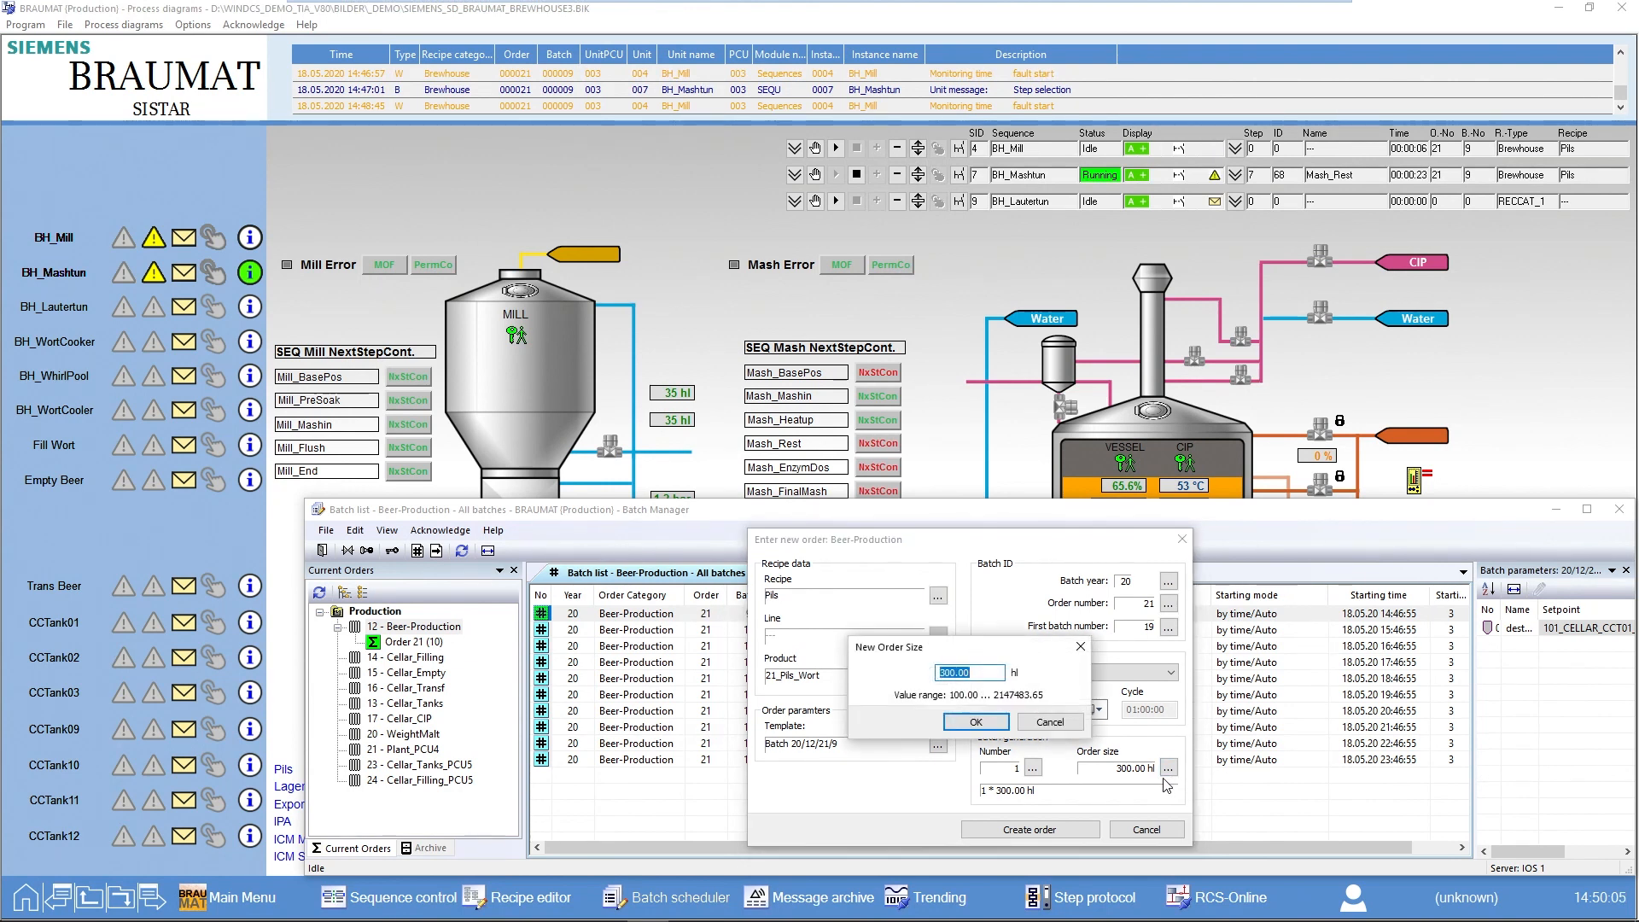
text(600)
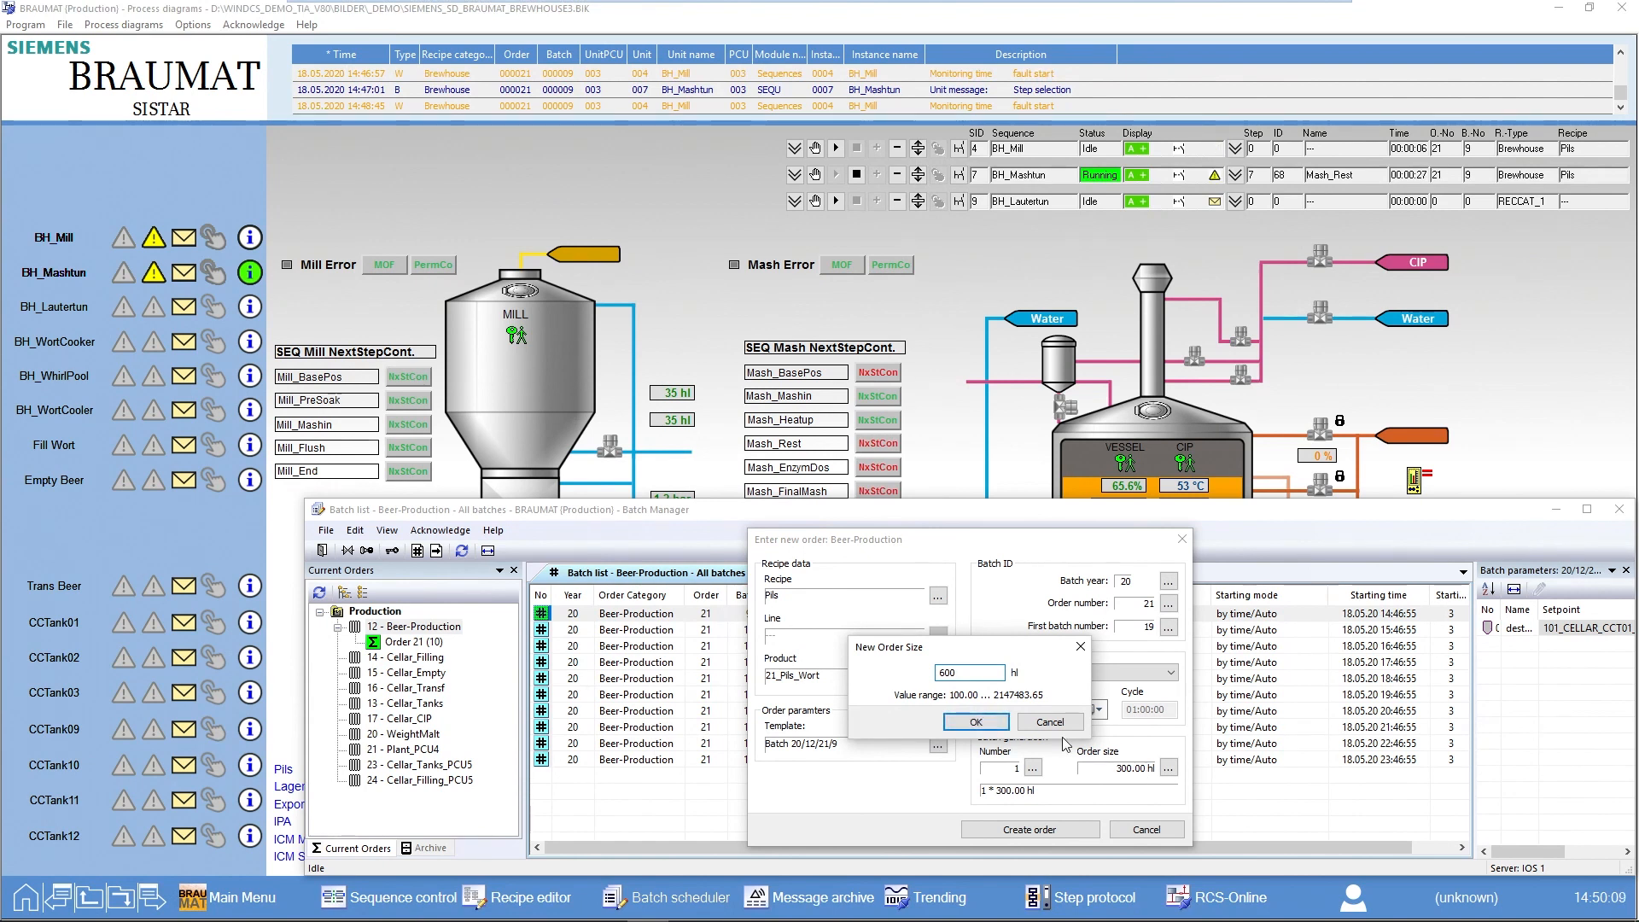
click(974, 722)
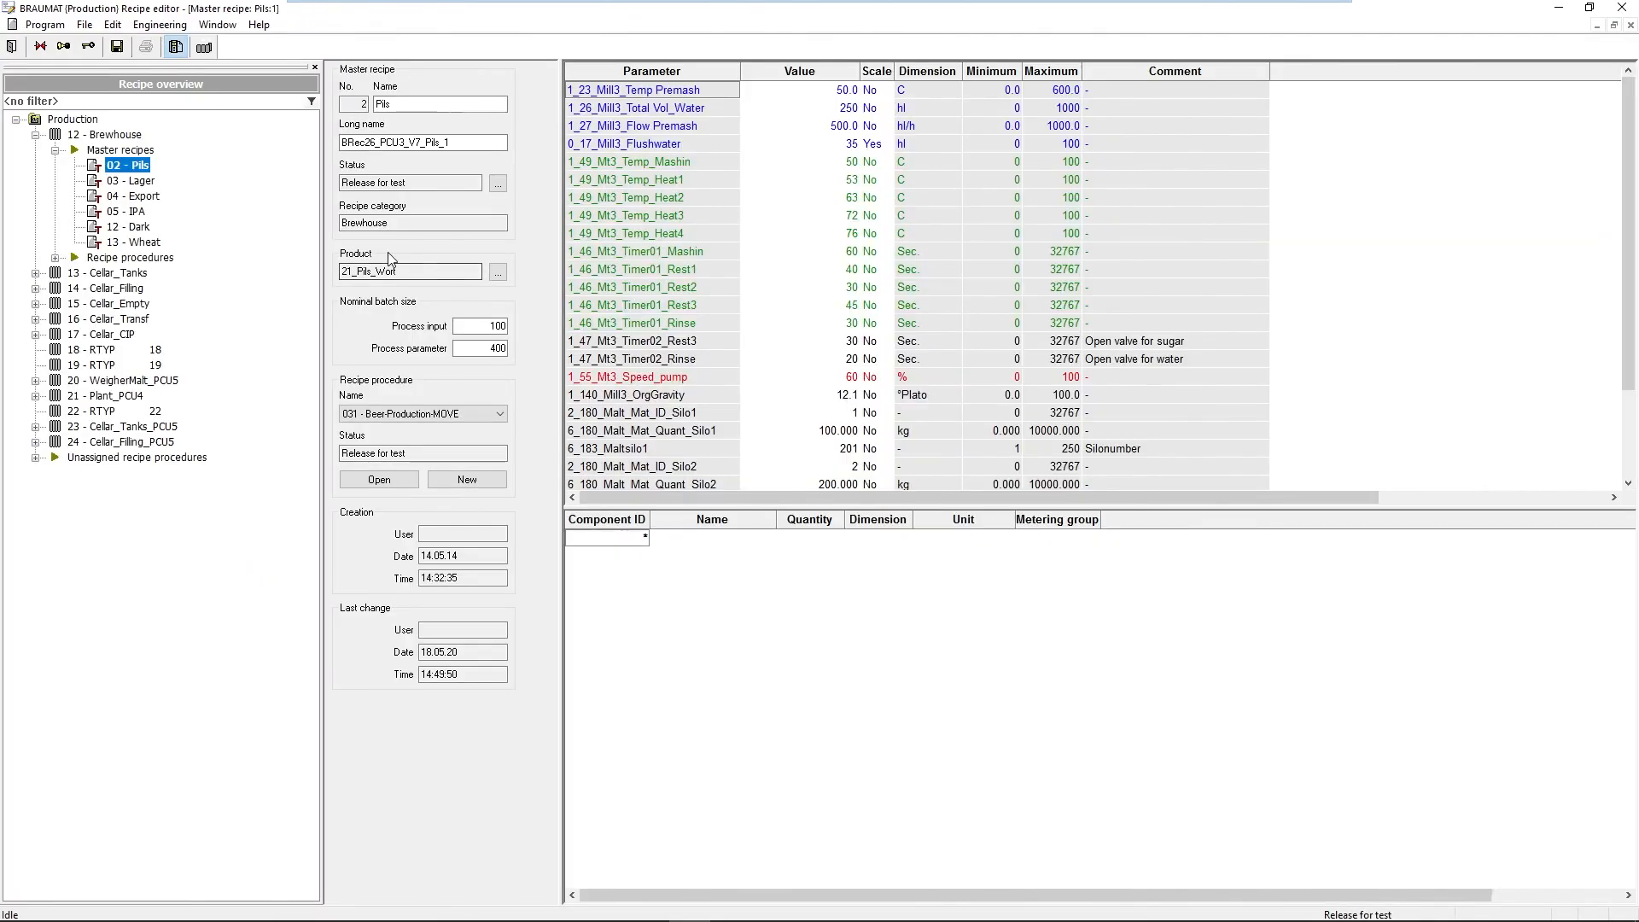
Check batch size limits in the Beer-Production-MOVE recipe procedure header and cancel without changes.
click(58, 257)
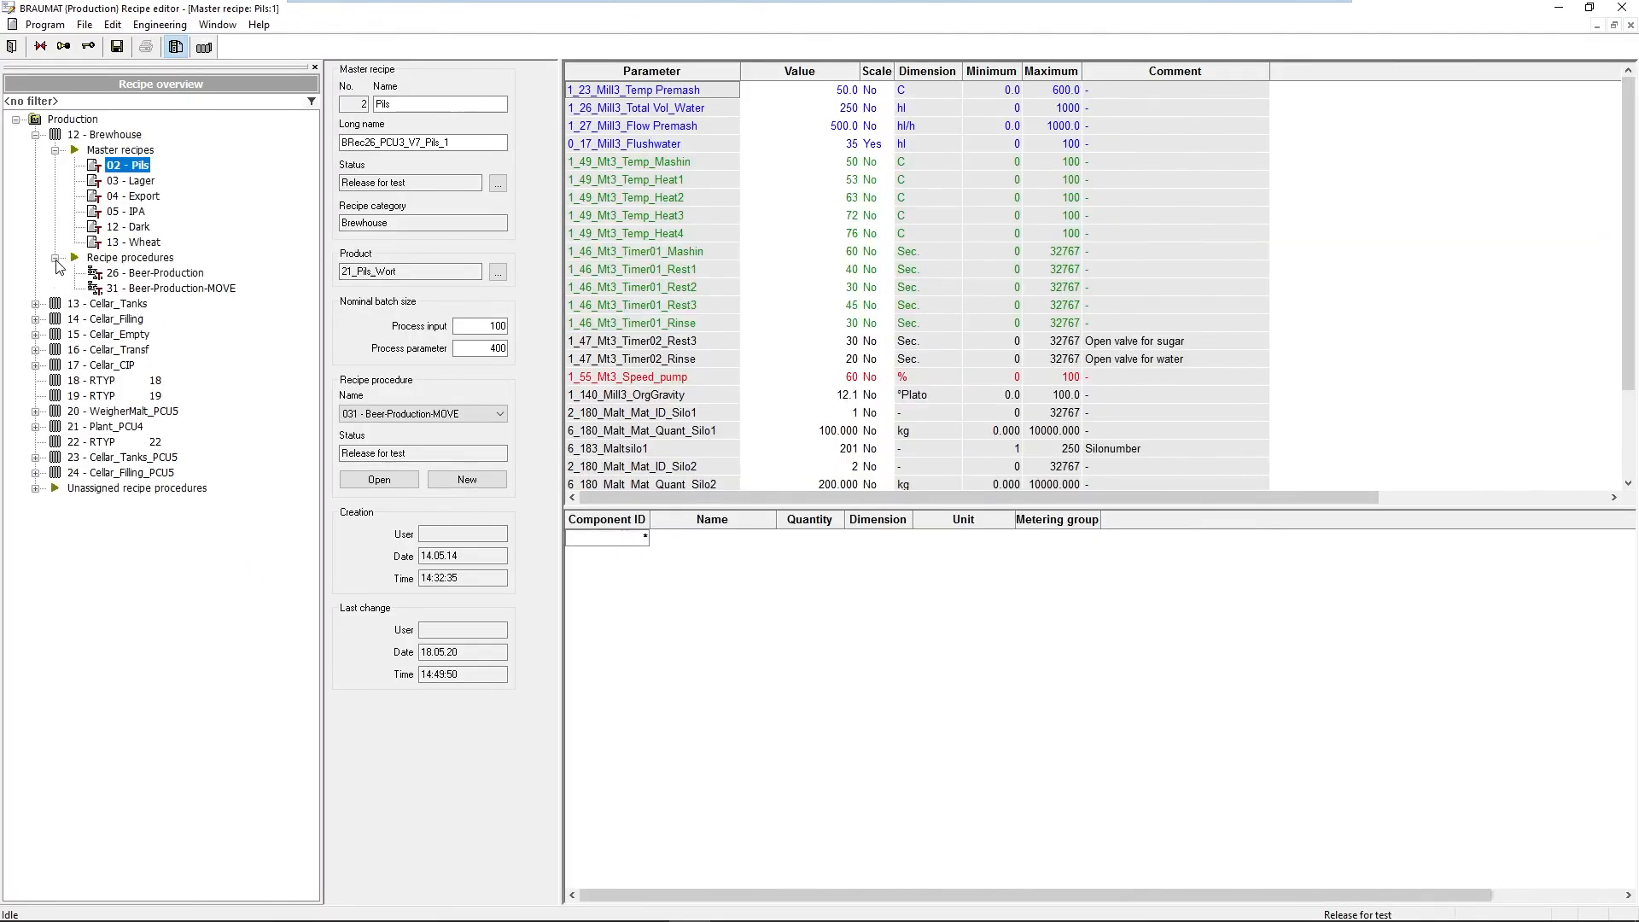
right_click(173, 289)
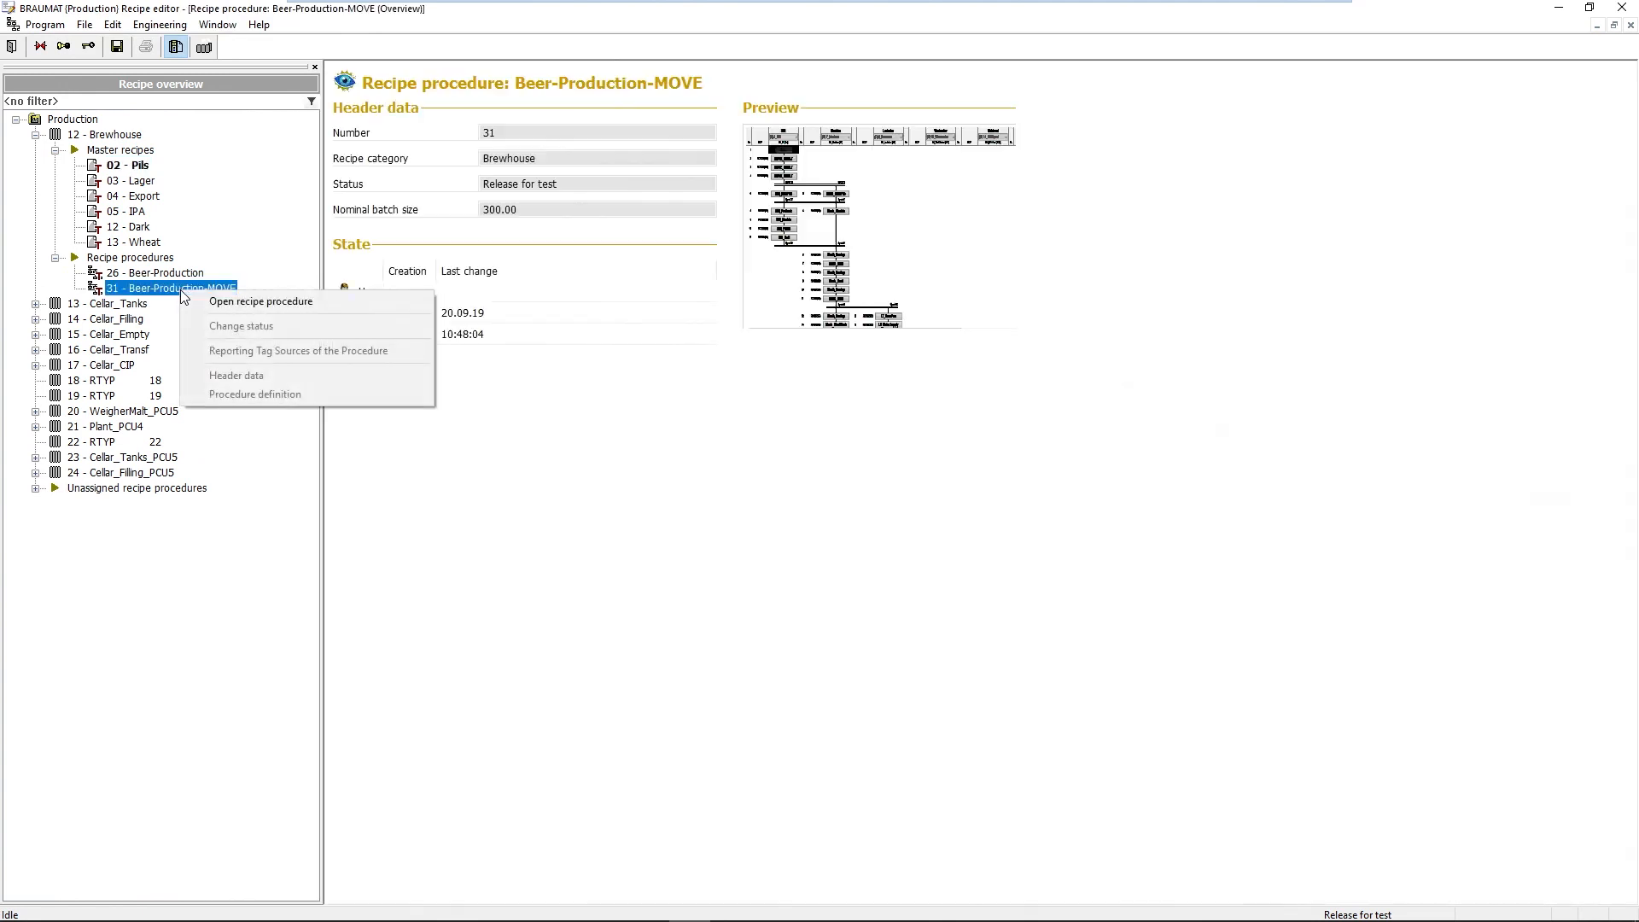
click(260, 302)
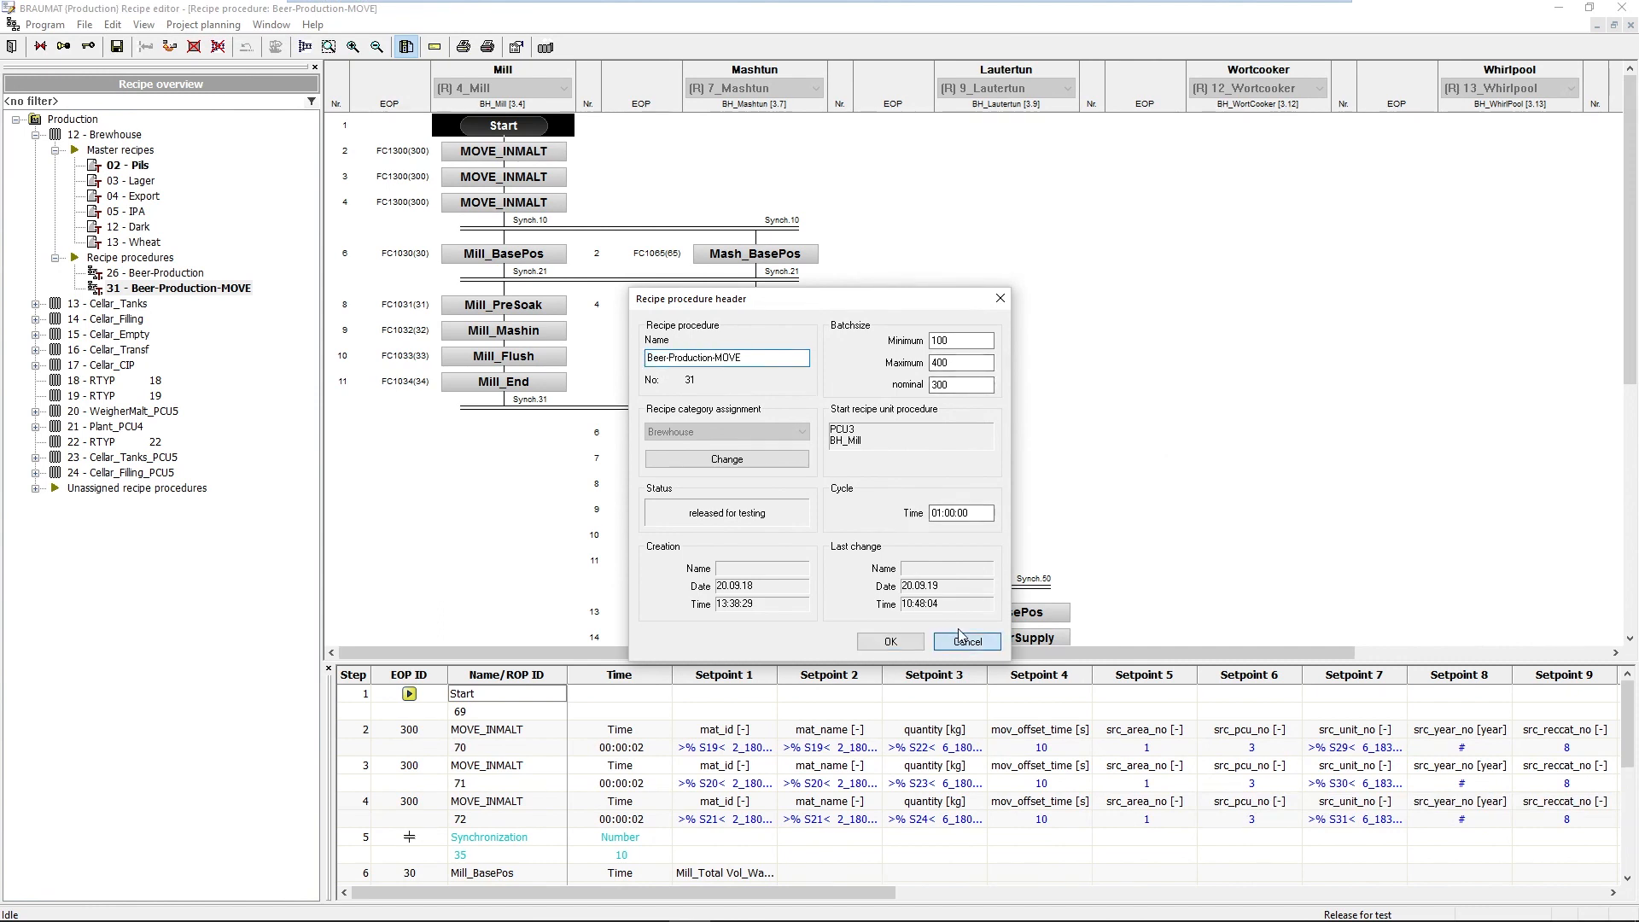
click(963, 641)
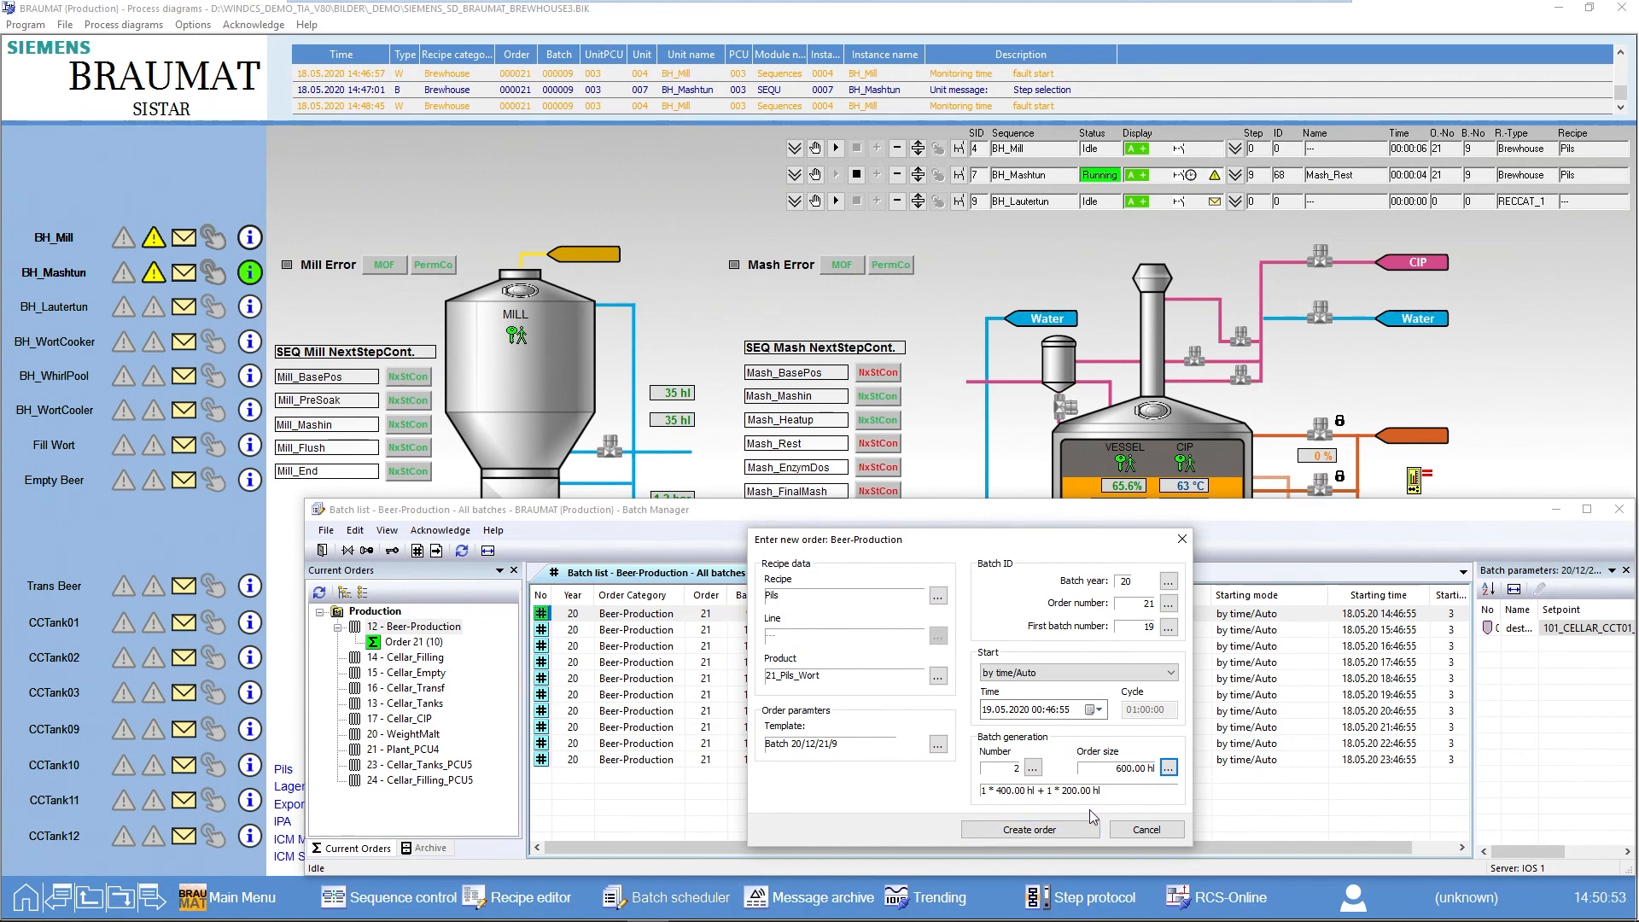
Create the order as batches 19 (400 hl) and 20 (200 hl), acknowledging the control recipe limit warning.
click(1028, 829)
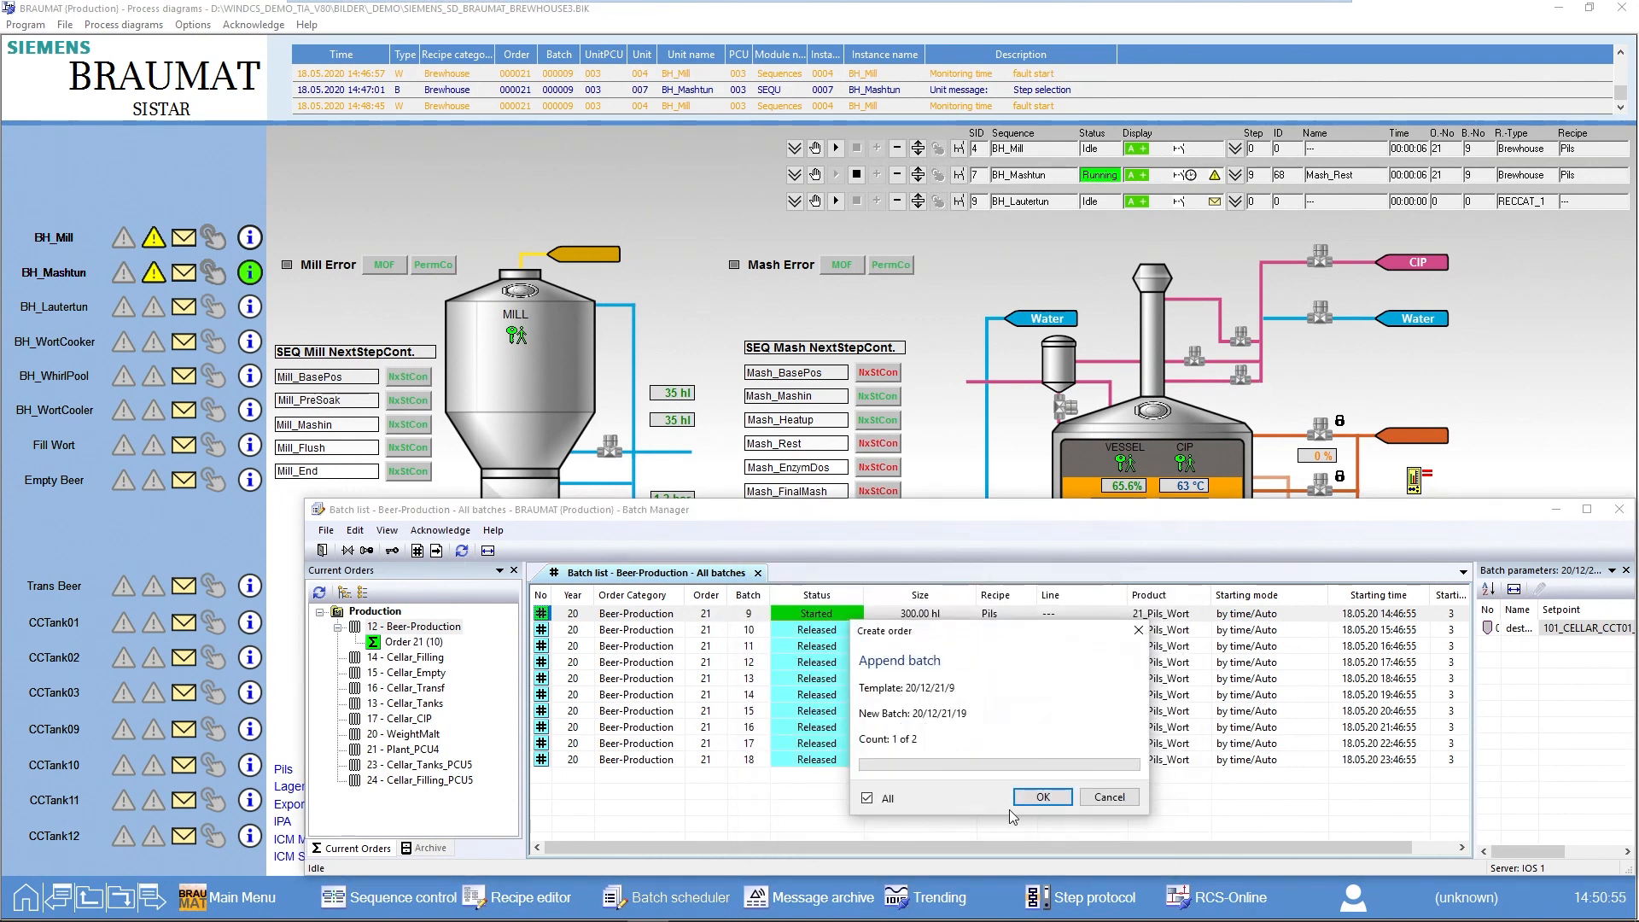
click(1040, 797)
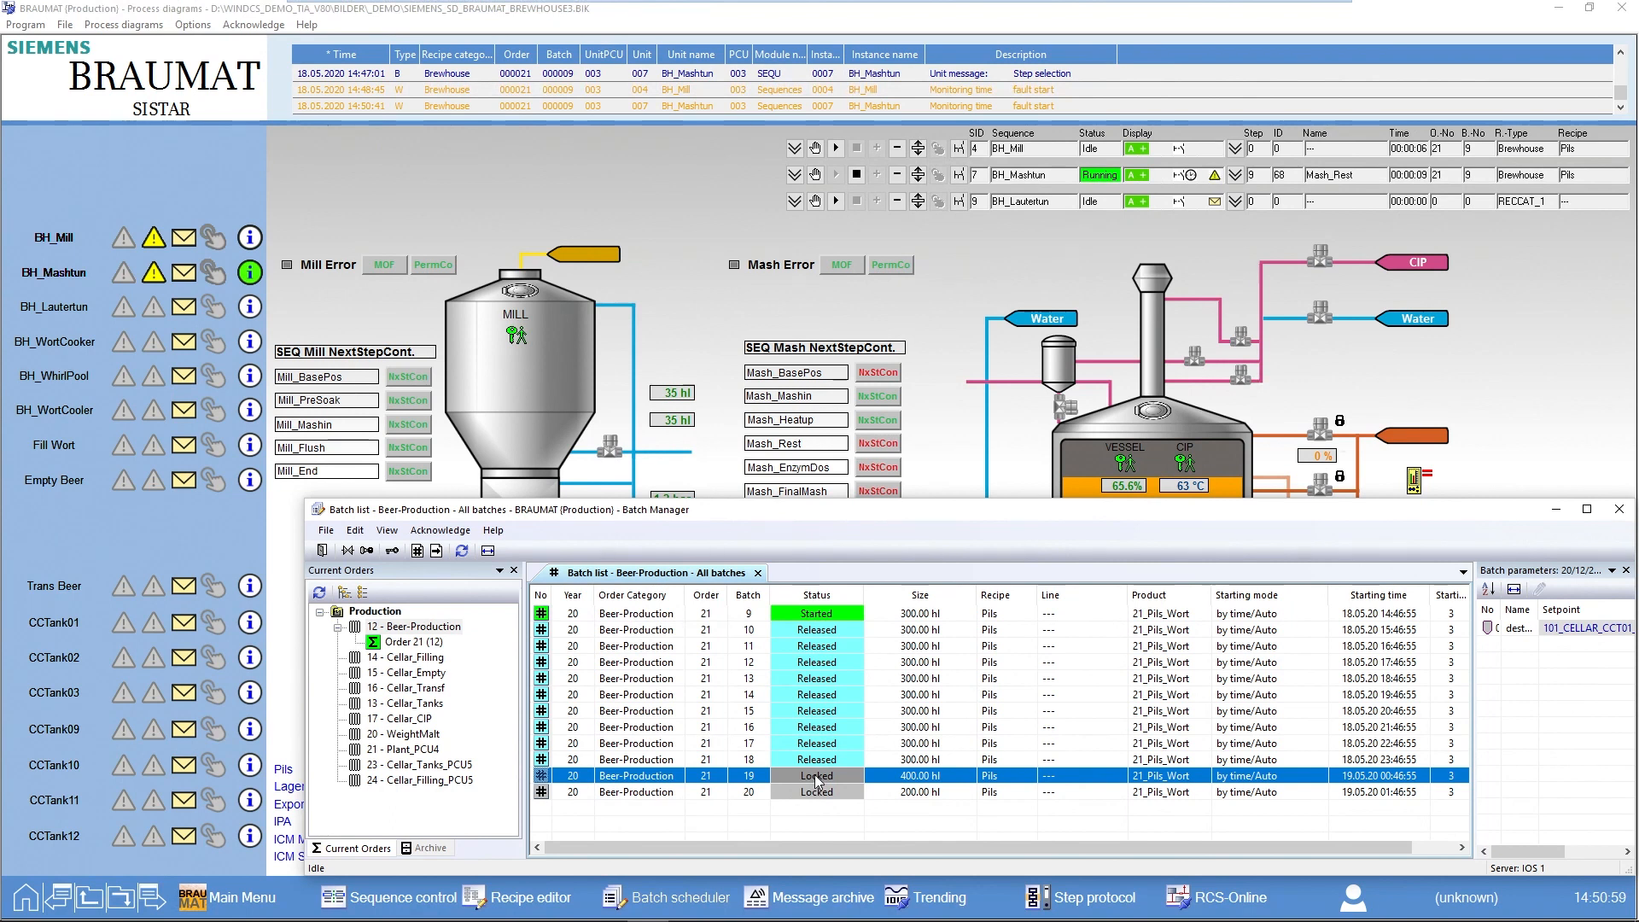
right_click(816, 776)
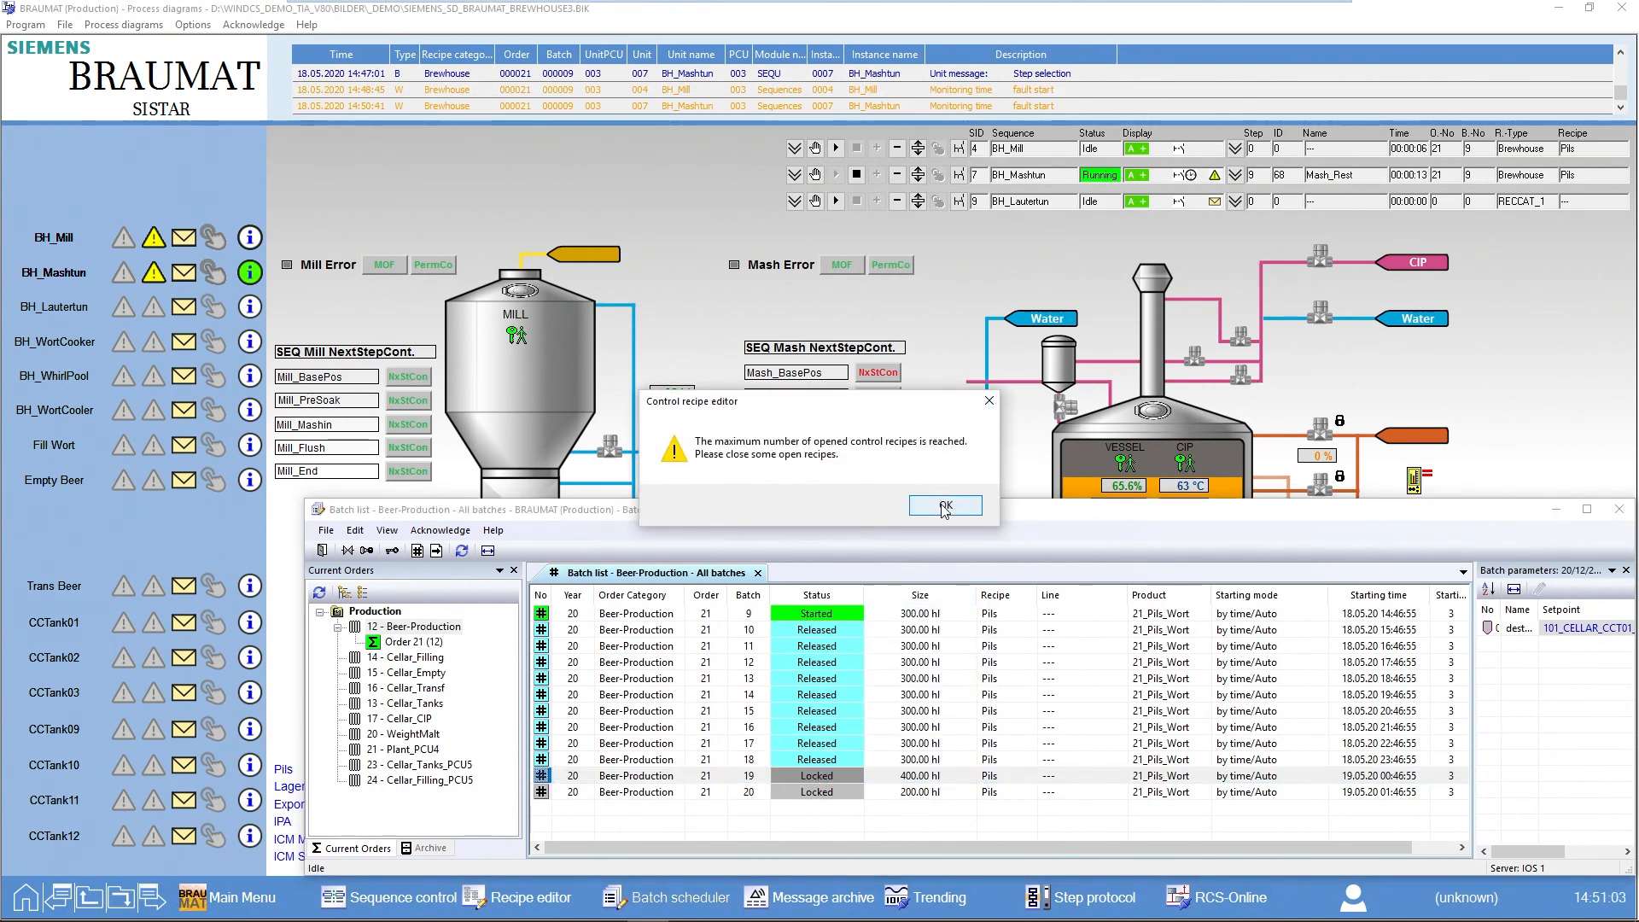
click(941, 505)
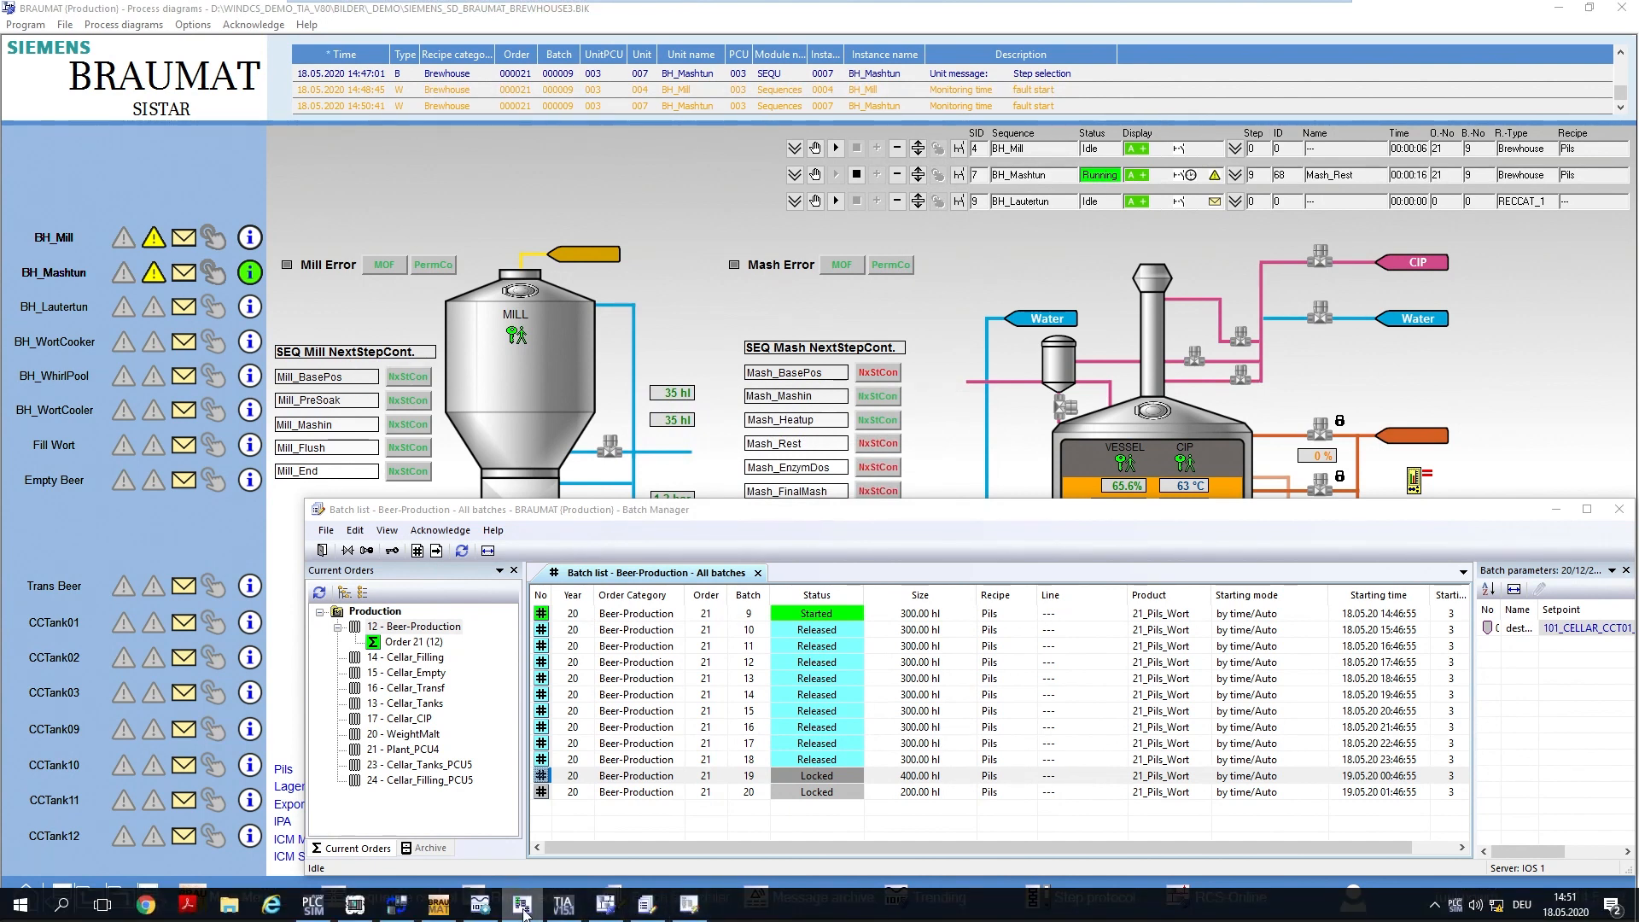
Show the BH_Mill control recipe window and bring the batch list back to front.
click(523, 901)
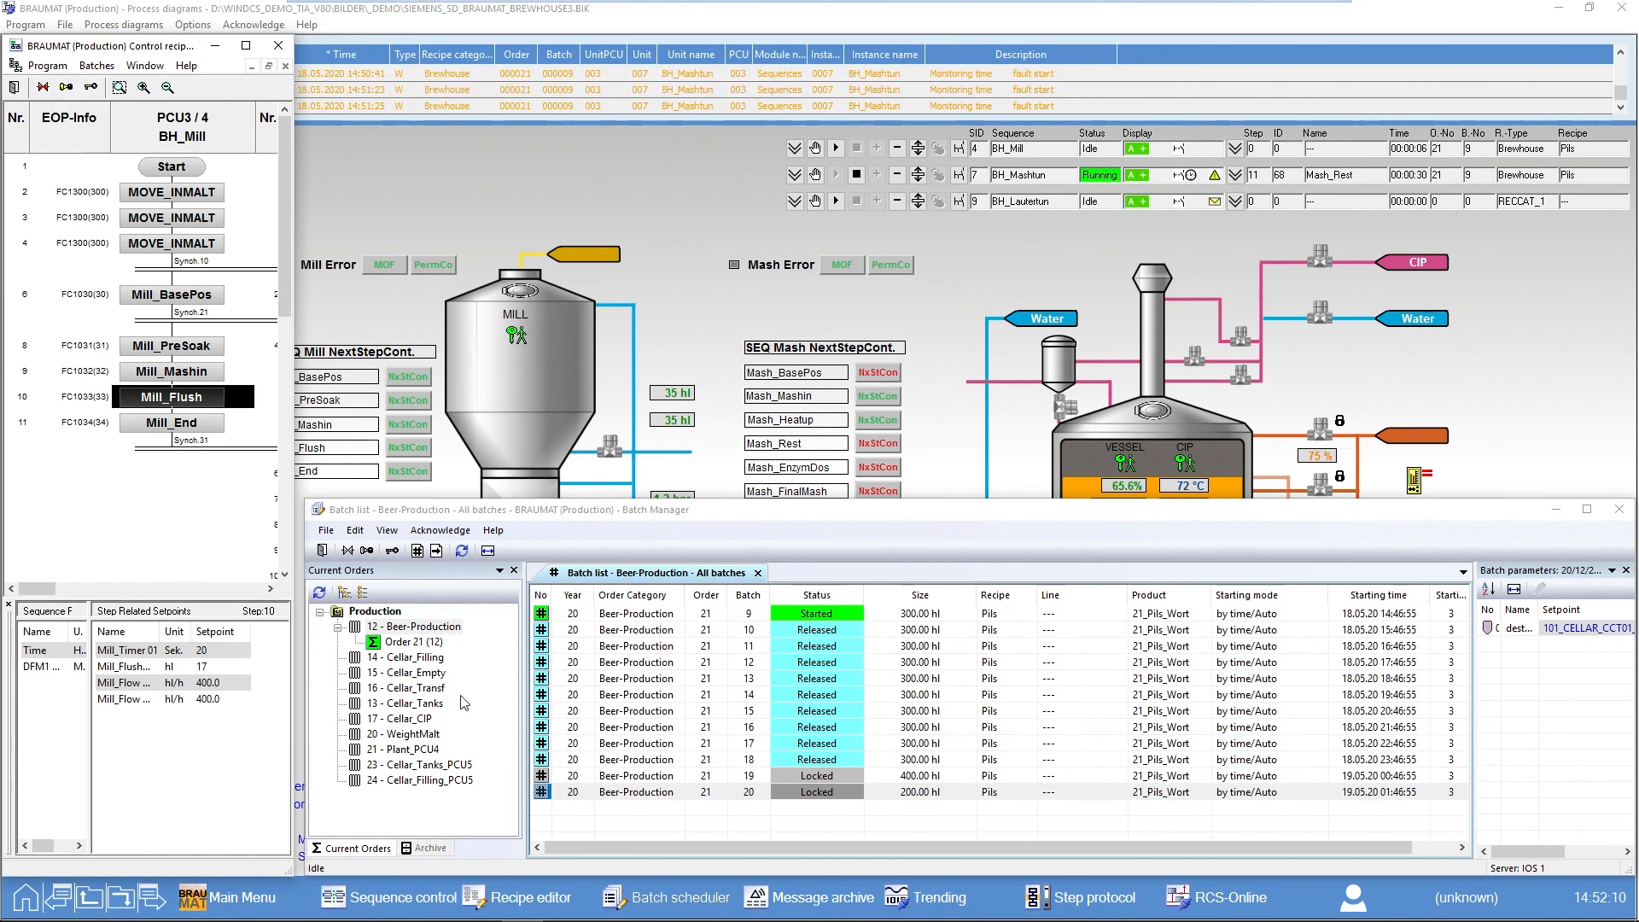
mouse_move(879, 521)
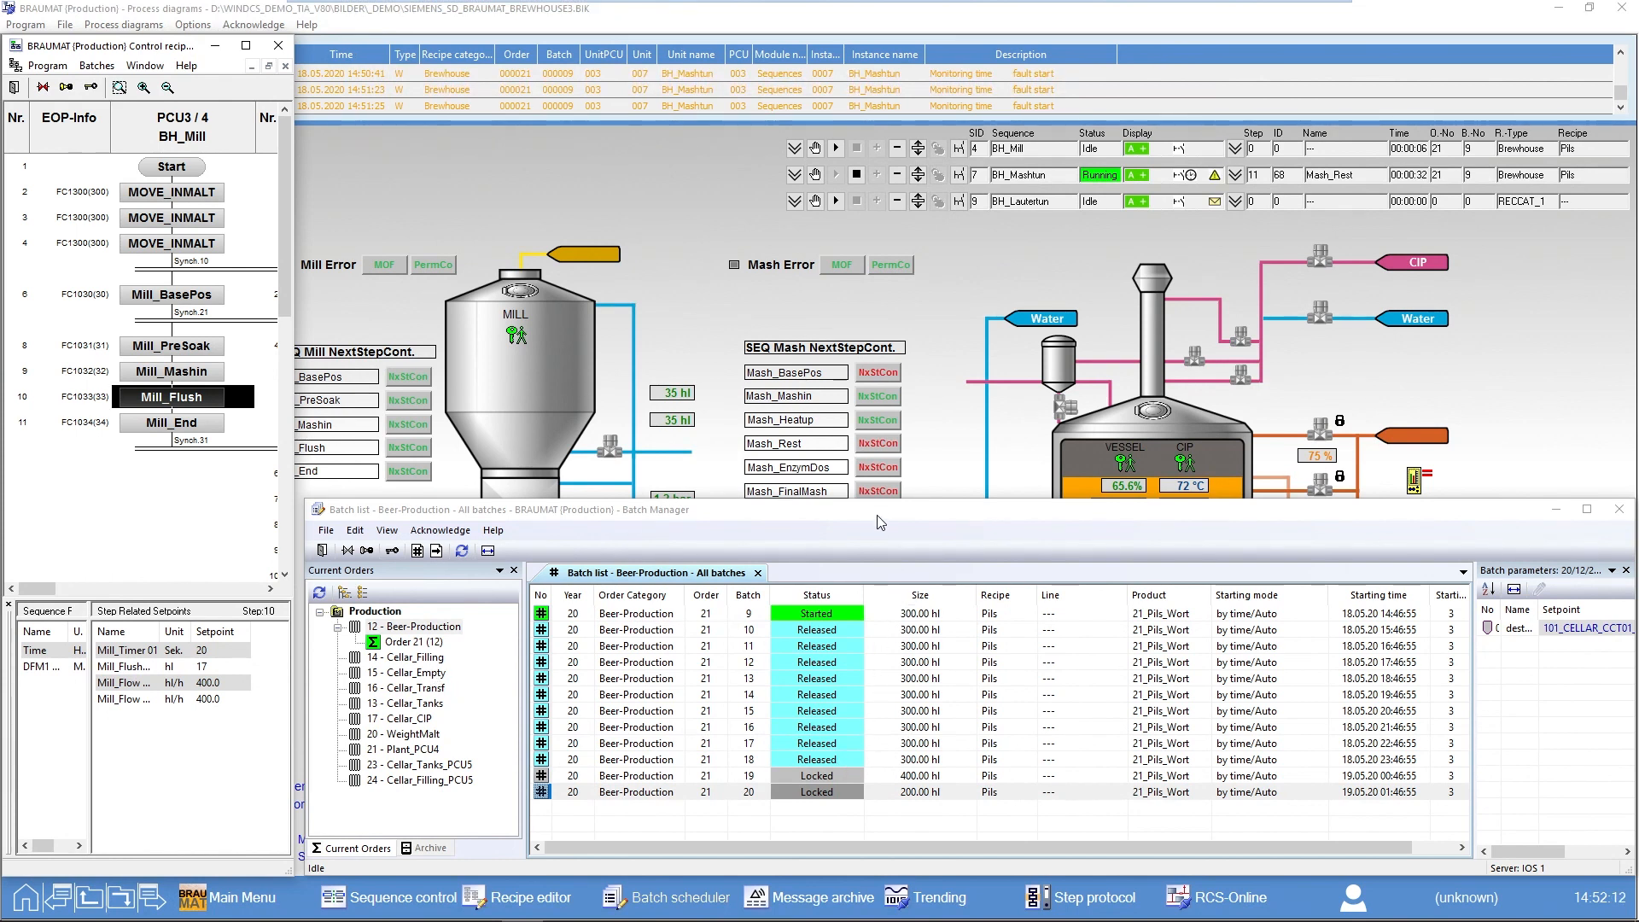
click(816, 792)
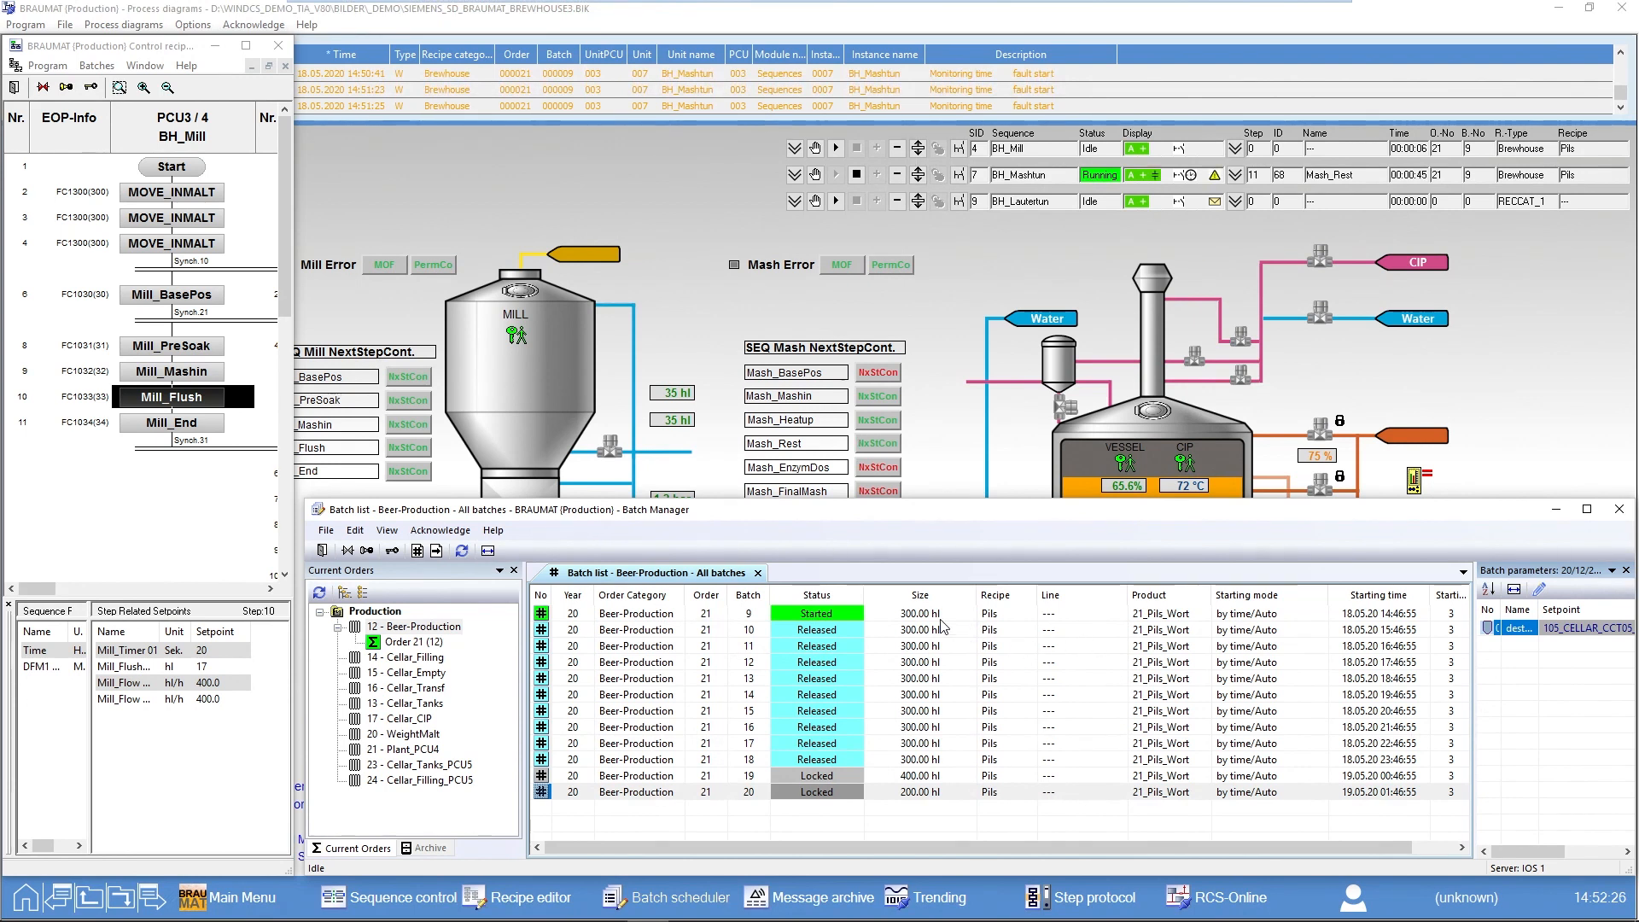
Show the 2020 Beer-Production archive of processed batches.
click(430, 847)
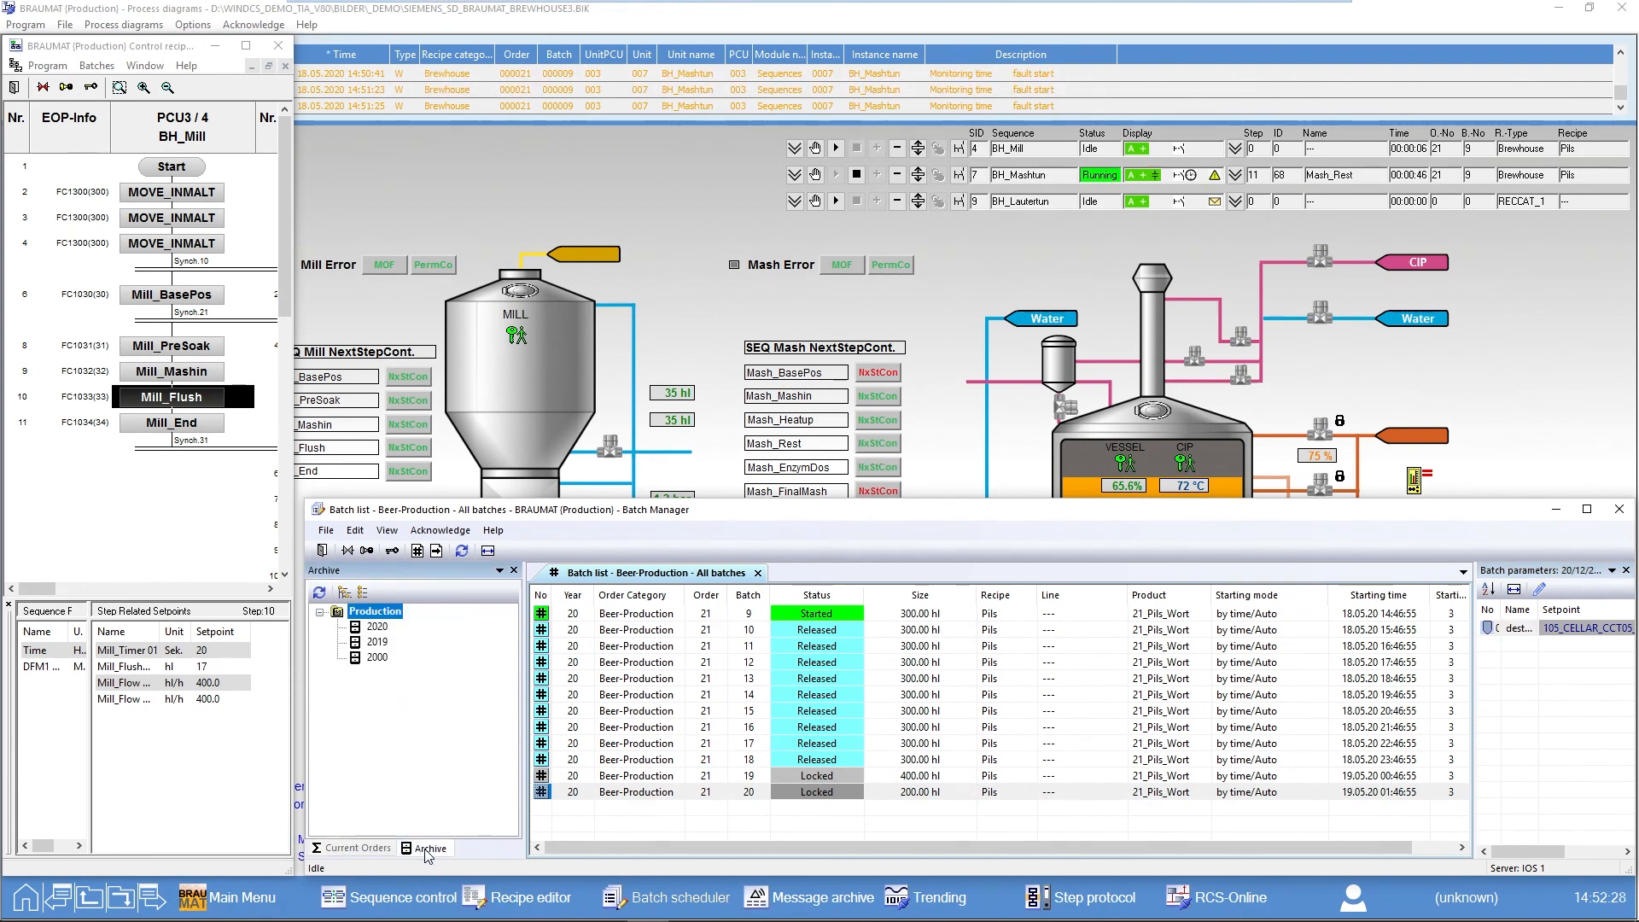
click(357, 624)
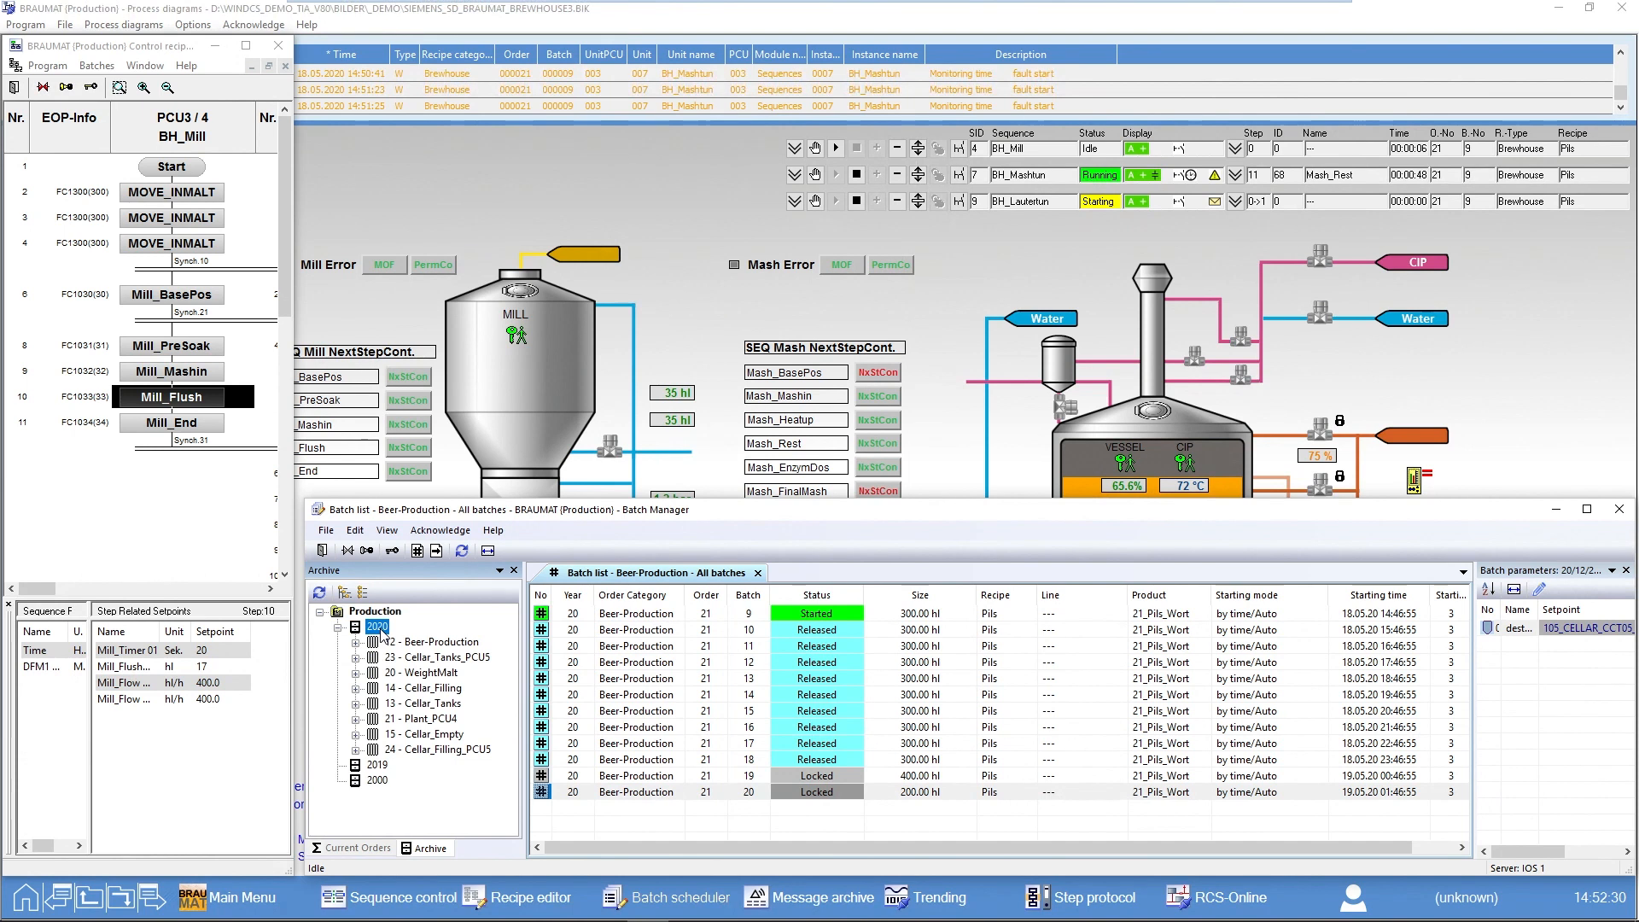
double_click(377, 626)
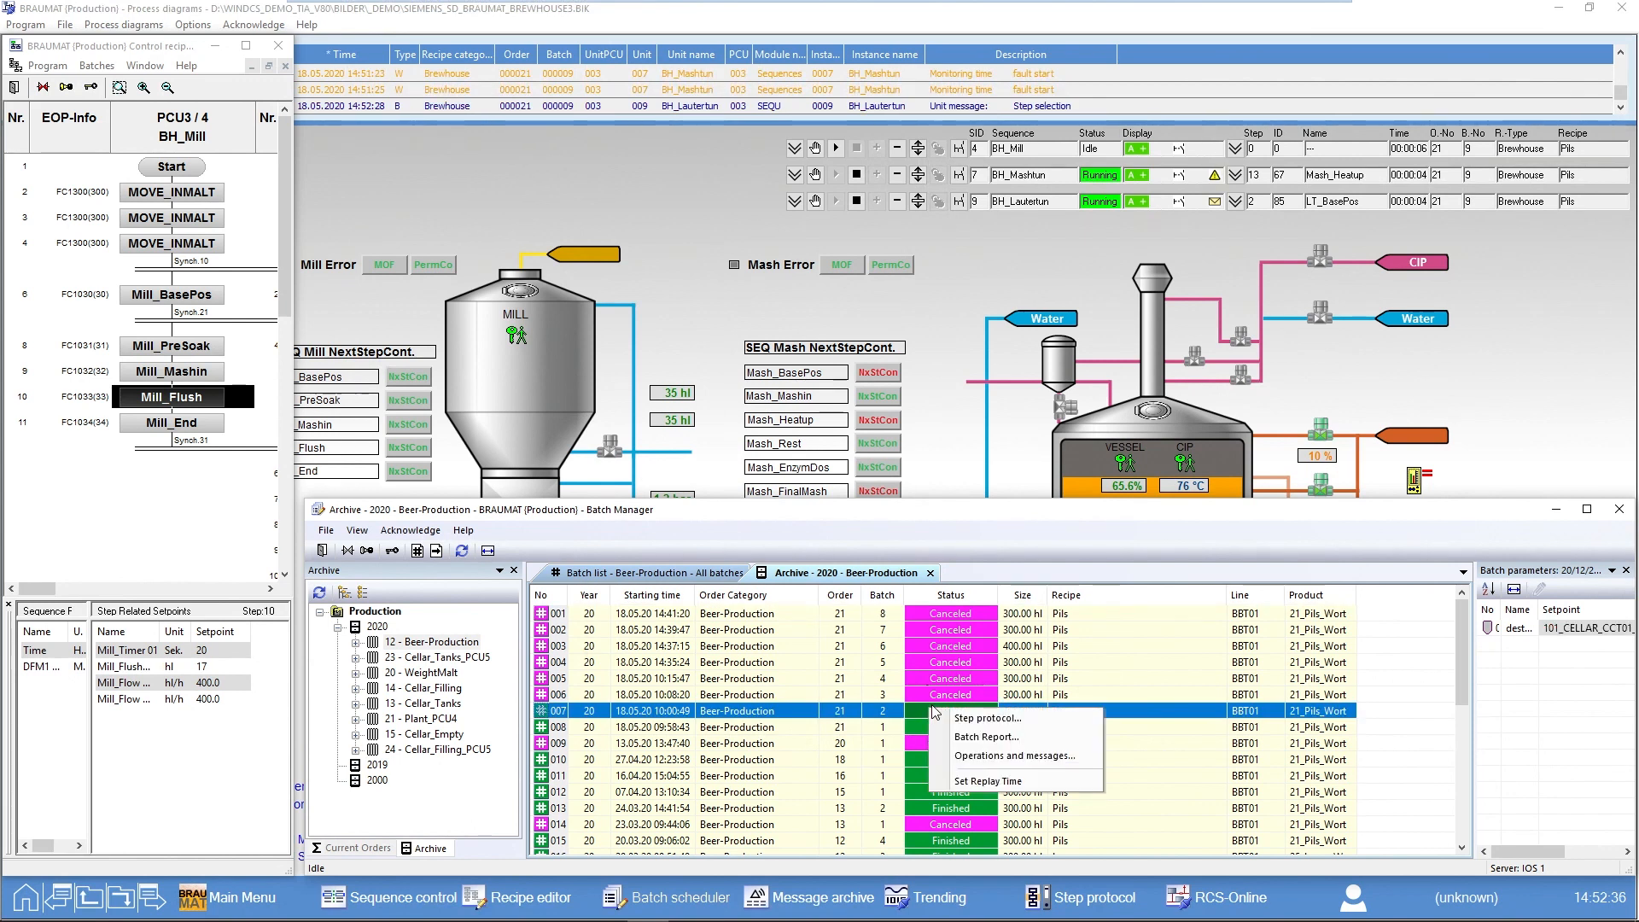
mouse_move(1004, 736)
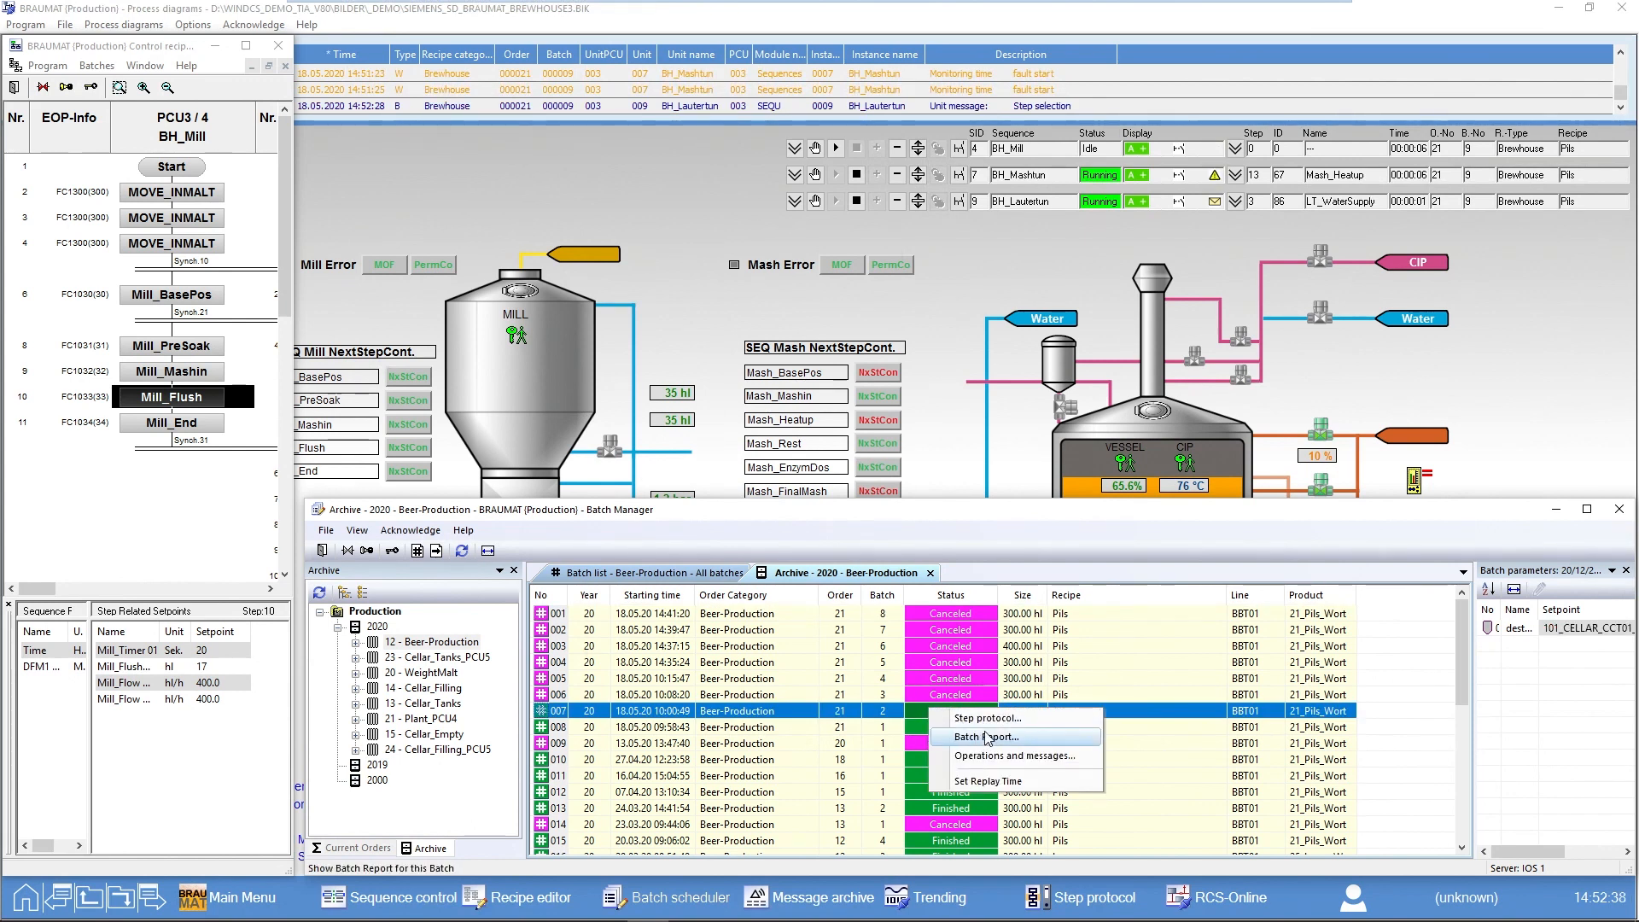
mouse_move(987, 735)
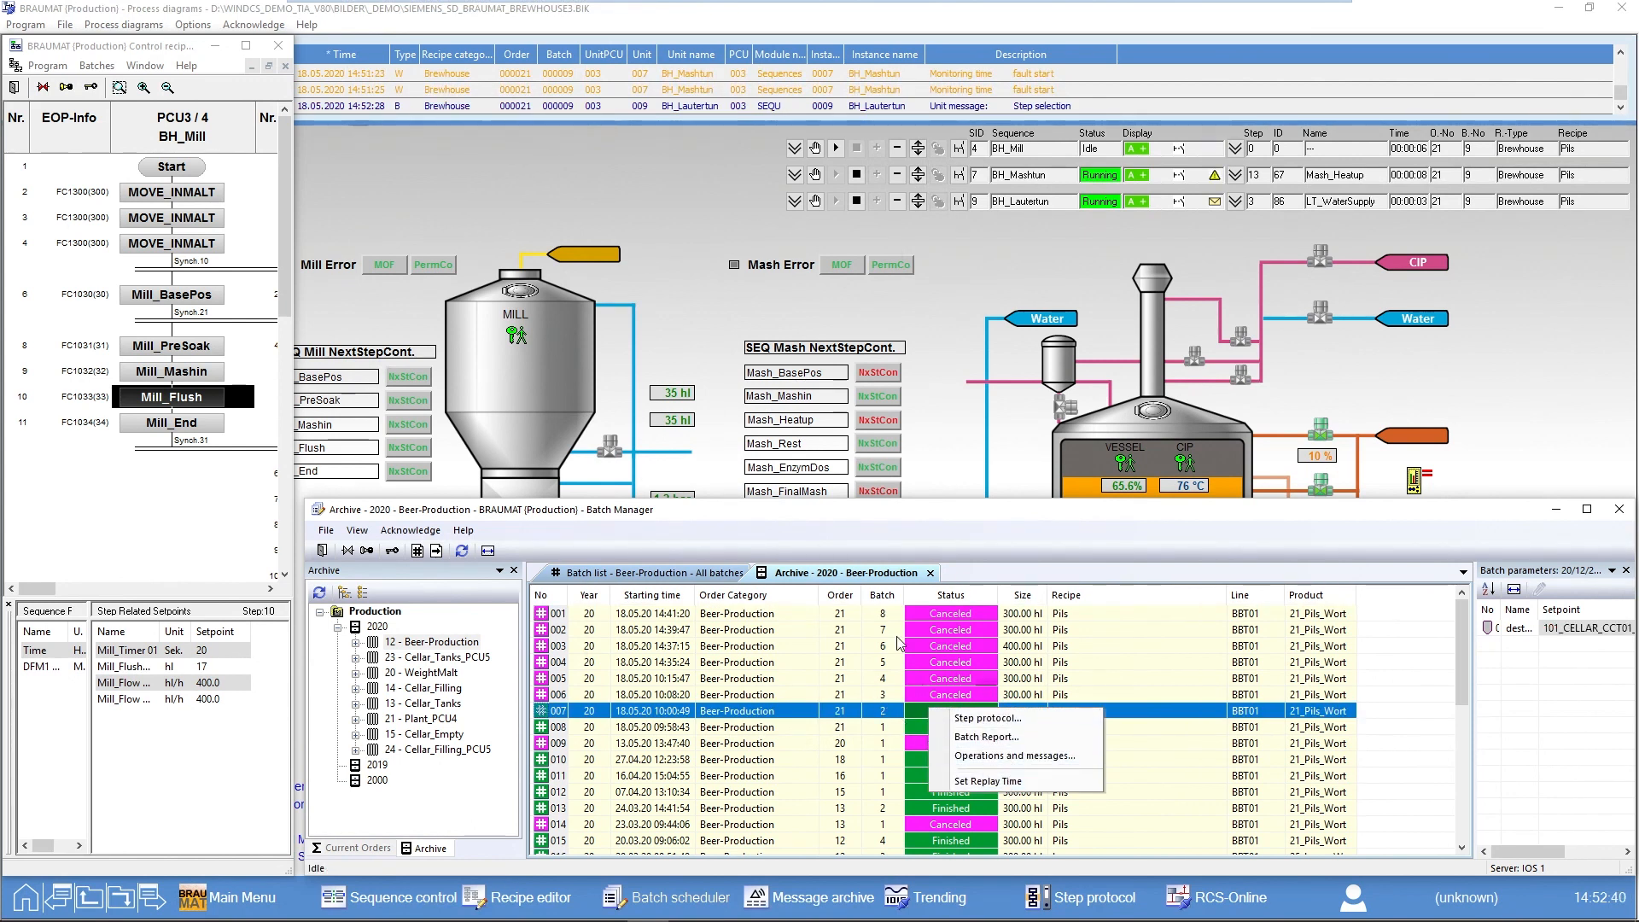